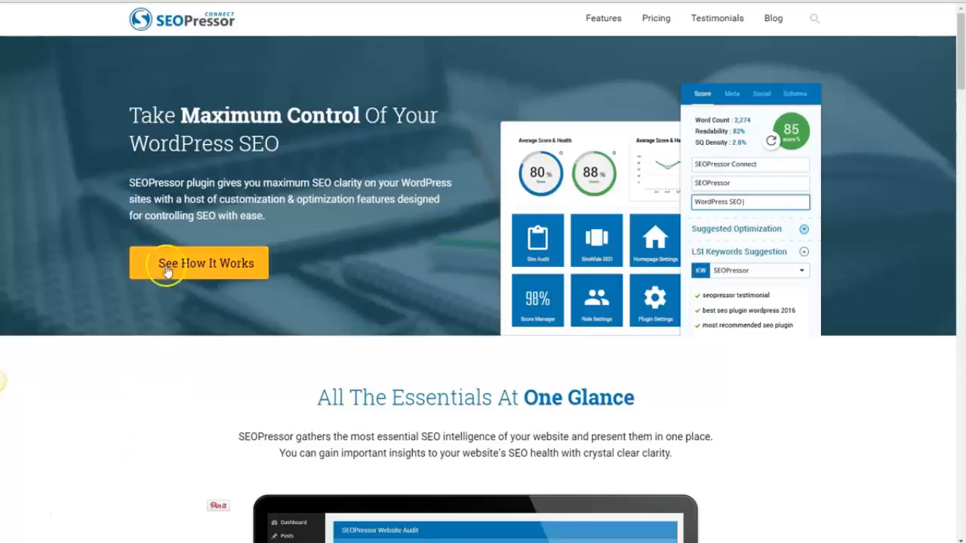
mouse_move(221, 25)
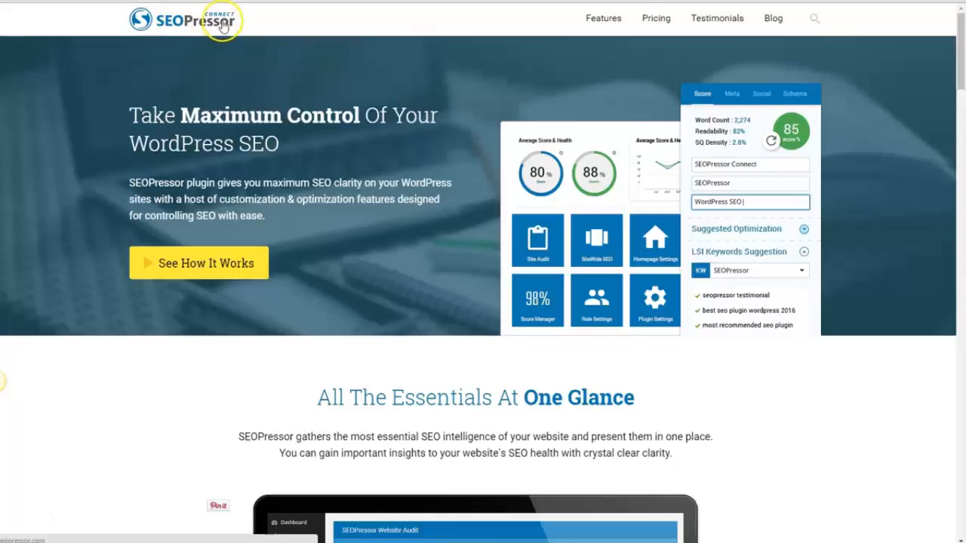
mouse_move(225, 56)
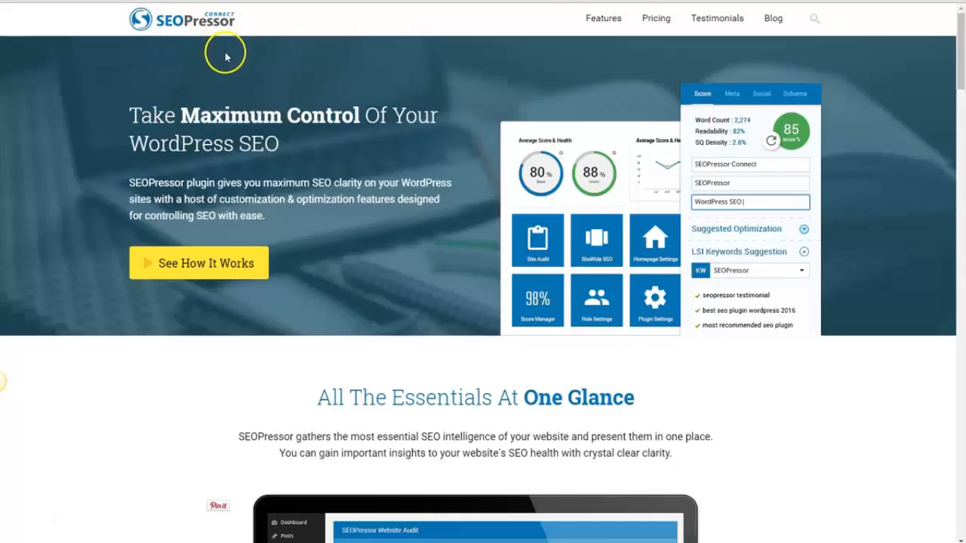
mouse_move(235, 53)
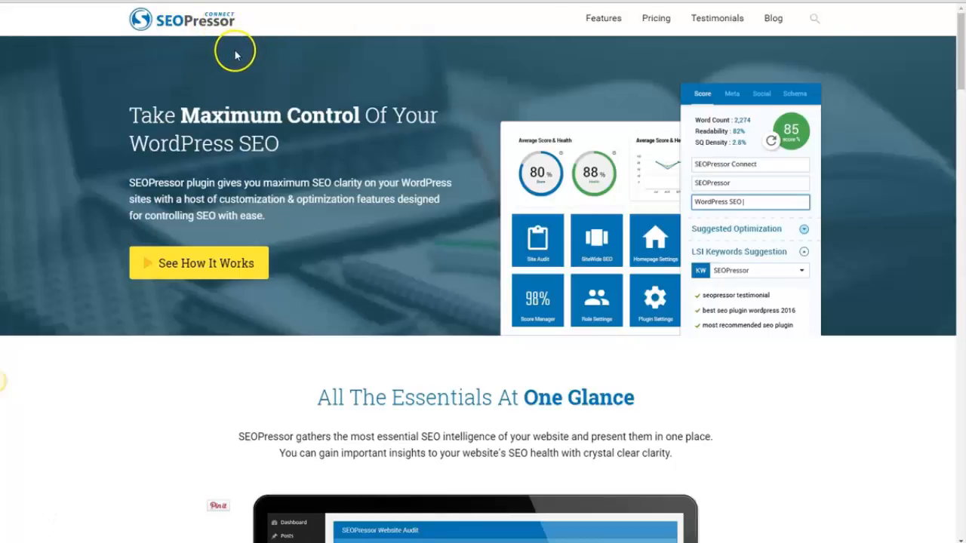
mouse_move(200, 129)
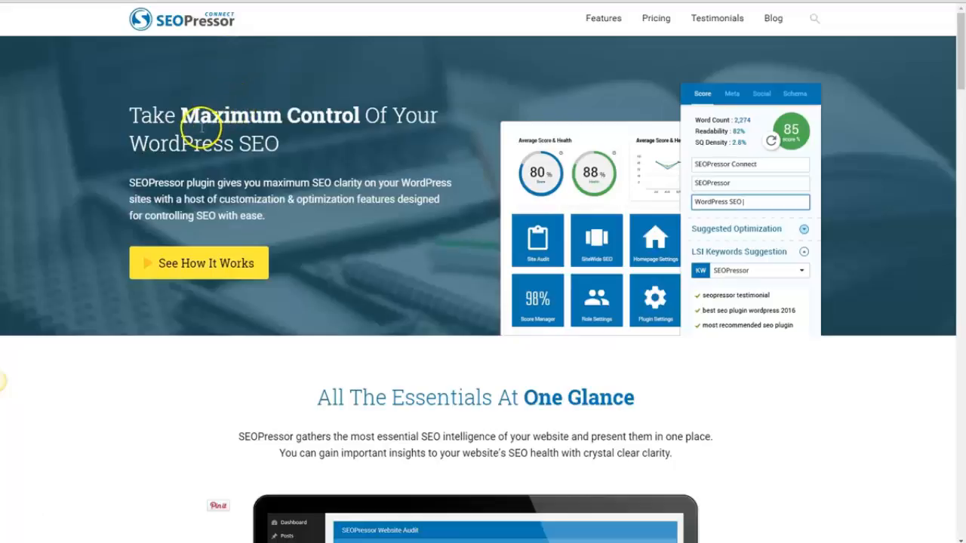
mouse_move(253, 144)
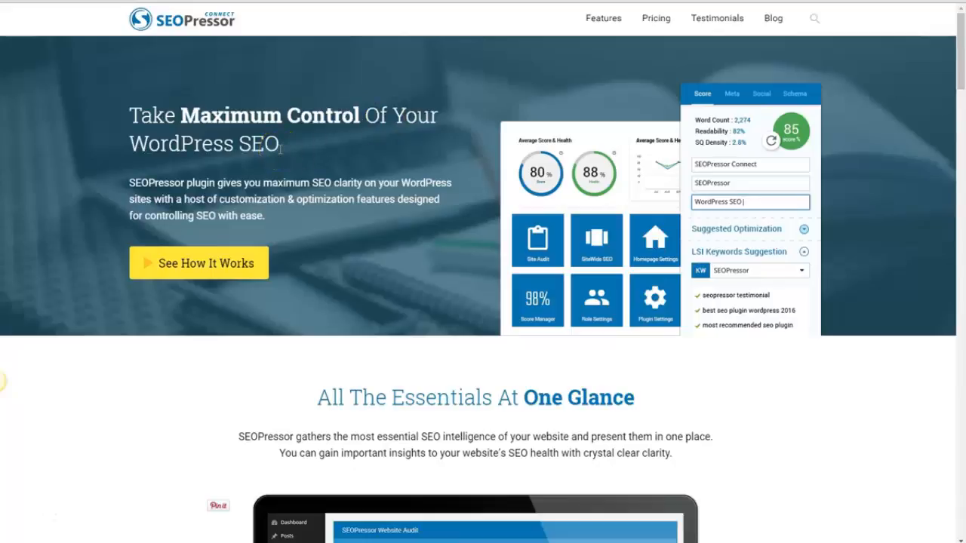
mouse_move(307, 173)
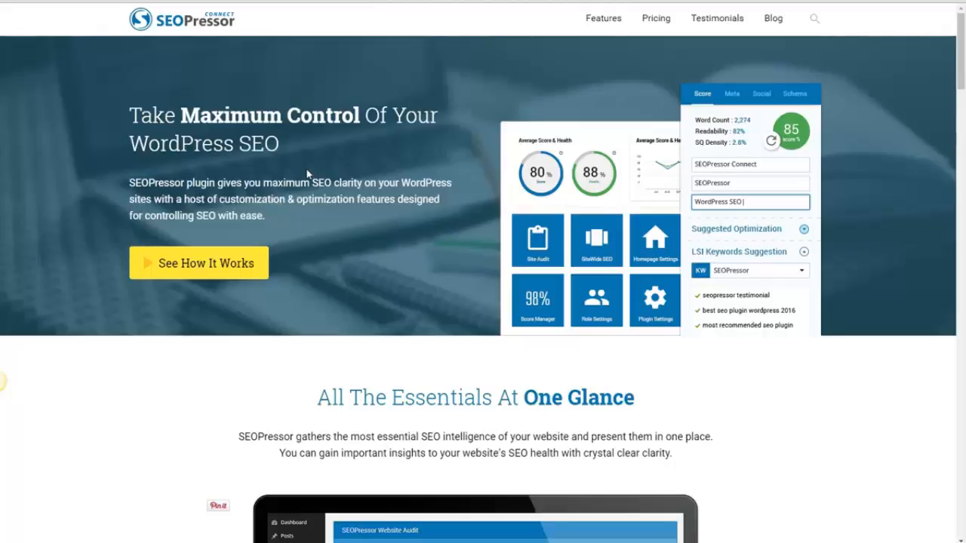
mouse_move(308, 169)
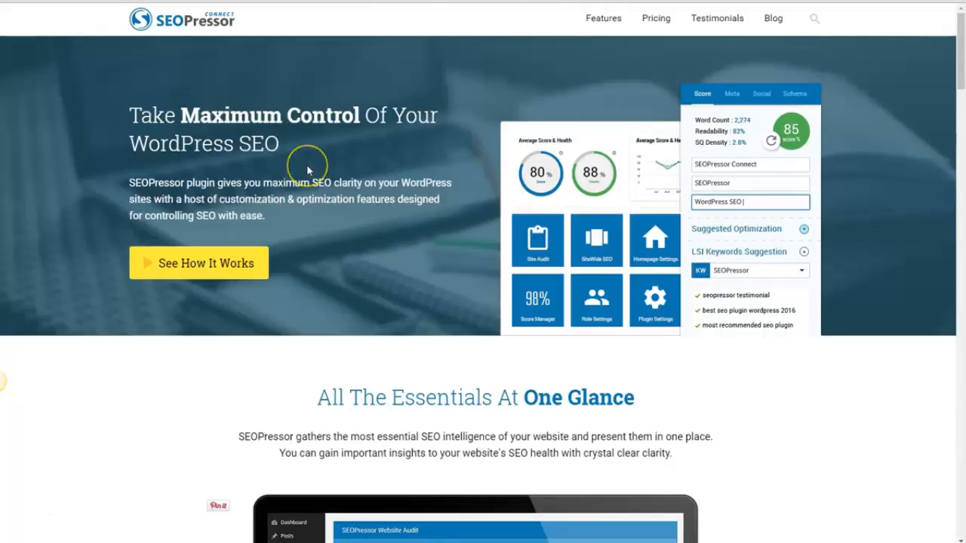
mouse_move(221, 125)
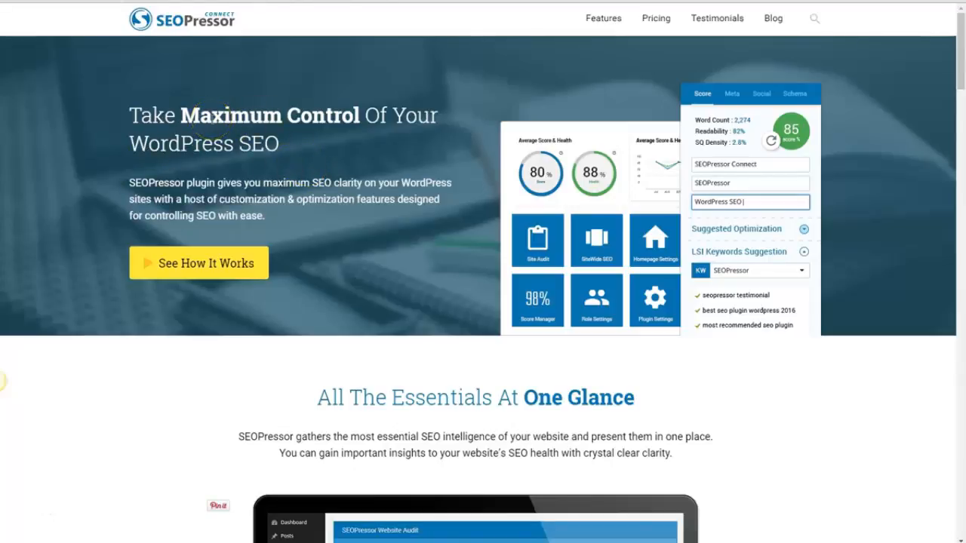
- Scroll down to the Improved On-Page SEO Analysis section and its feature bullets
scroll("down", 3)
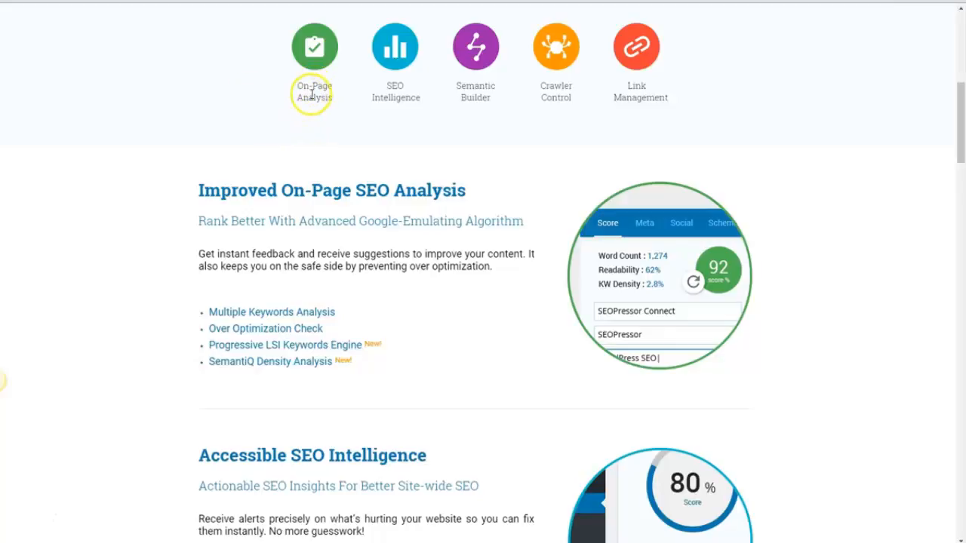
mouse_move(249, 196)
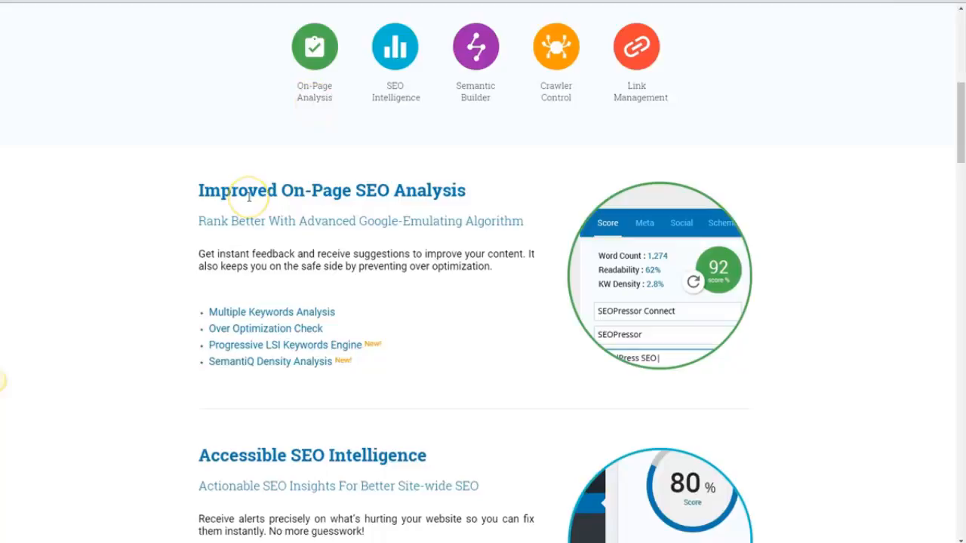
mouse_move(249, 198)
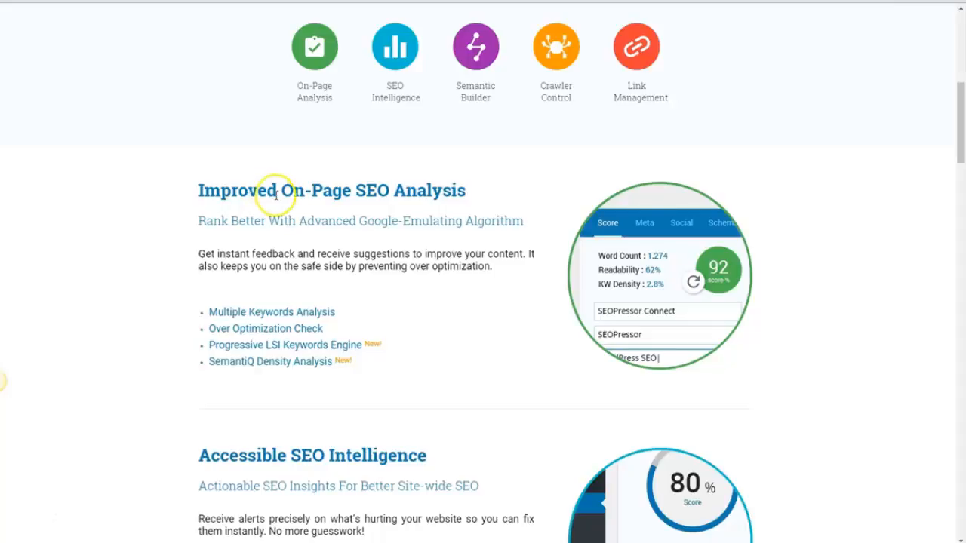
mouse_move(277, 195)
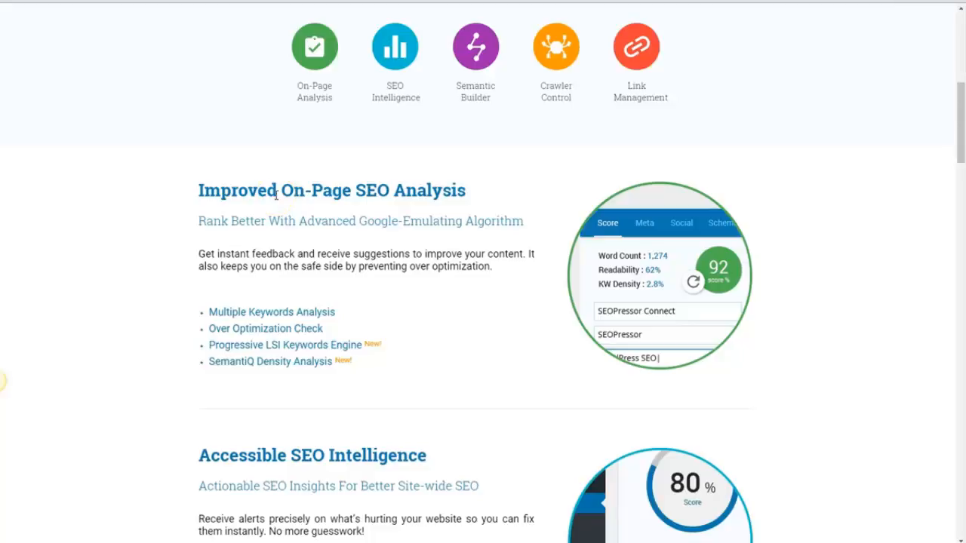
mouse_move(283, 265)
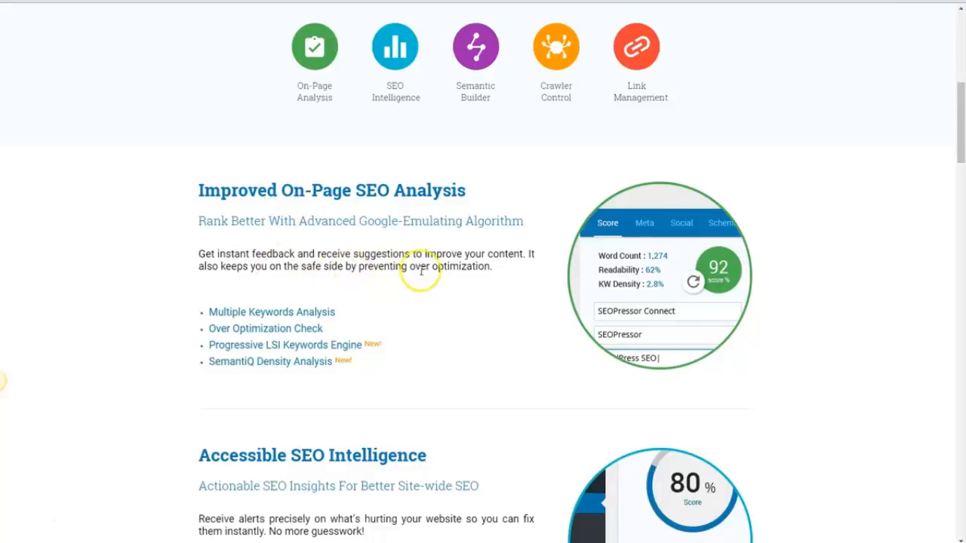
mouse_move(491, 270)
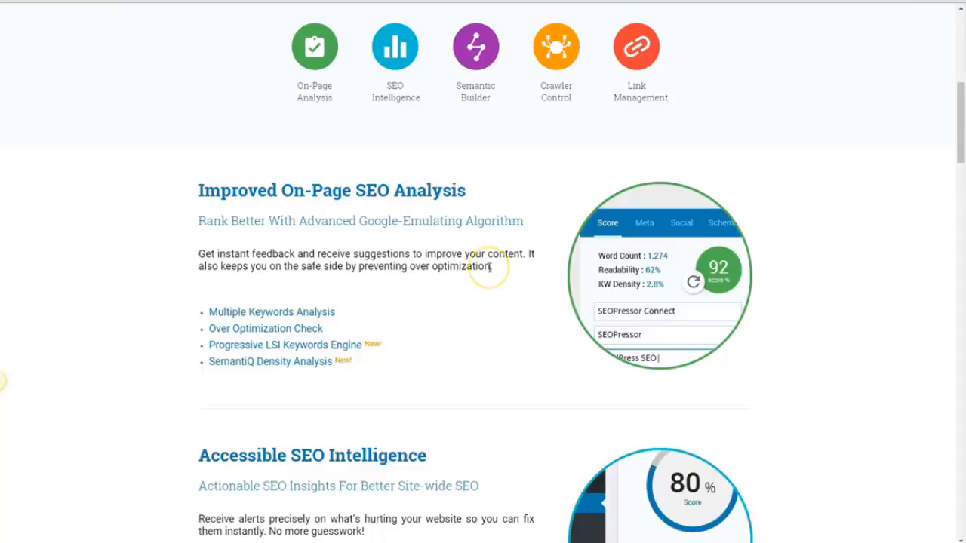
mouse_move(487, 267)
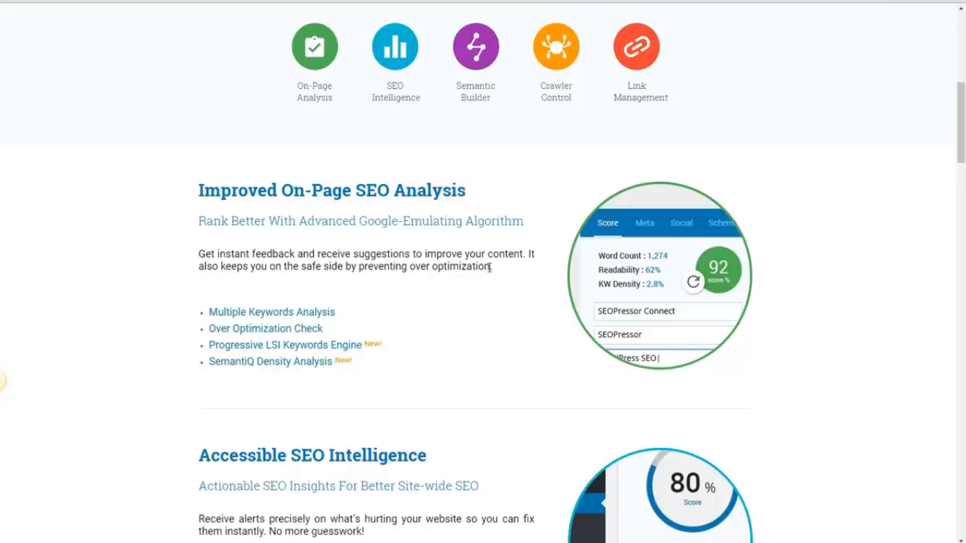
mouse_move(212, 315)
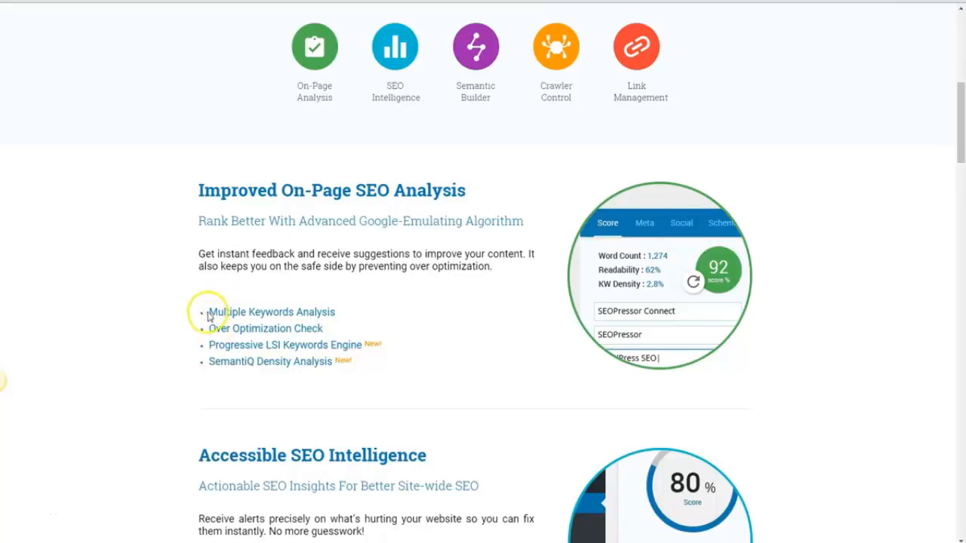
mouse_move(341, 317)
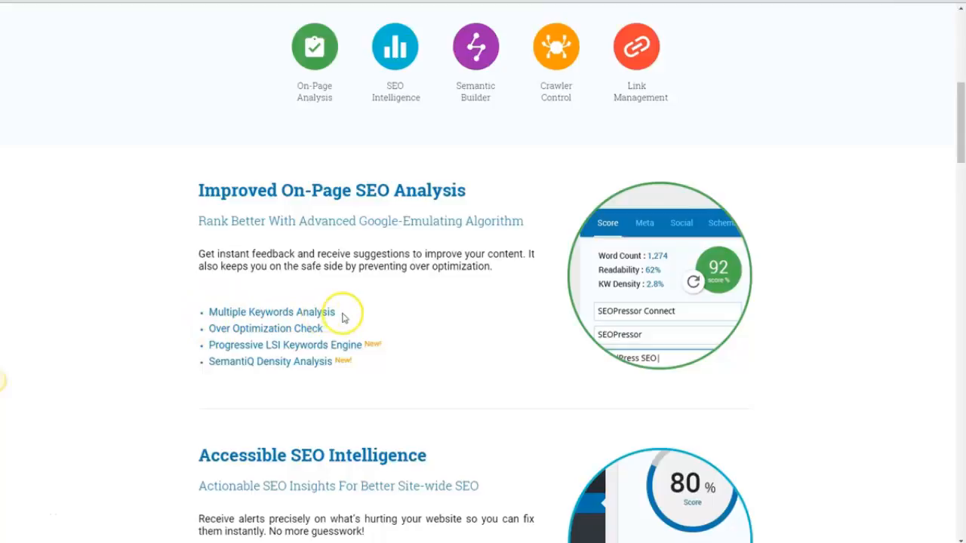
mouse_move(243, 328)
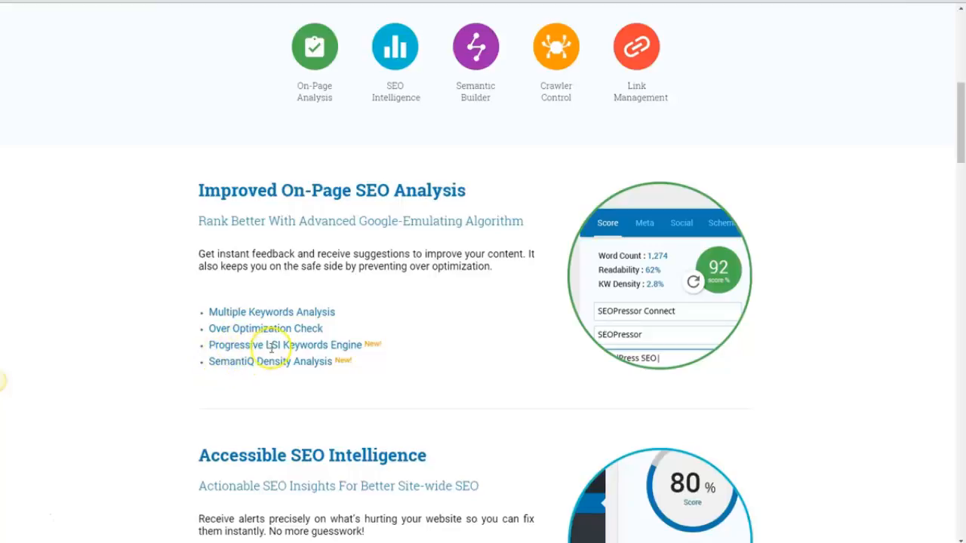
mouse_move(360, 348)
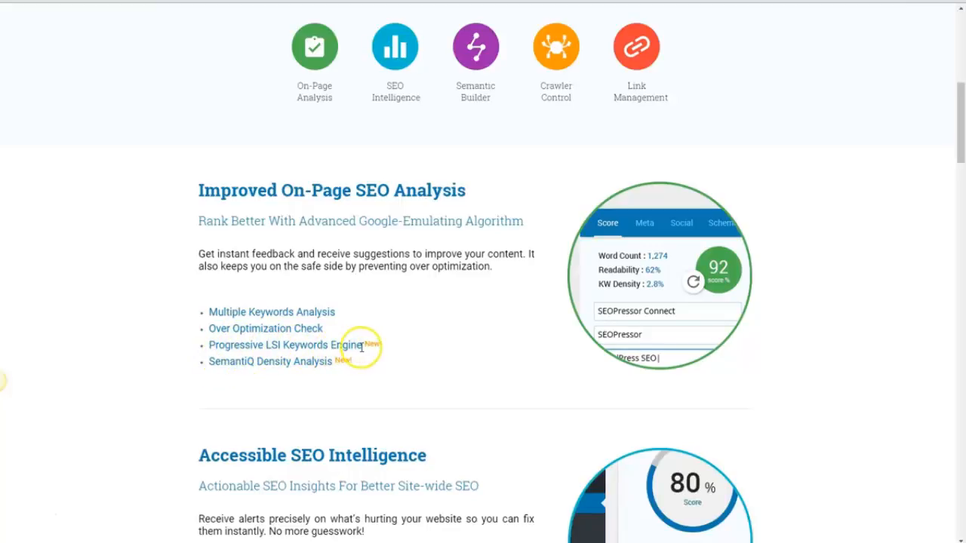
mouse_move(210, 366)
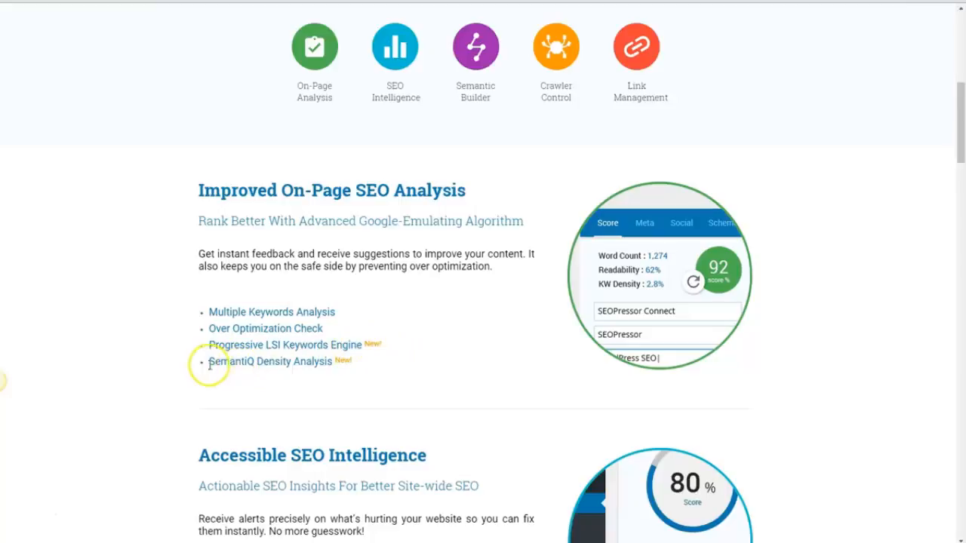
mouse_move(332, 363)
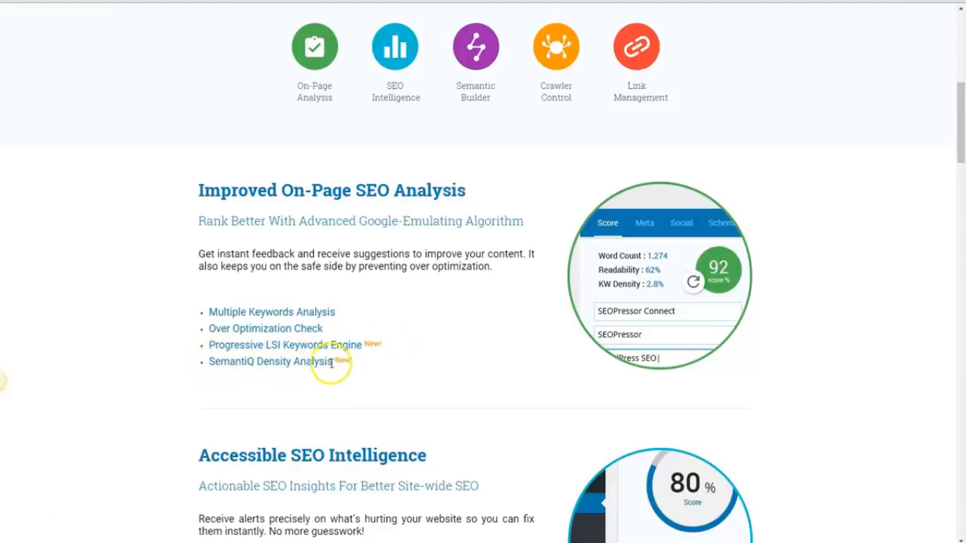
- Scroll to the Accessible SEO Intelligence list: Site-wide SEO Audit, Score Manager and SEO Trends
scroll("down", 3)
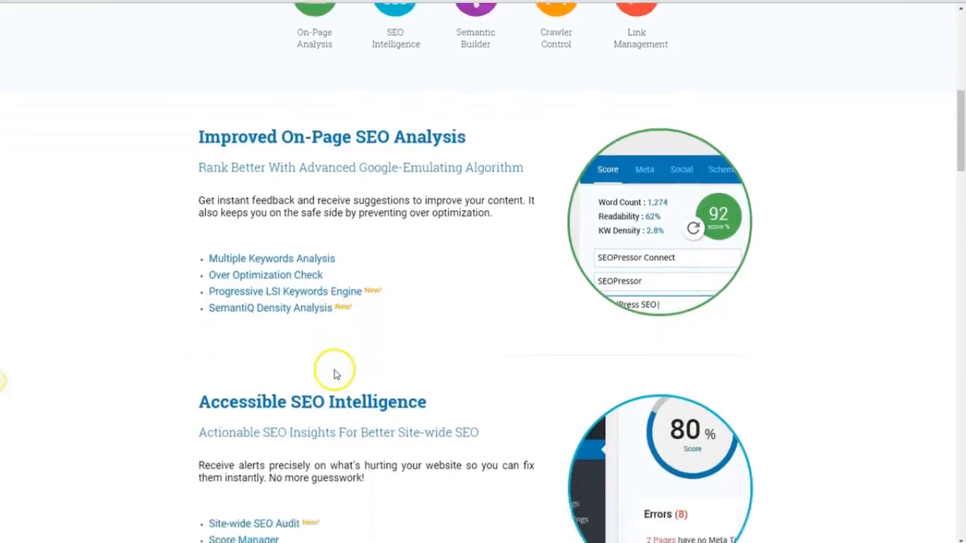
scroll("down", 3)
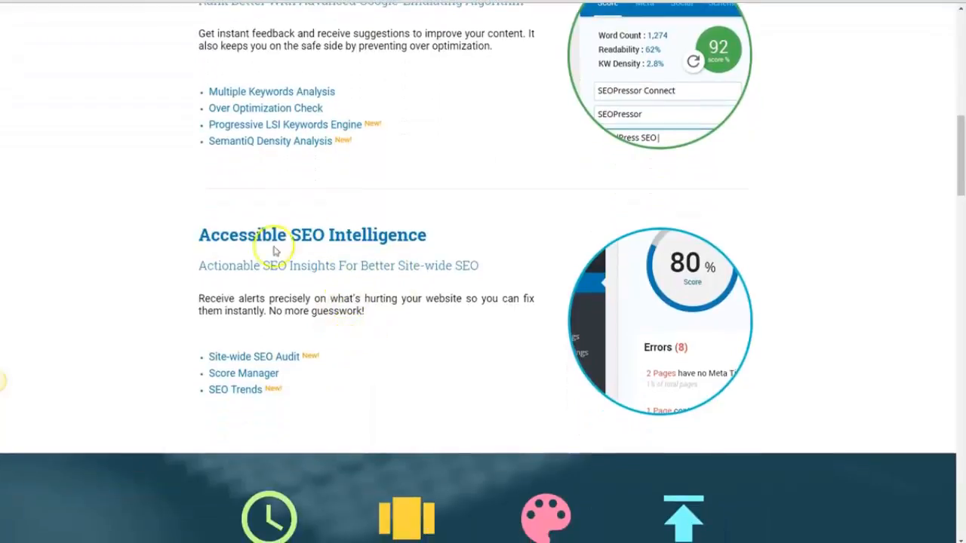
mouse_move(309, 235)
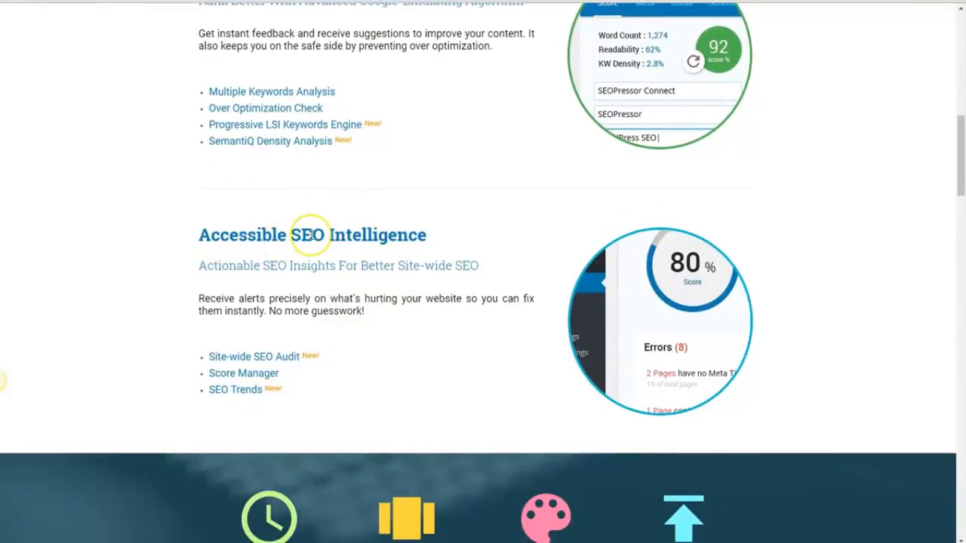
mouse_move(311, 234)
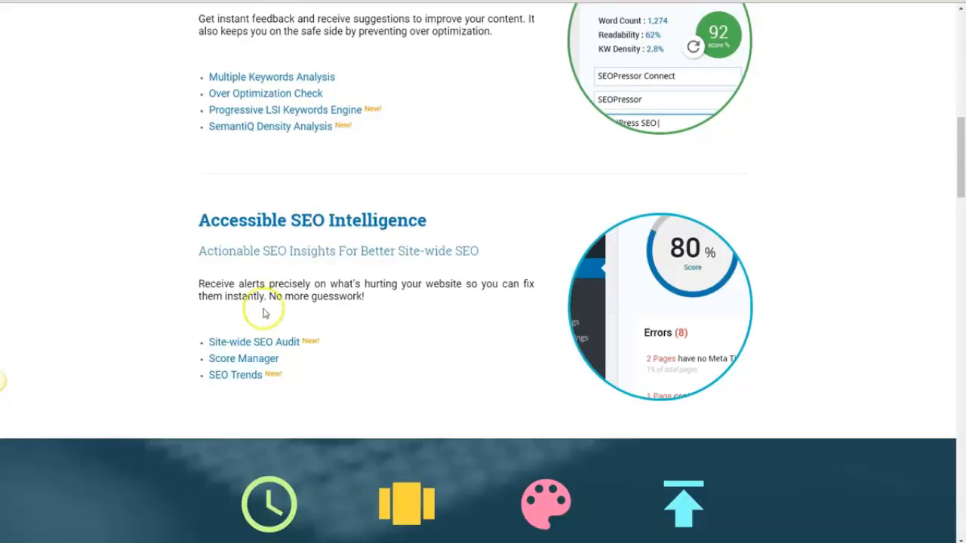
scroll("down", 3)
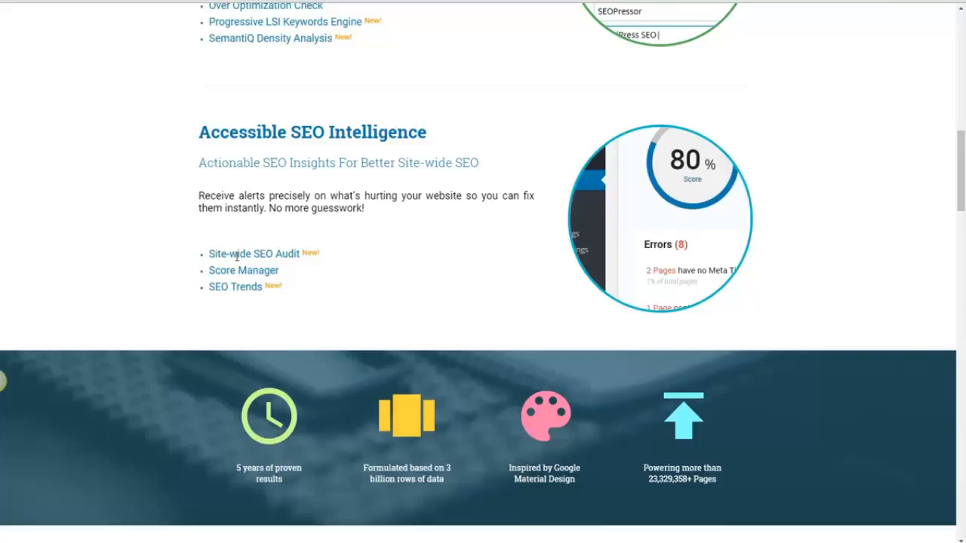
mouse_move(251, 274)
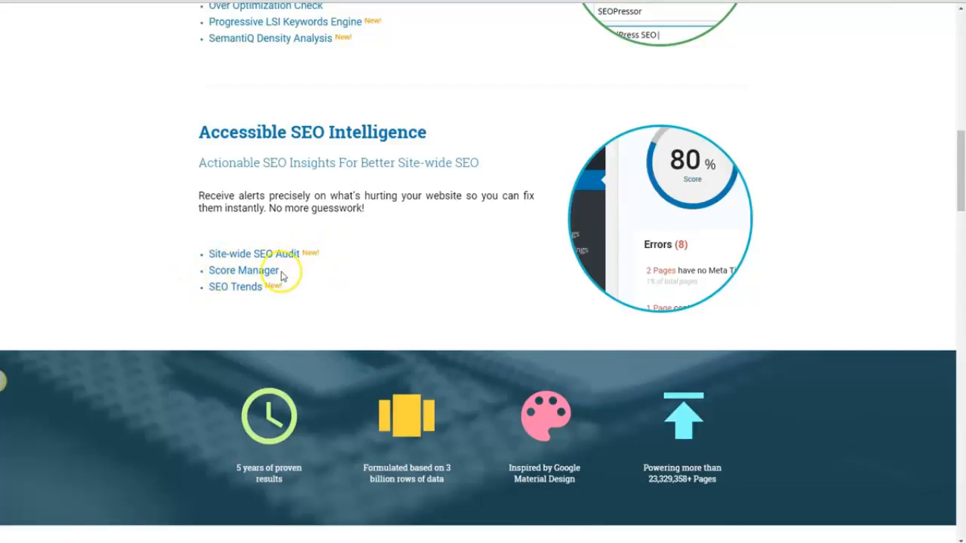
mouse_move(276, 285)
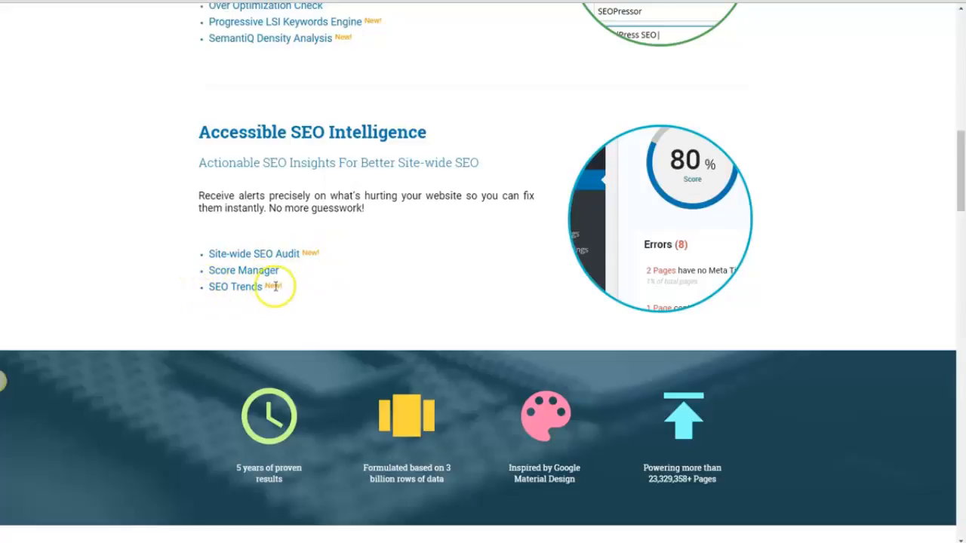
mouse_move(278, 291)
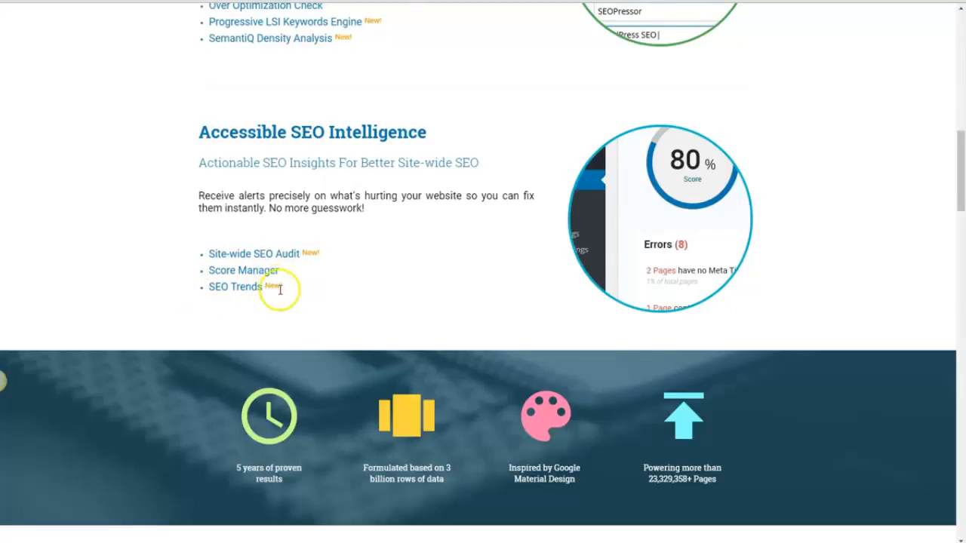
- Scroll down to the Comprehensive Semantic Builder section with Knowledge Graph, Schema.org and Open Graph
scroll("down", 3)
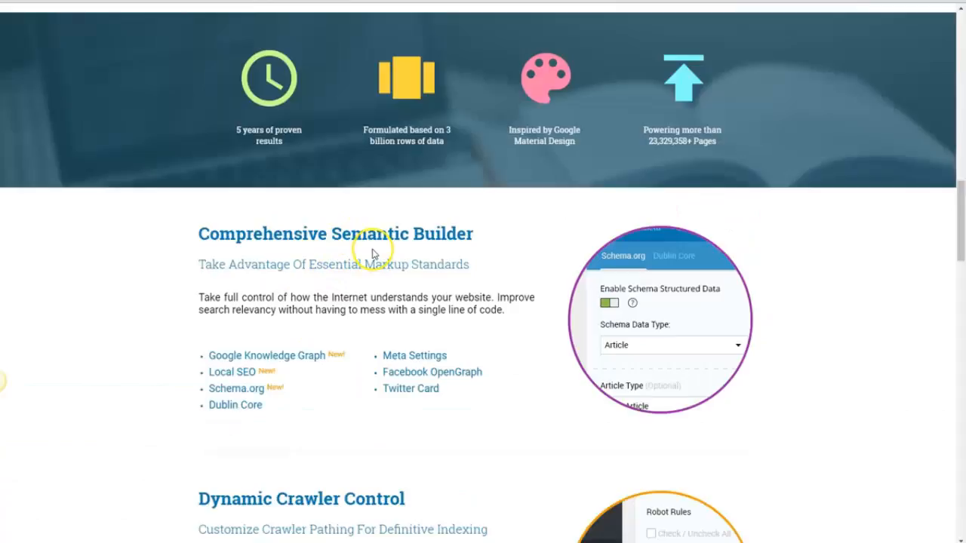
mouse_move(336, 234)
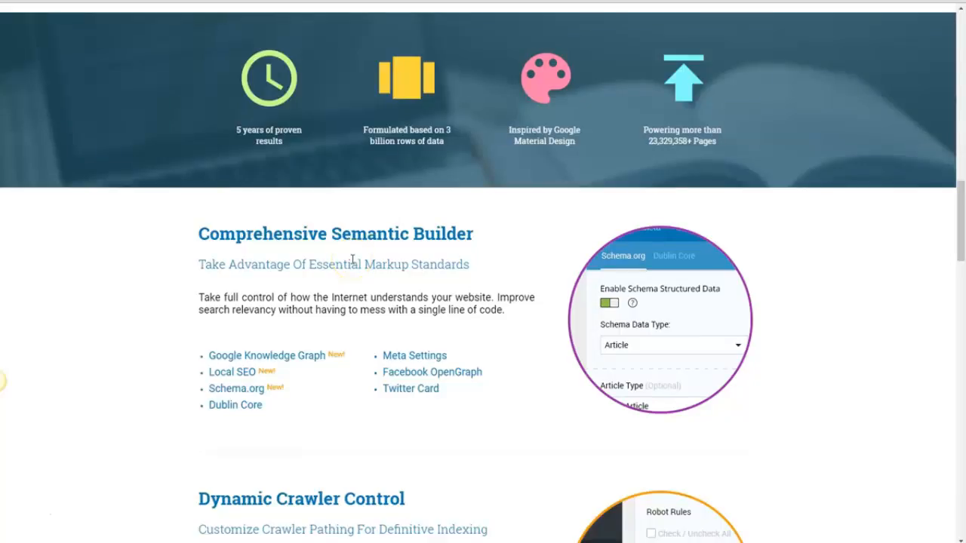
mouse_move(420, 347)
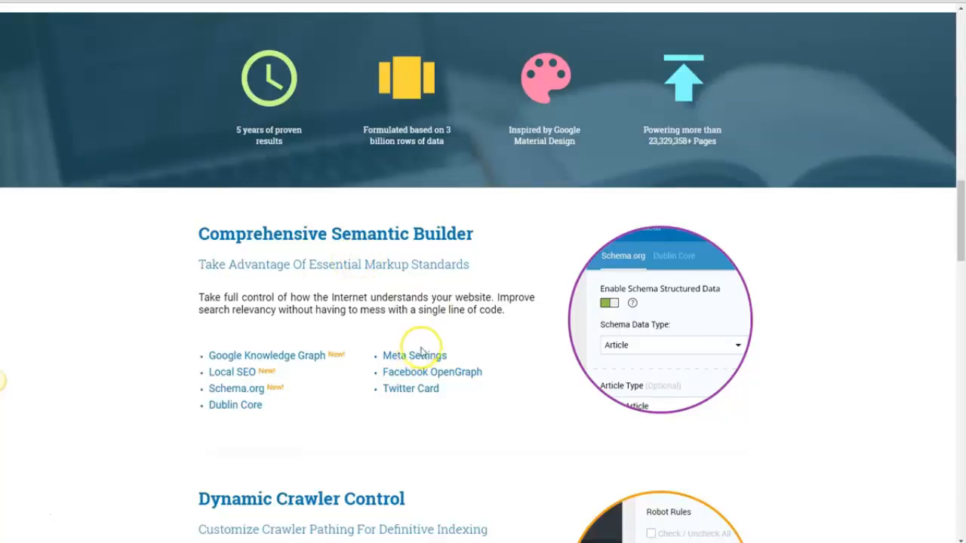
mouse_move(355, 337)
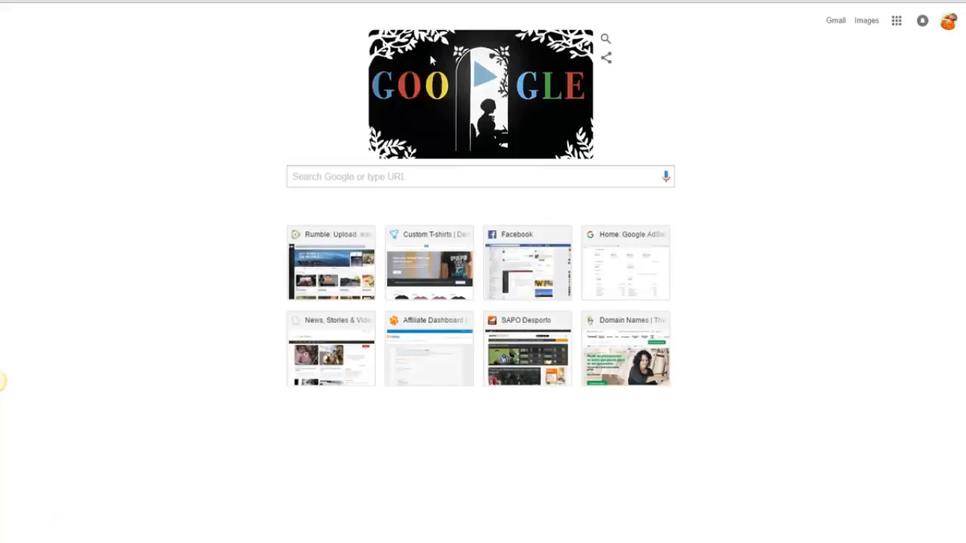
- Search Google for 'turkey recipes' and scroll down to page 2 and related searches
type("turkey")
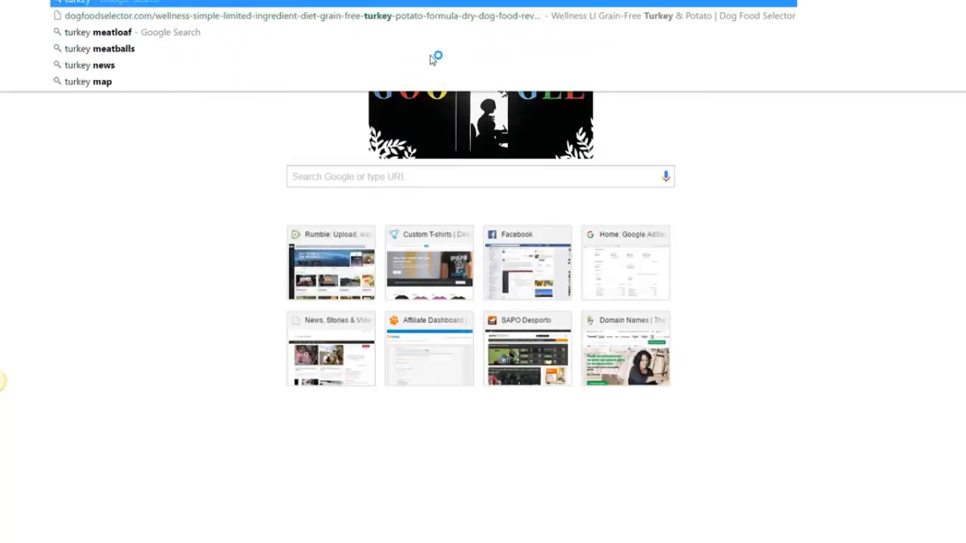
type("re")
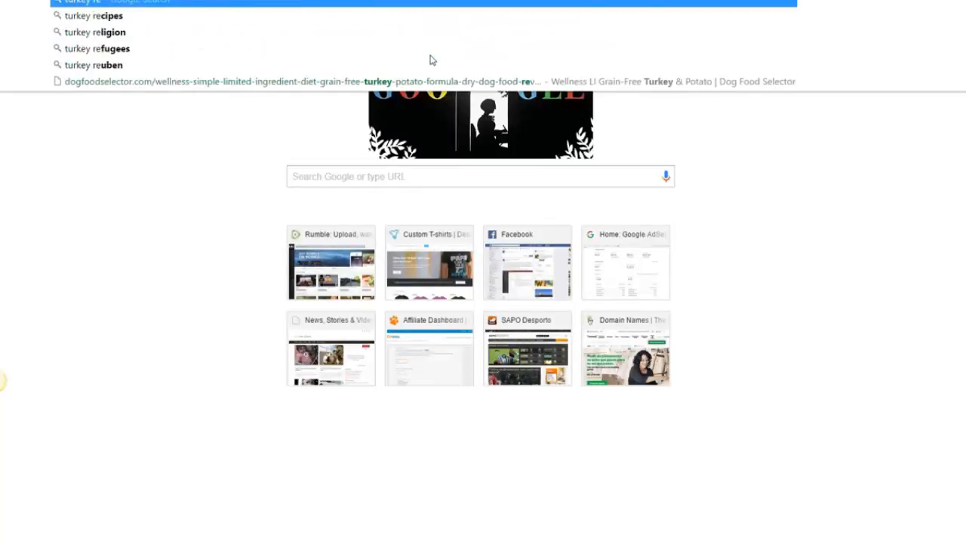
left_click(94, 15)
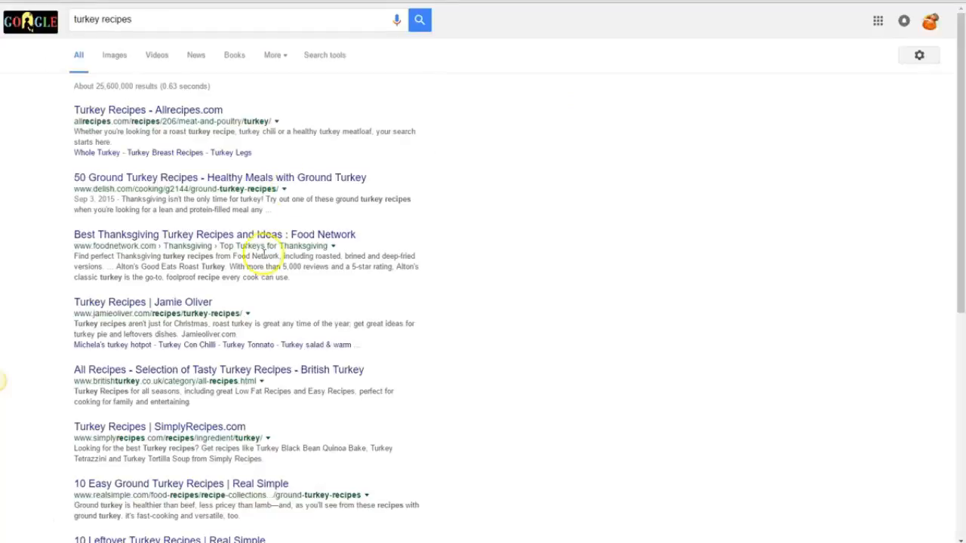
scroll("down", 3)
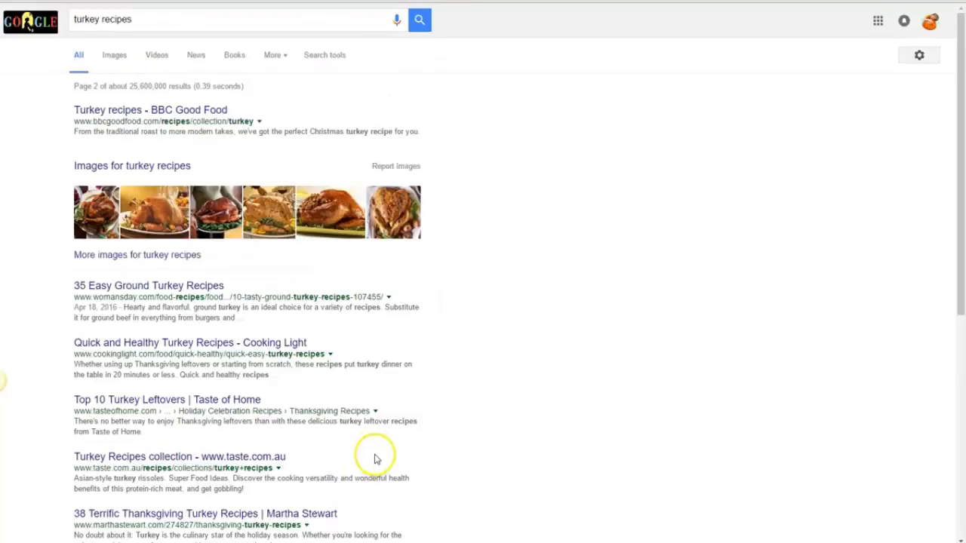
scroll("down", 3)
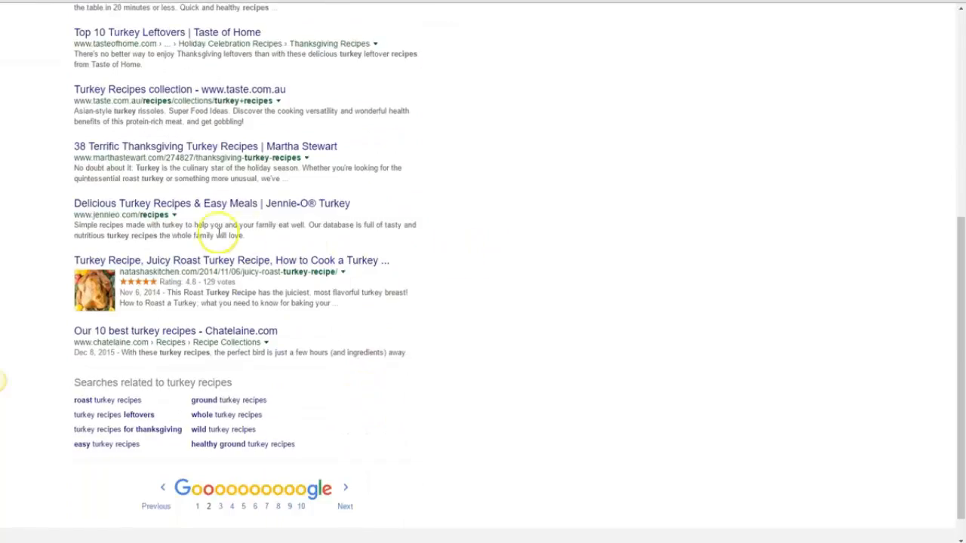
mouse_move(111, 271)
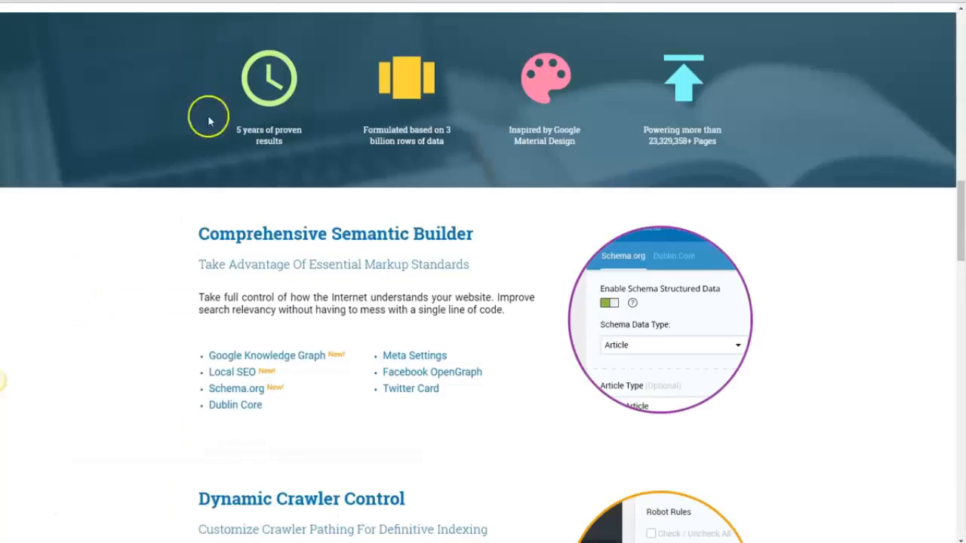
mouse_move(286, 324)
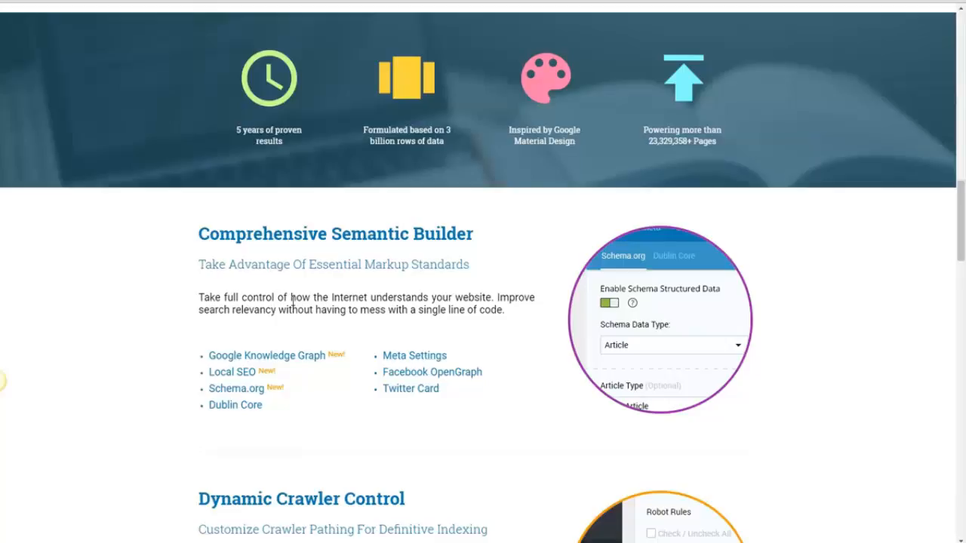
mouse_move(302, 252)
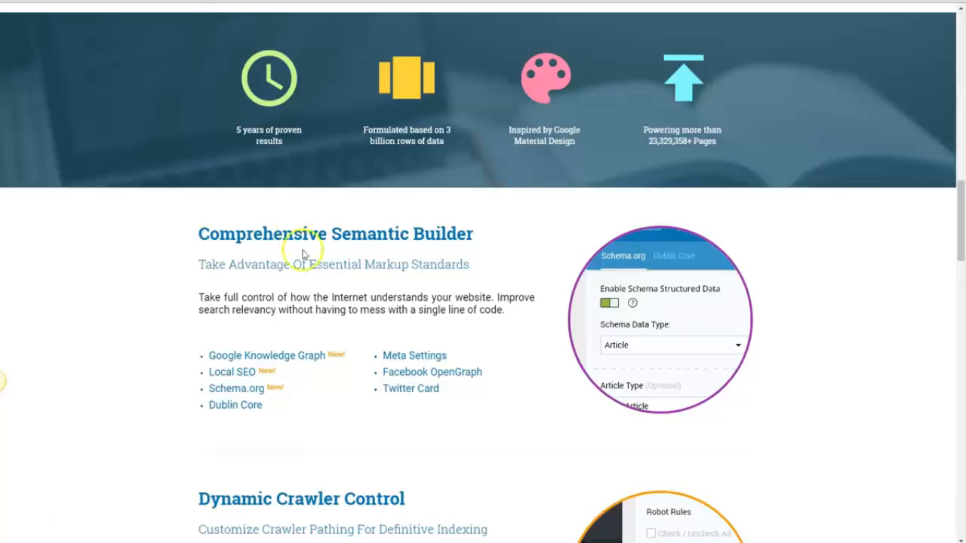
scroll("down", 3)
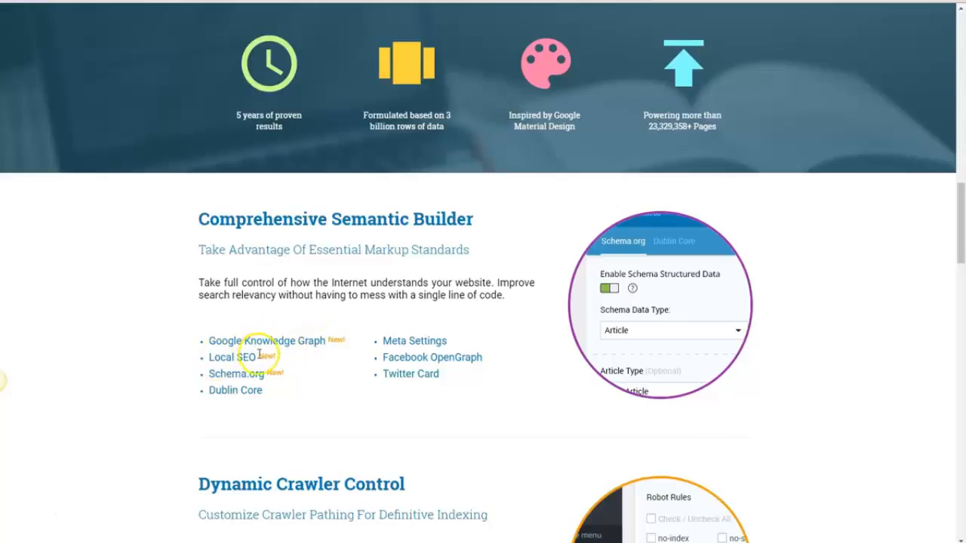
mouse_move(246, 390)
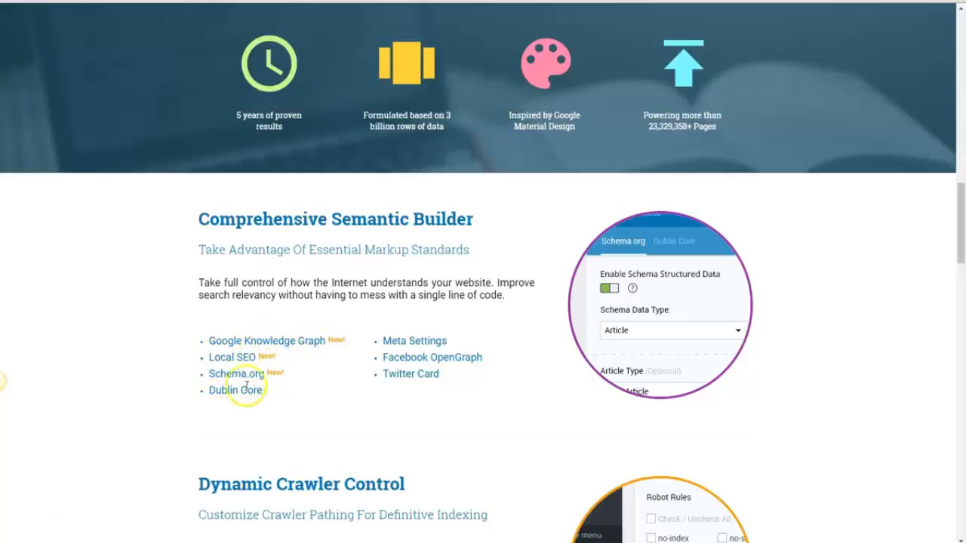
mouse_move(315, 336)
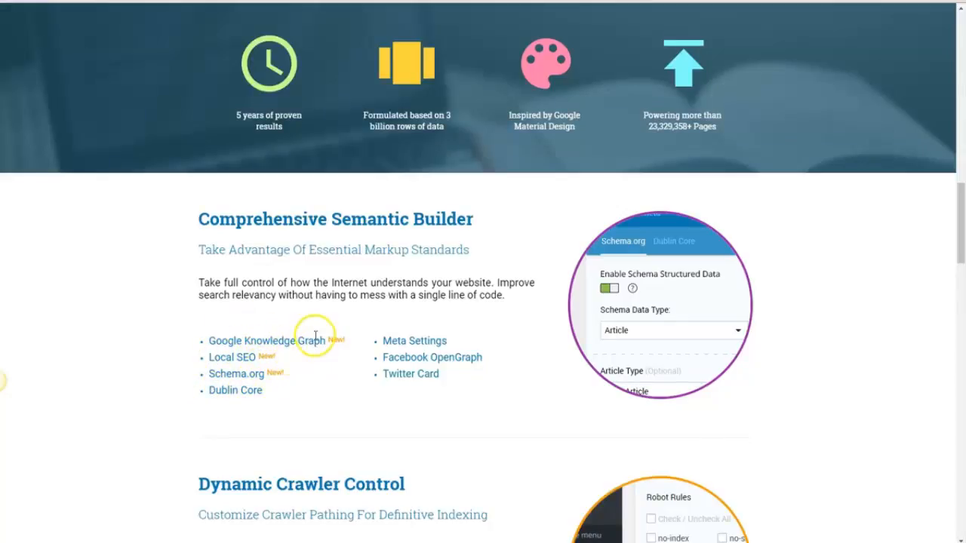
mouse_move(265, 395)
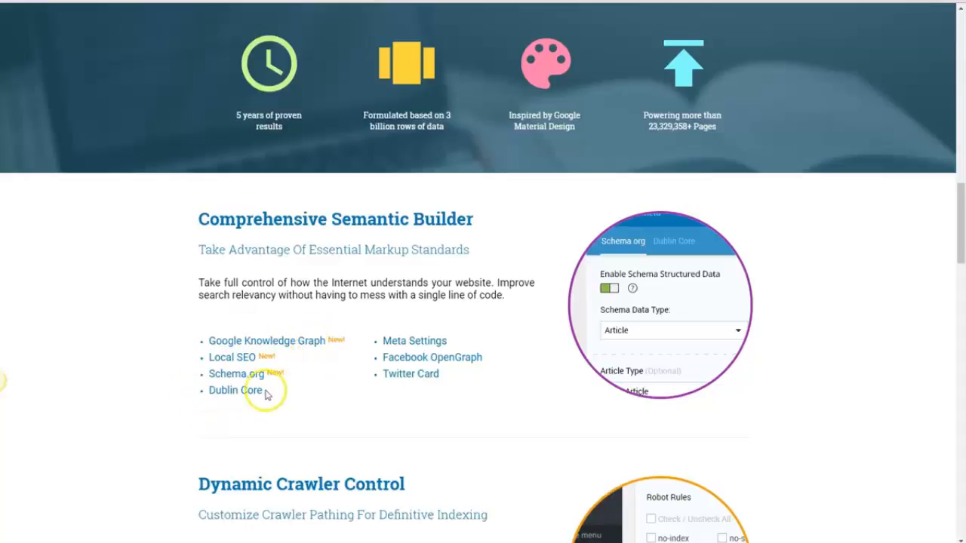
mouse_move(456, 362)
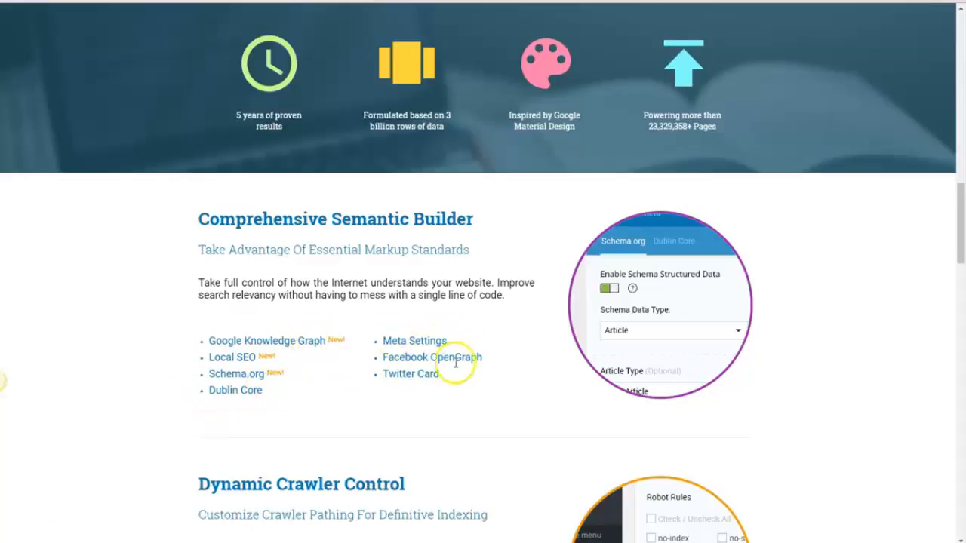
mouse_move(424, 375)
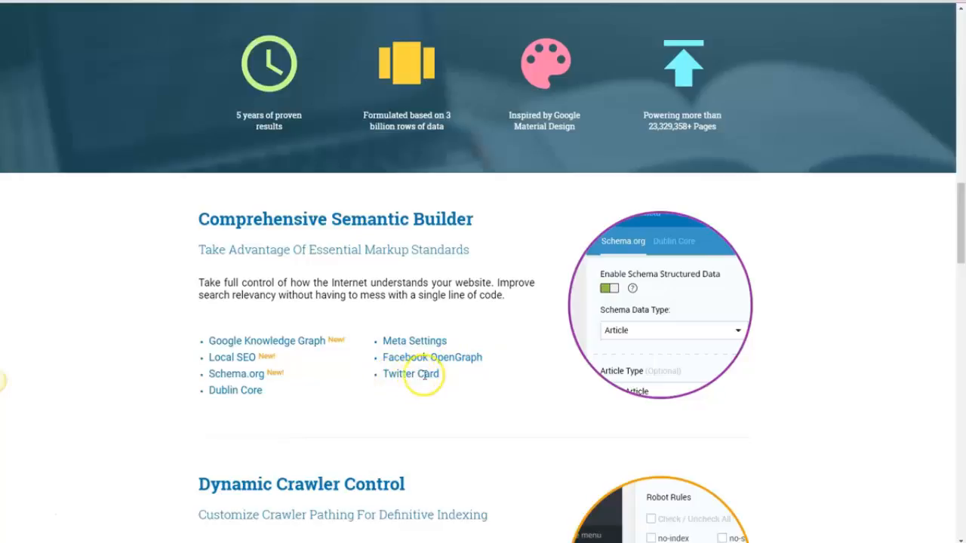
- Scroll past Dynamic Crawler Control to Smart Link Manager: Automatic Smart Linking, Link Manager, Link Policy
scroll("down", 3)
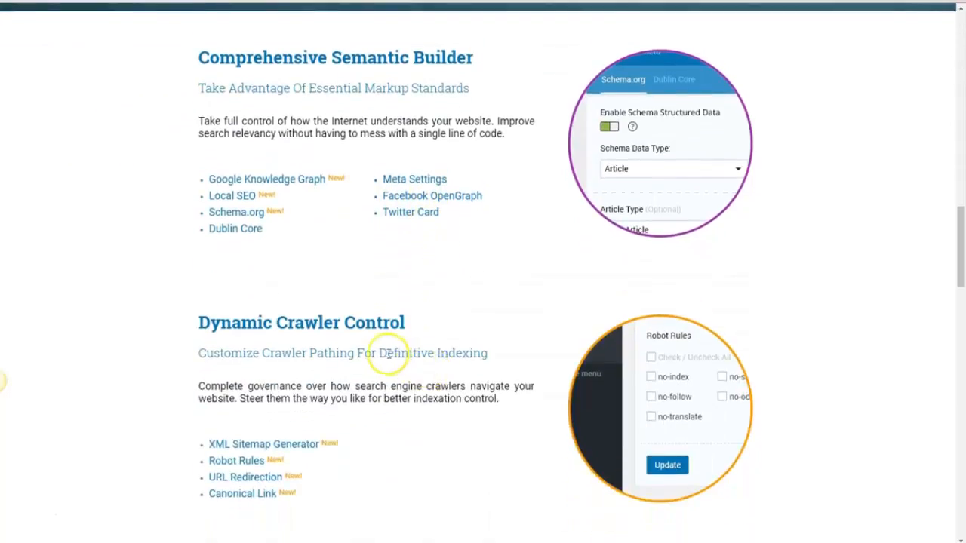
scroll("down", 3)
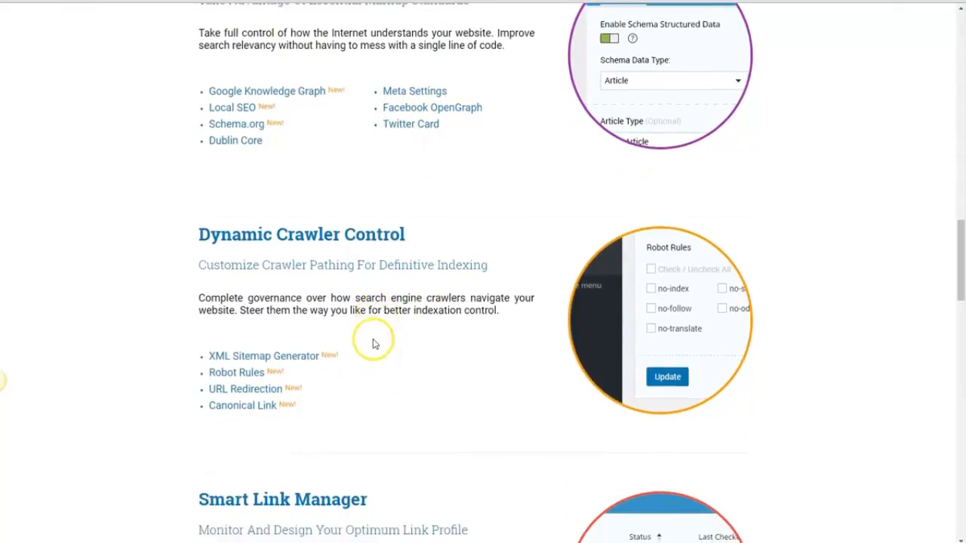
mouse_move(394, 228)
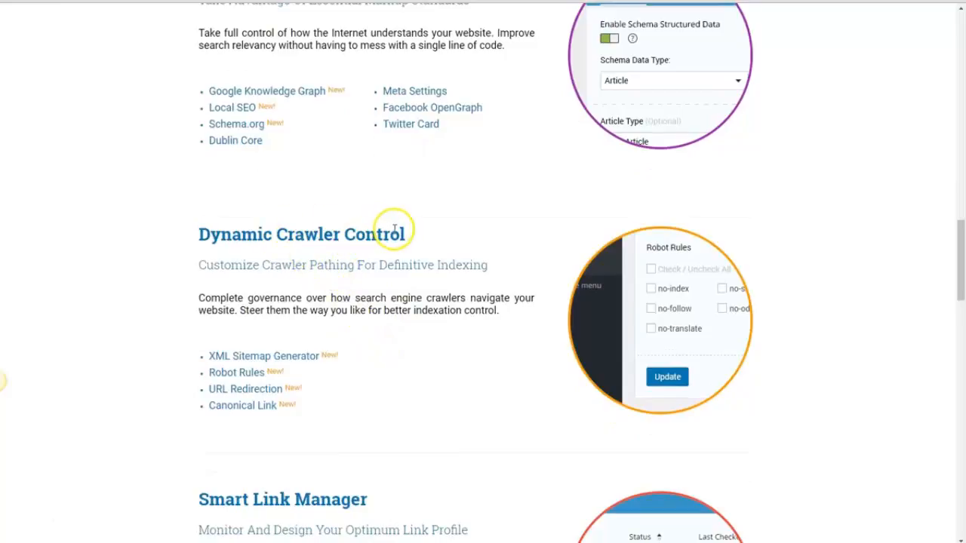
mouse_move(390, 230)
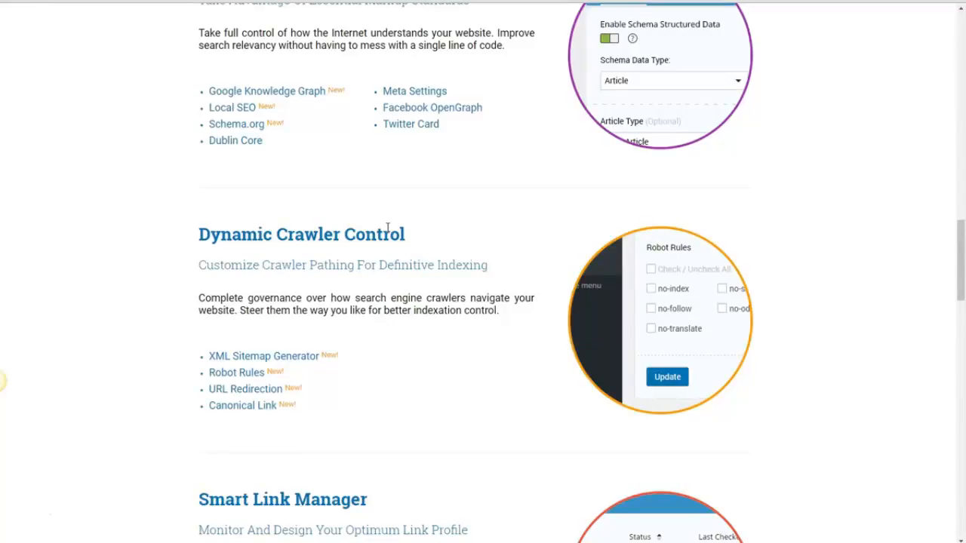
mouse_move(213, 355)
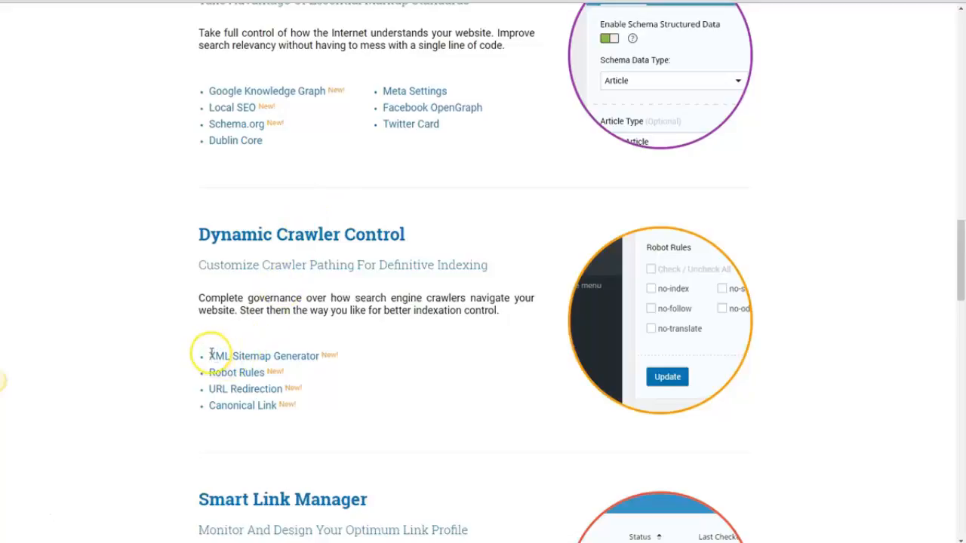
mouse_move(329, 354)
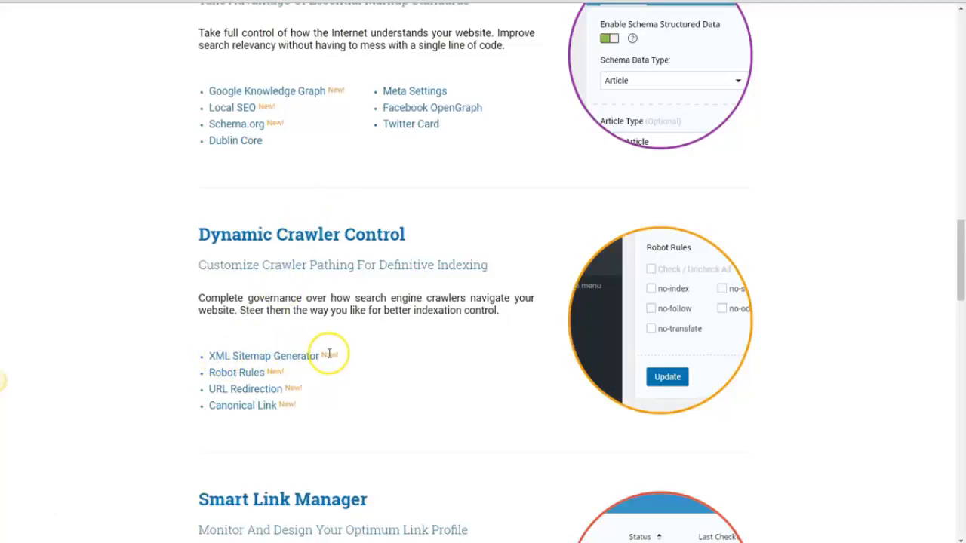
mouse_move(218, 389)
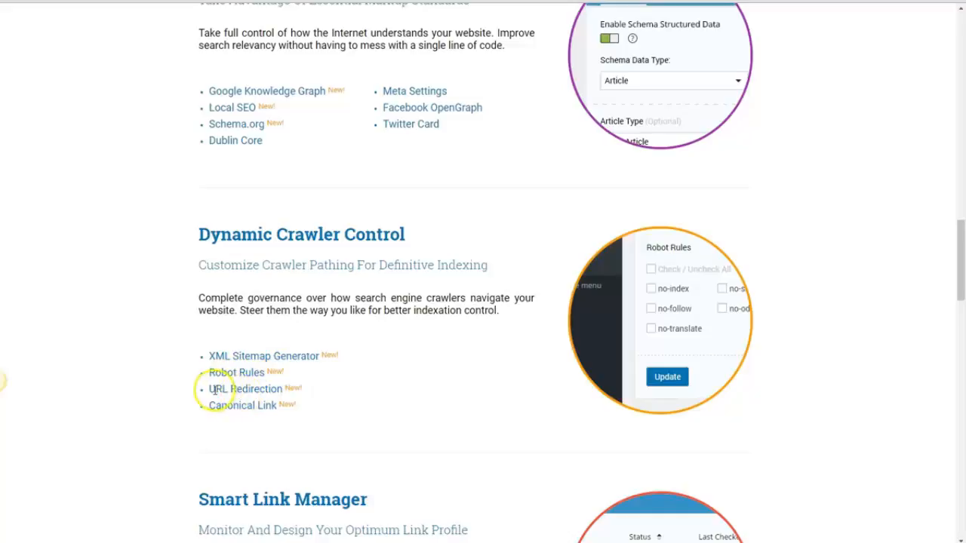
mouse_move(221, 422)
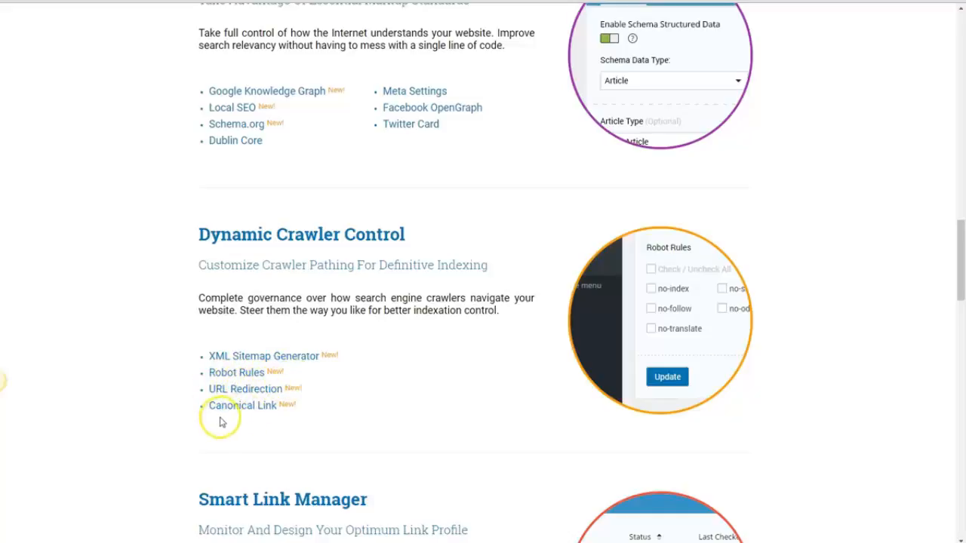
mouse_move(320, 348)
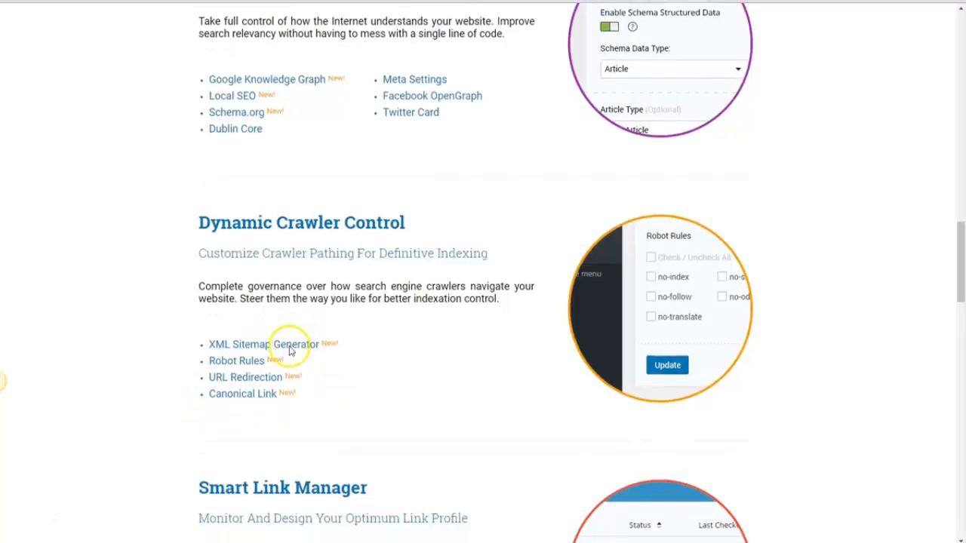
scroll("down", 3)
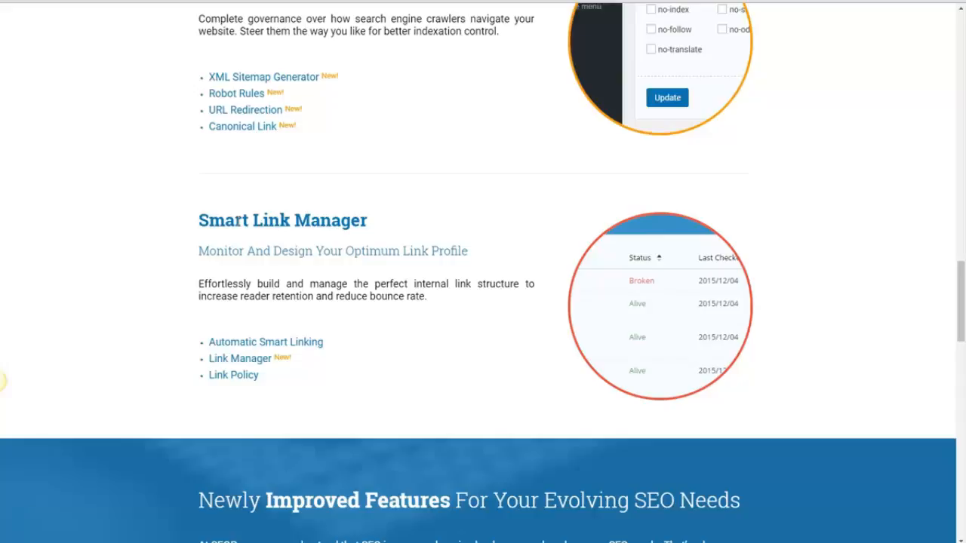
- Scroll to the blue Newly Improved Features banner, starting with Multiple Keywords Analysis and XML Sitemap Generator
scroll("down", 3)
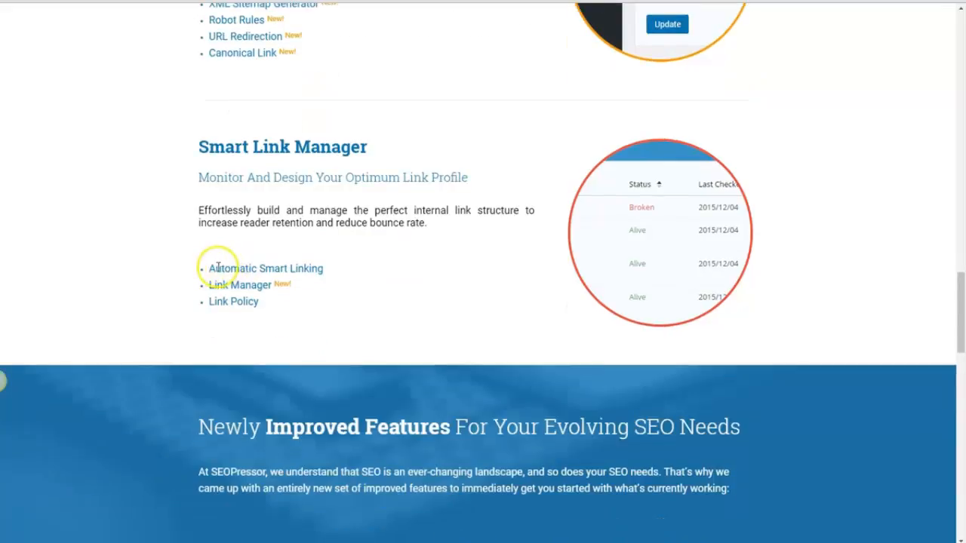
mouse_move(330, 267)
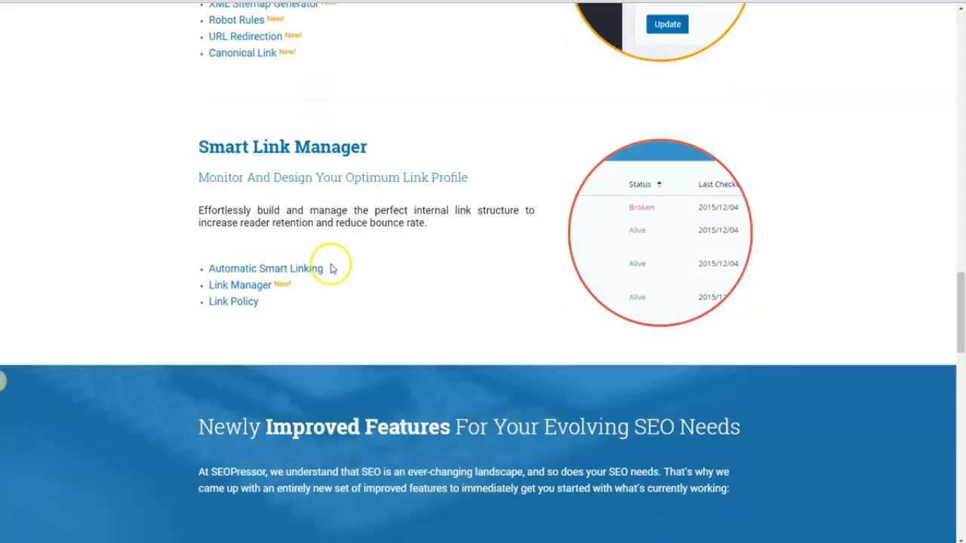
mouse_move(292, 289)
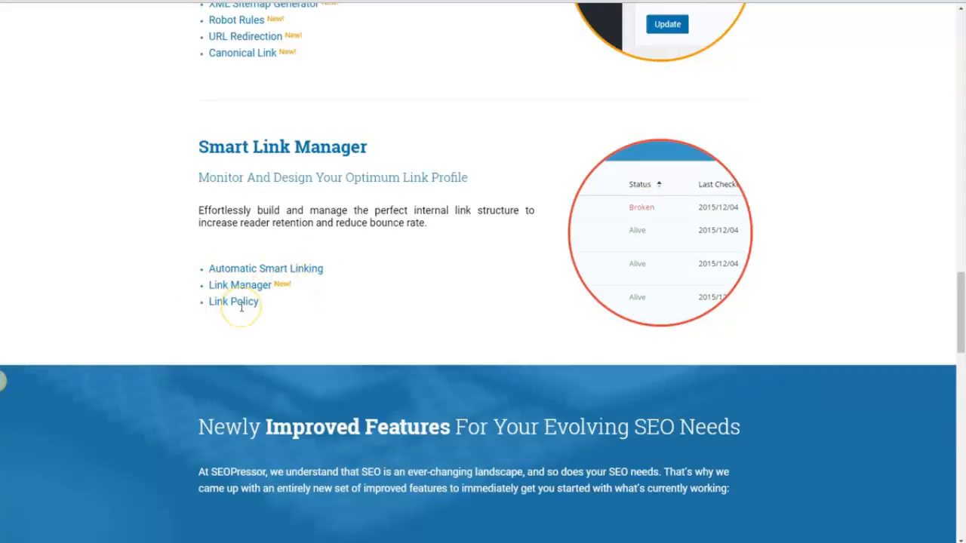
scroll("down", 3)
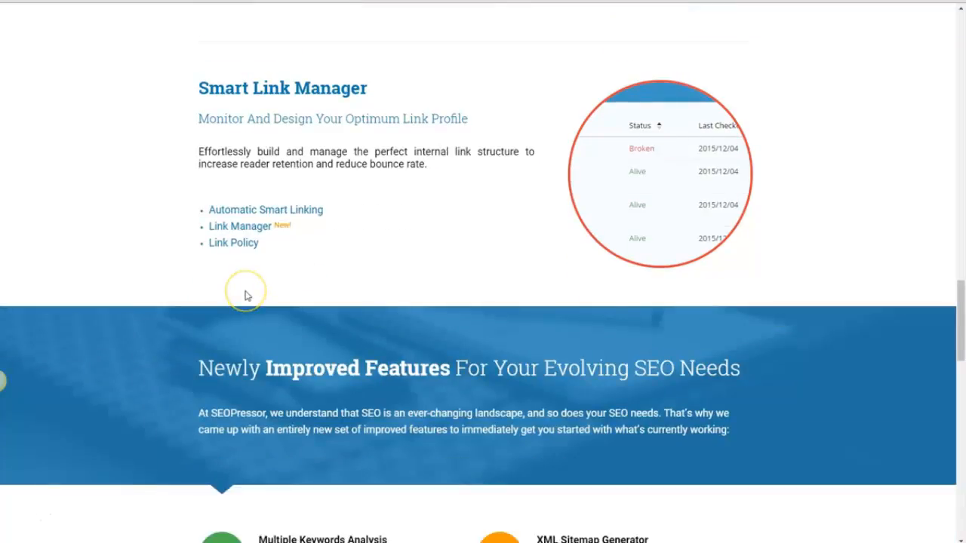
mouse_move(247, 294)
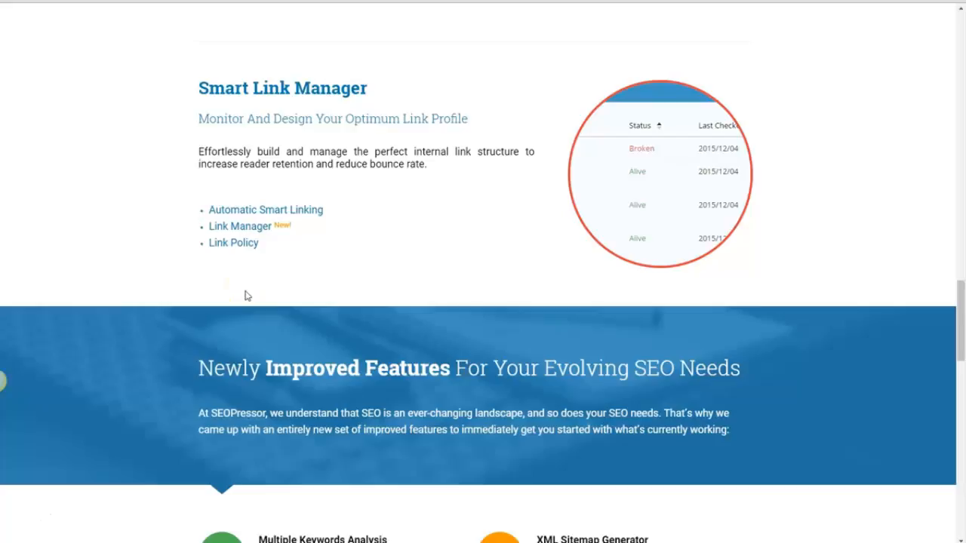
- Scroll up and down through the grid of newly improved SEOPressor features
scroll("down", 3)
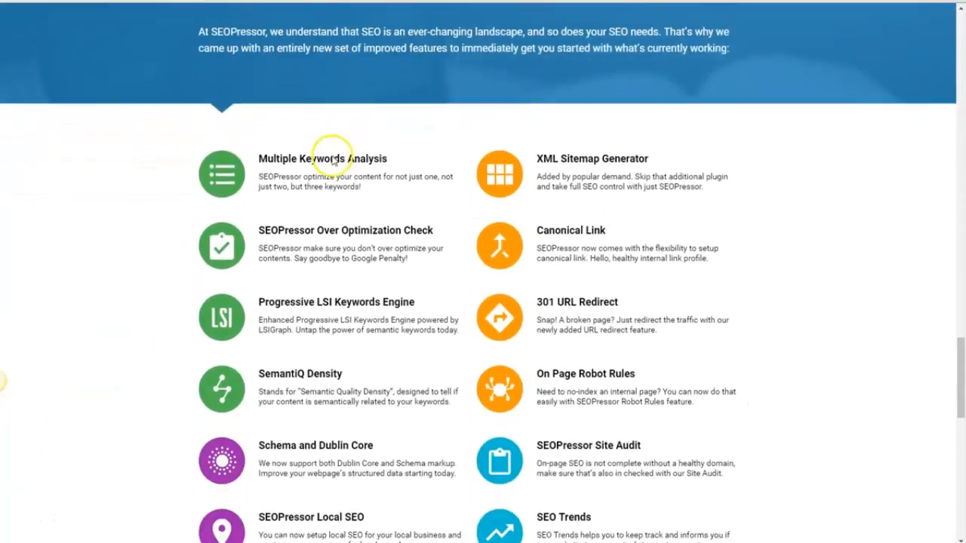
scroll("down", 3)
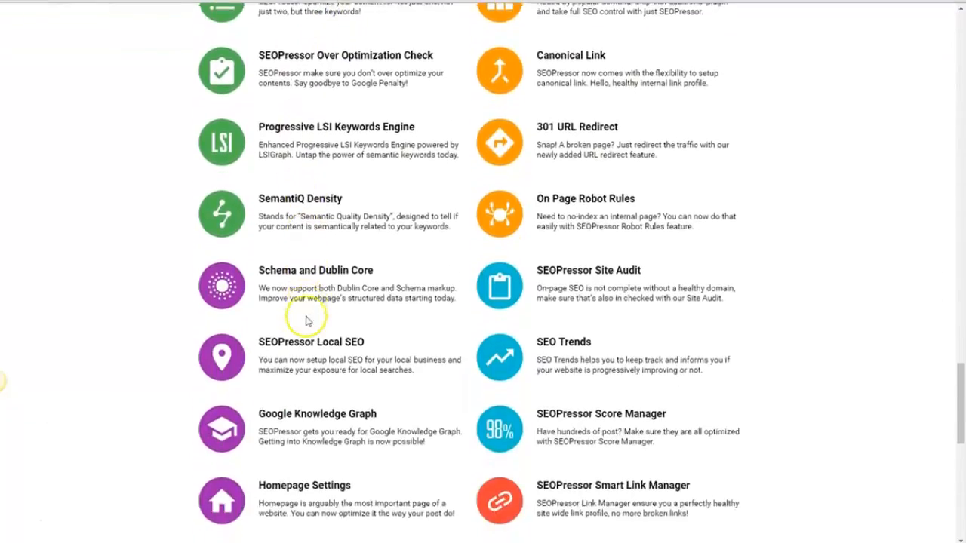
scroll("down", 3)
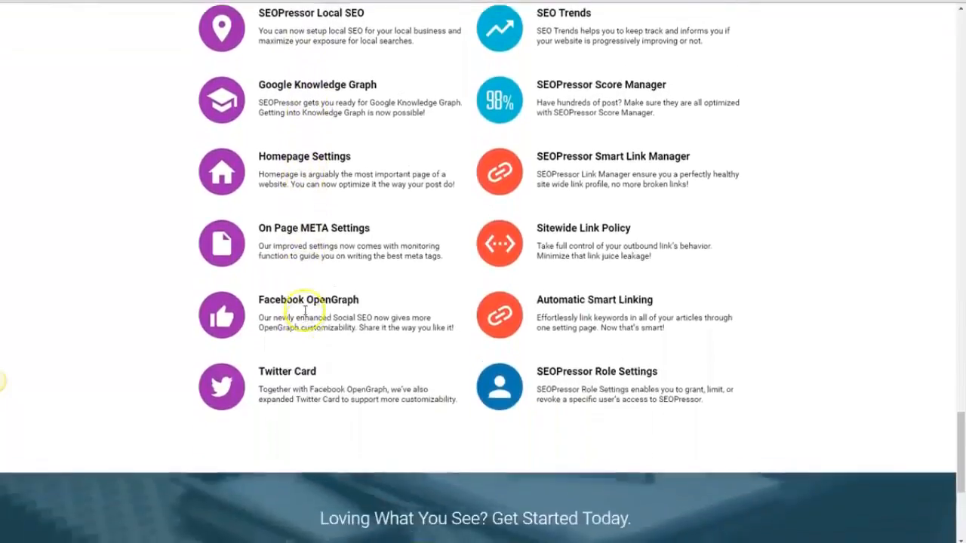
scroll("up", 3)
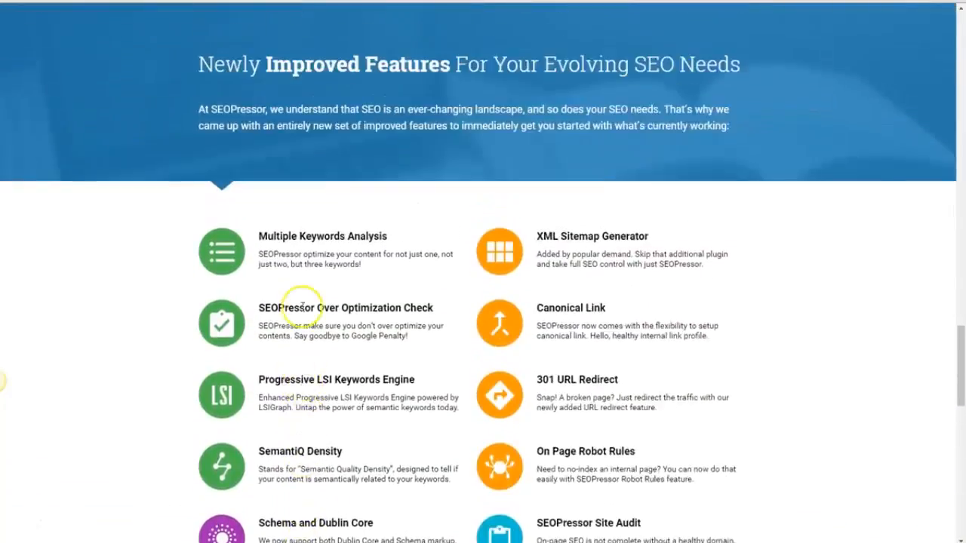
scroll("down", 3)
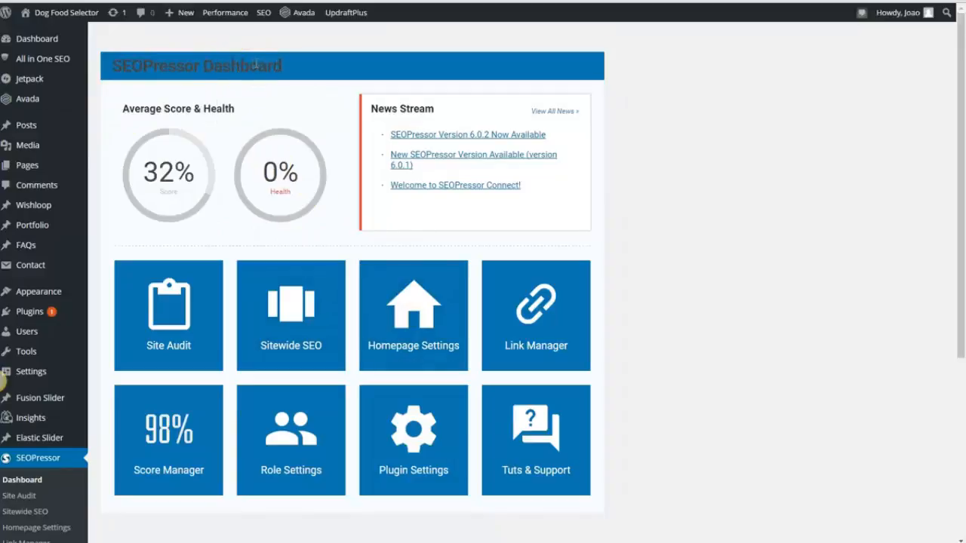
mouse_move(253, 97)
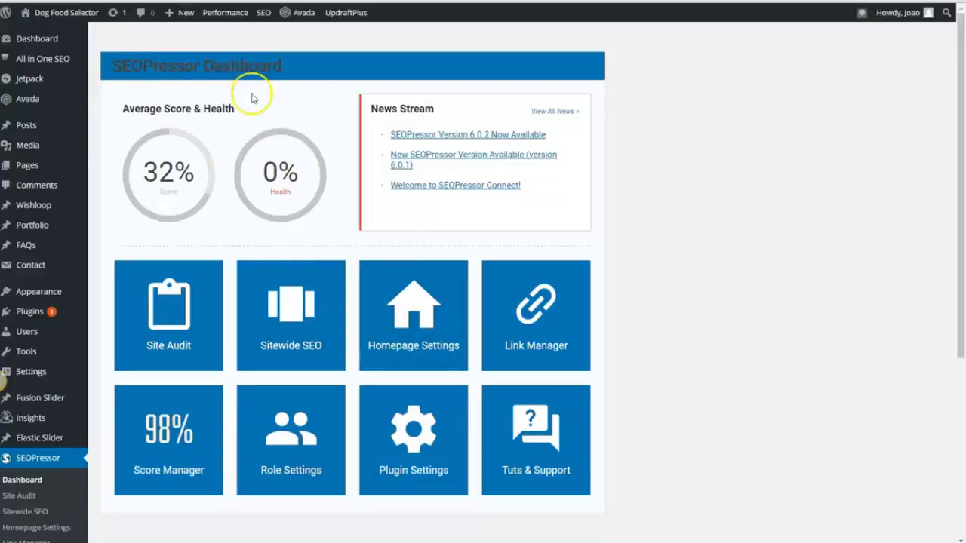
scroll("down", 3)
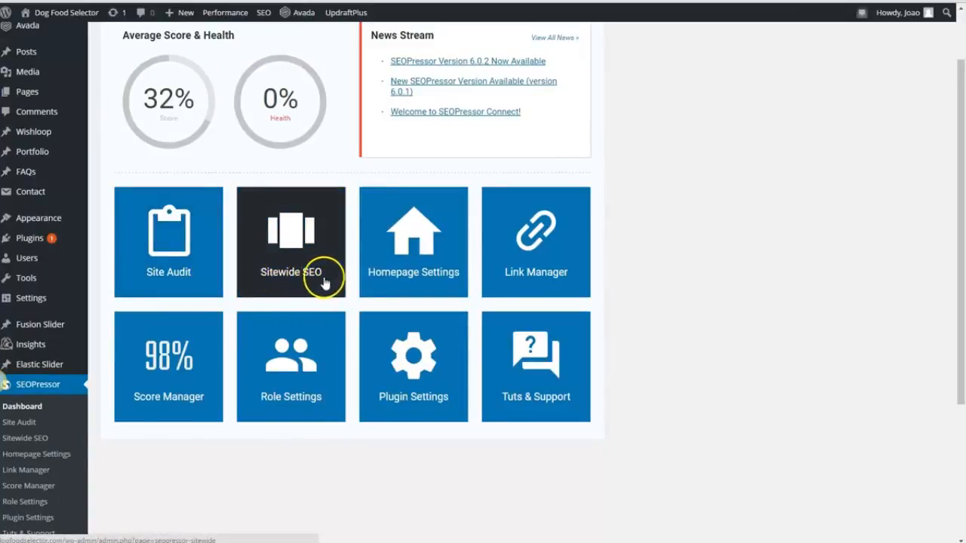
mouse_move(489, 285)
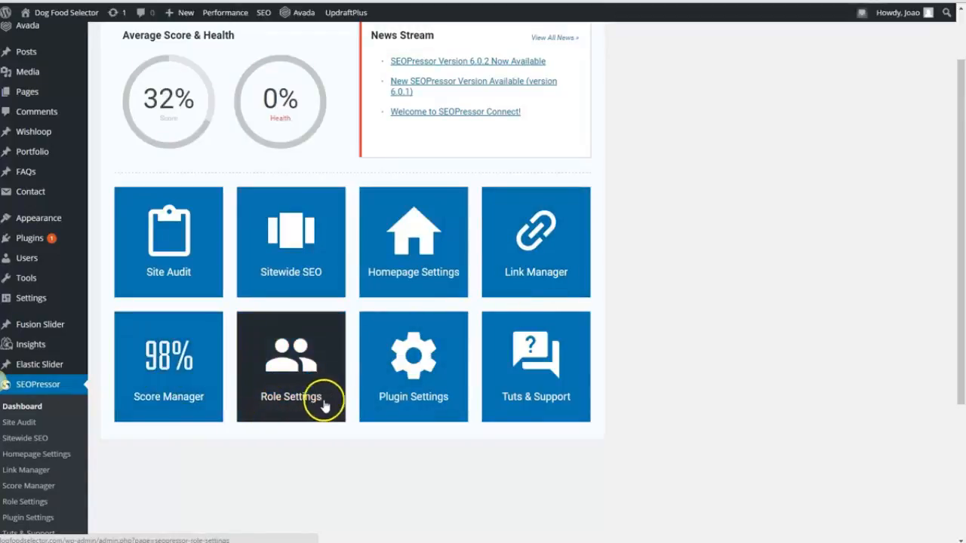
mouse_move(440, 413)
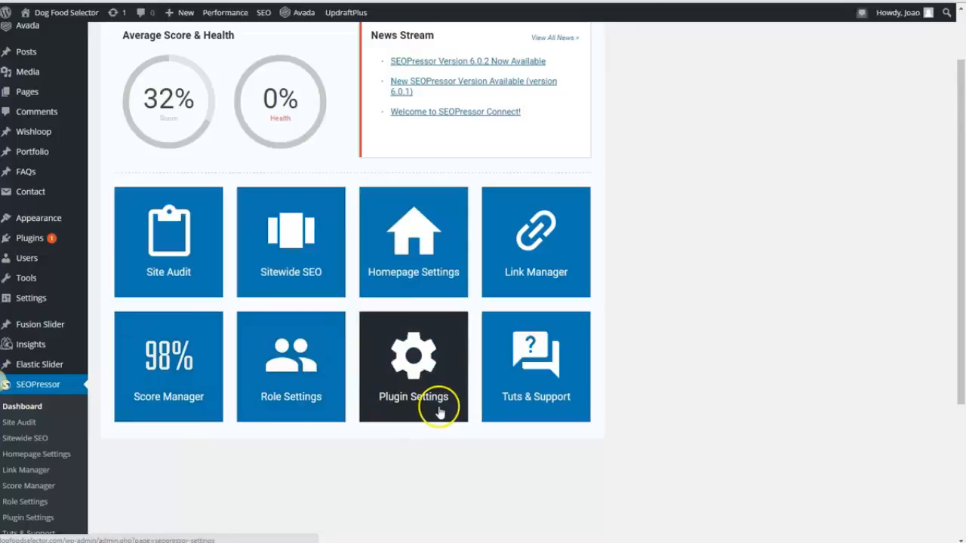
mouse_move(535, 411)
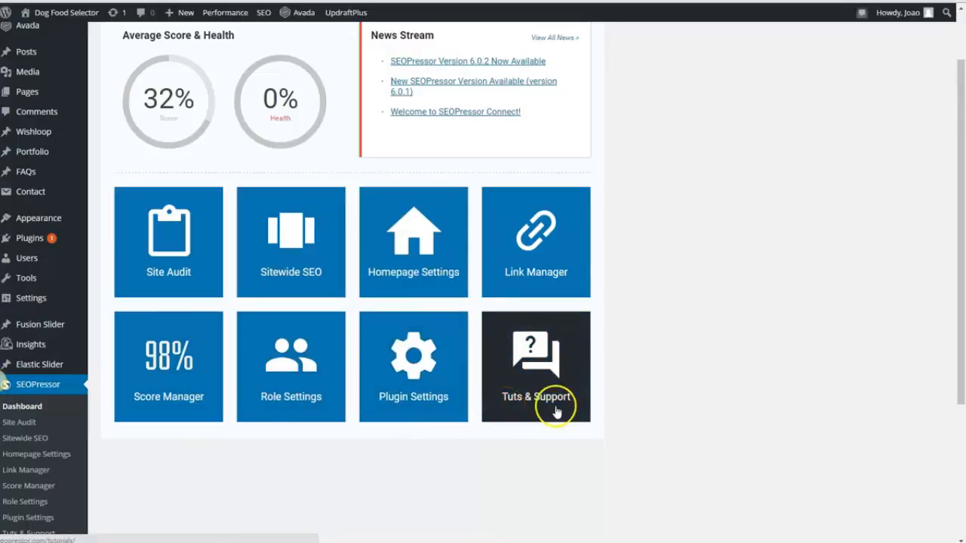
mouse_move(153, 181)
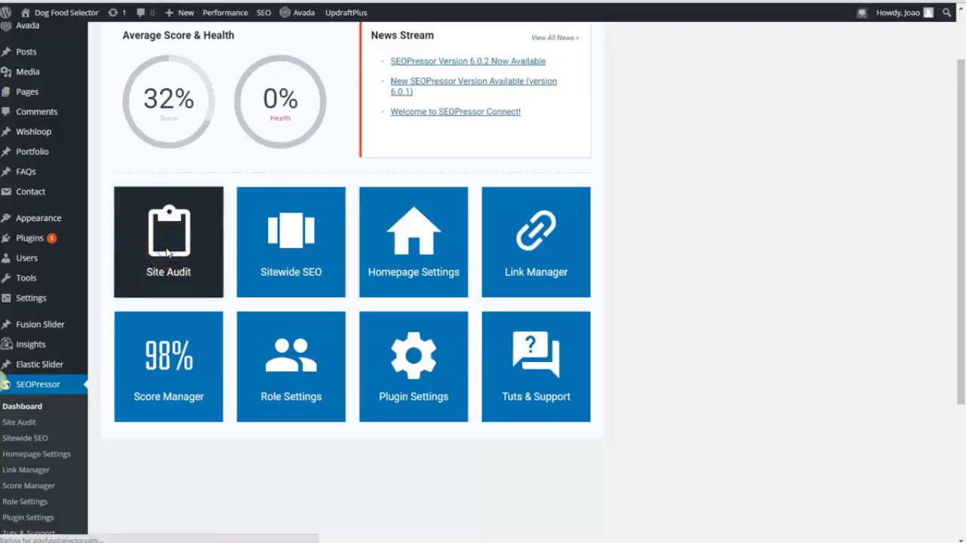
- Open Site Audit and list its Errors & Warnings: three errors, seven warnings, passed checks
left_click(169, 242)
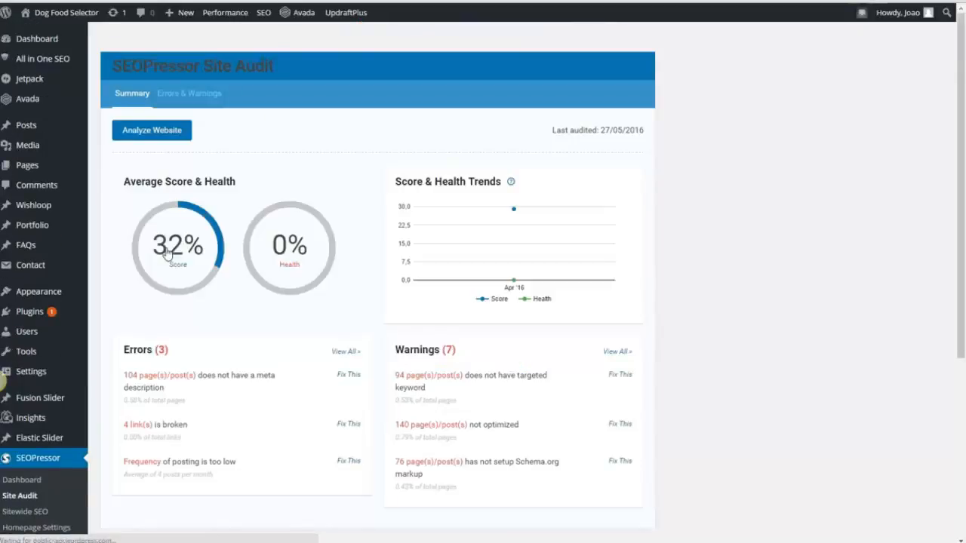
mouse_move(179, 181)
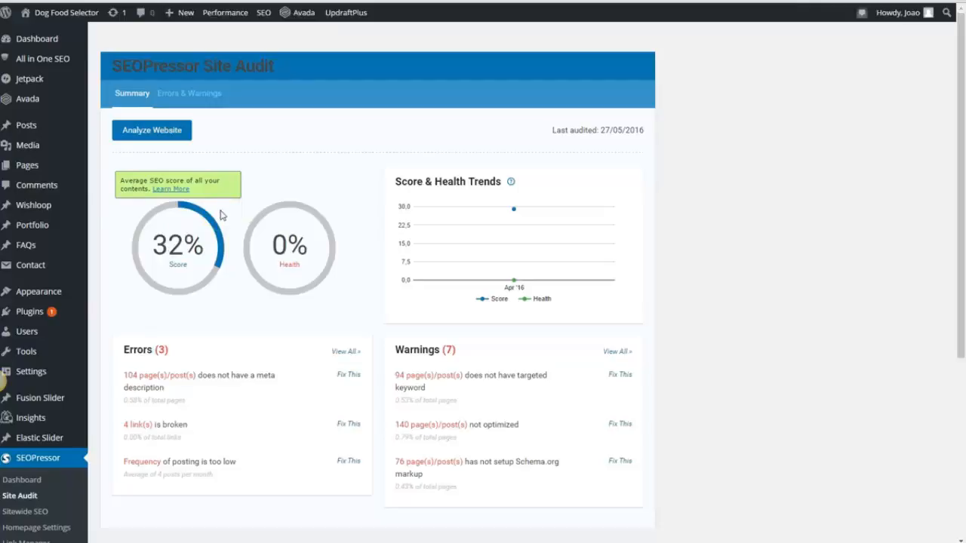
mouse_move(604, 437)
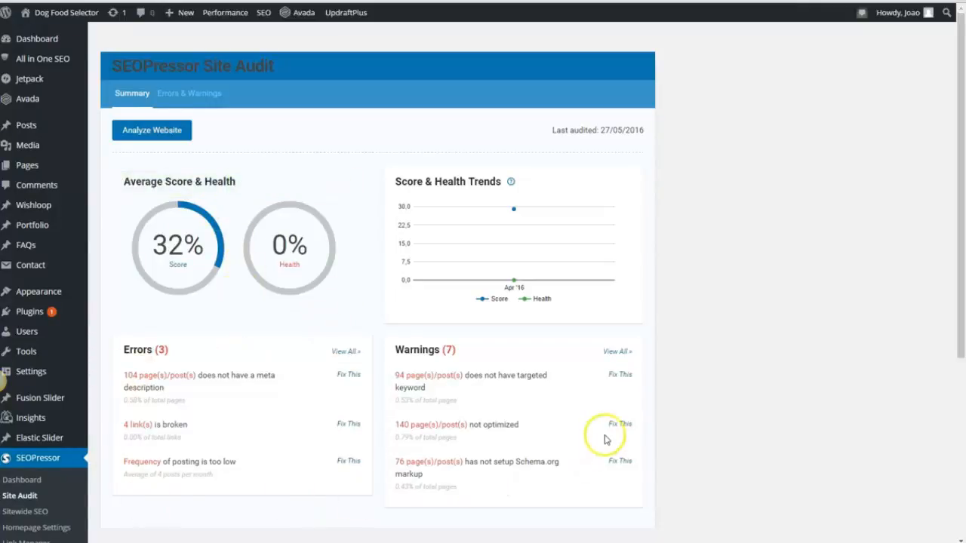
mouse_move(506, 367)
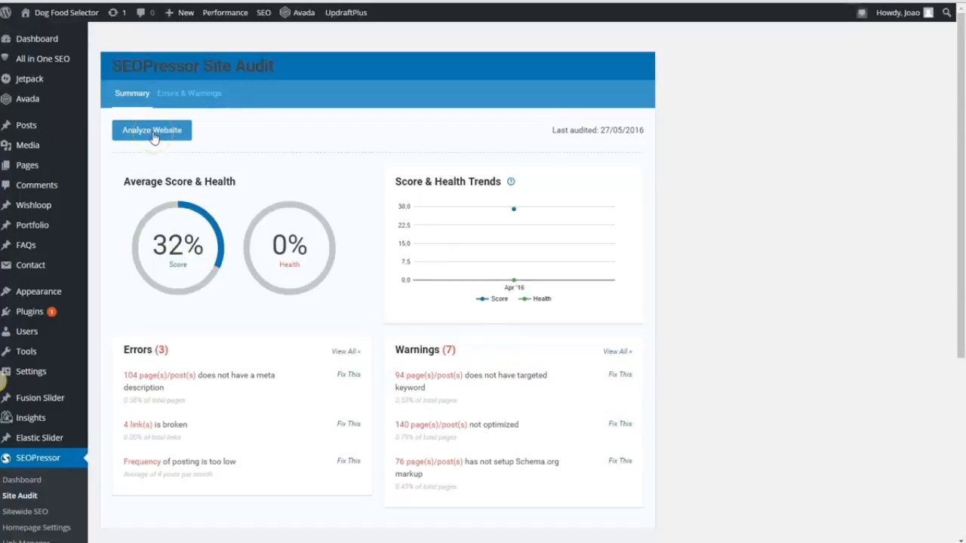
mouse_move(243, 134)
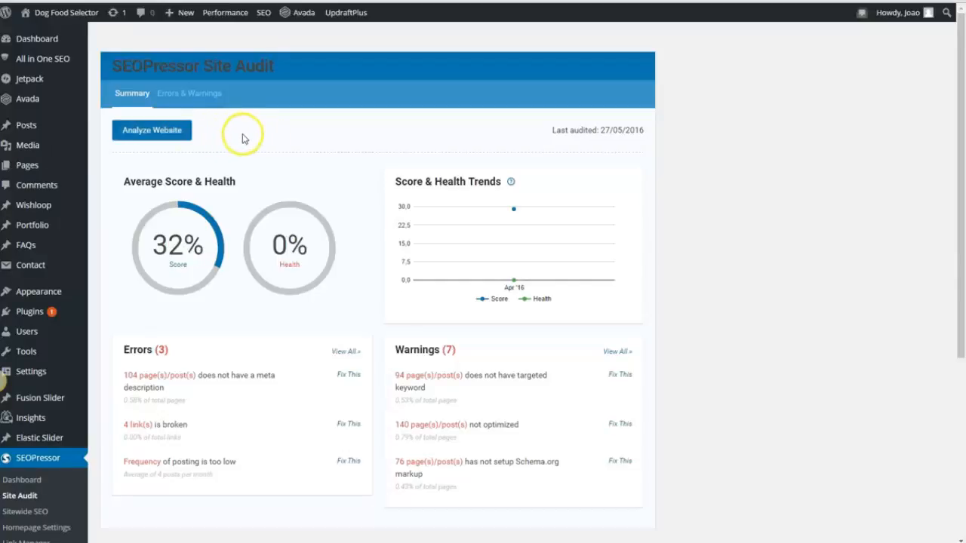
mouse_move(233, 138)
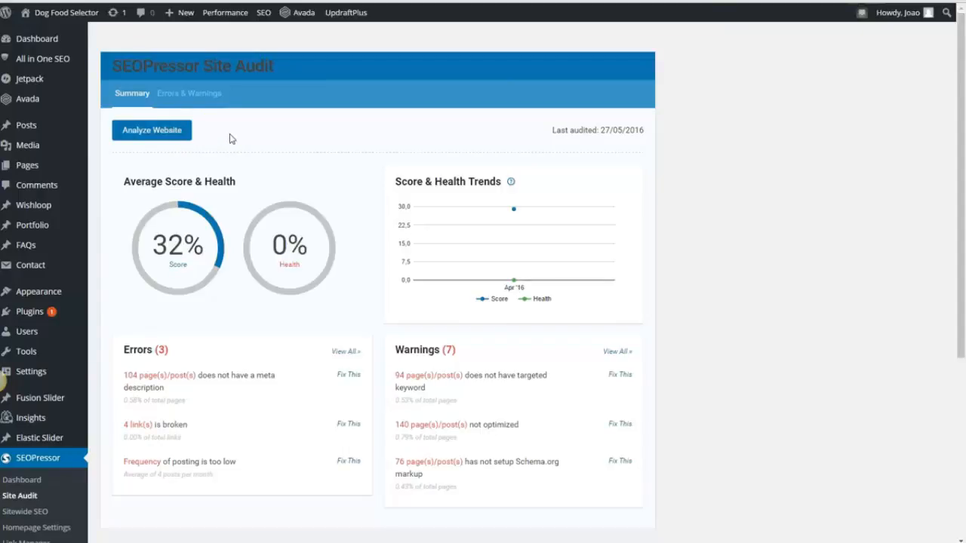
mouse_move(321, 219)
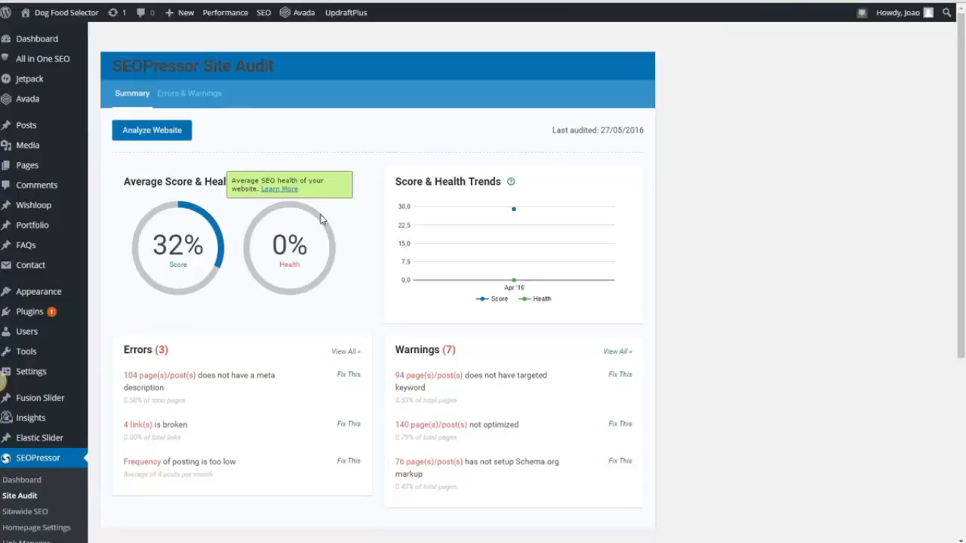
mouse_move(238, 193)
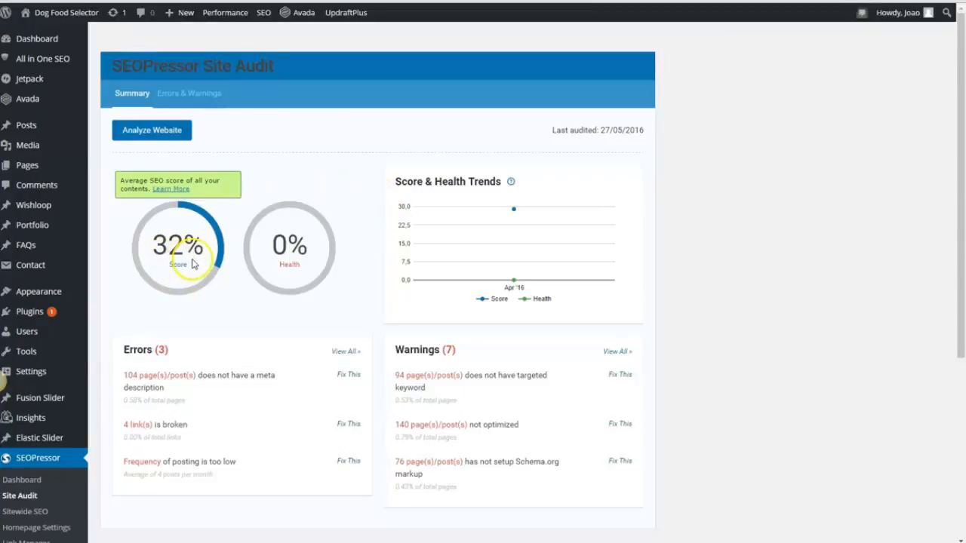
mouse_move(297, 277)
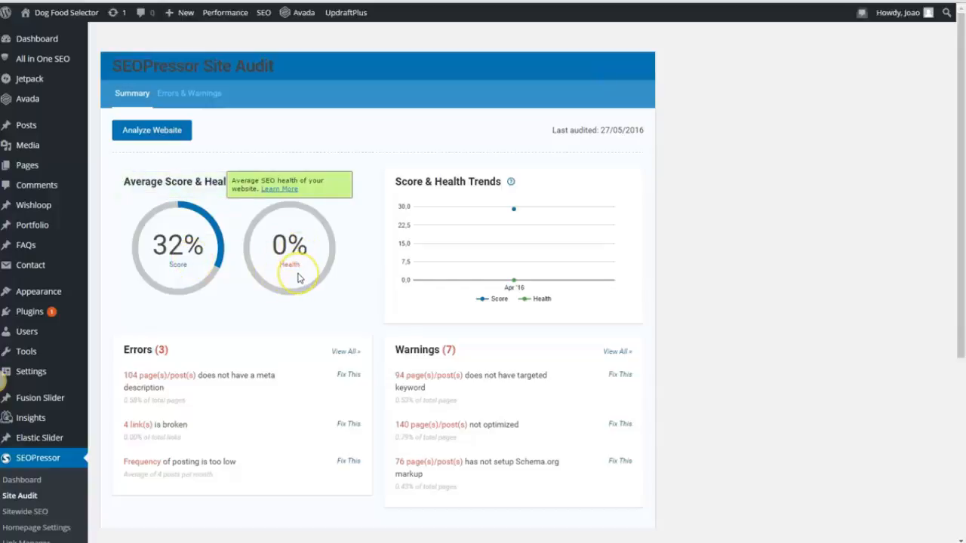
scroll("down", 3)
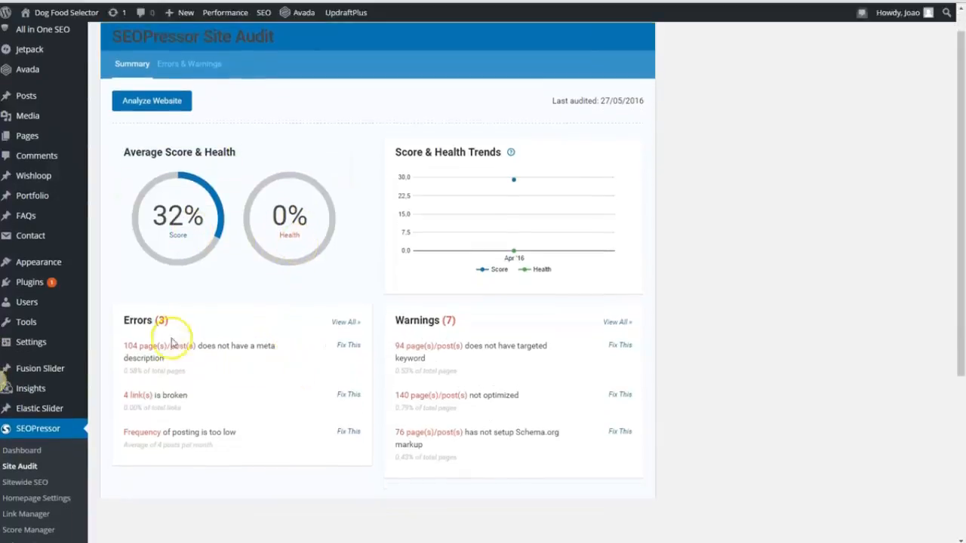
mouse_move(432, 338)
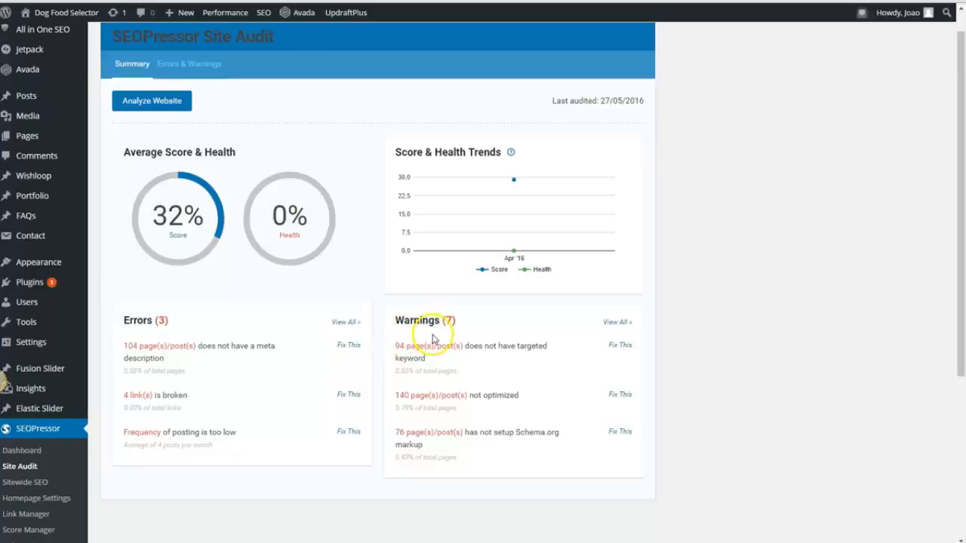
mouse_move(359, 344)
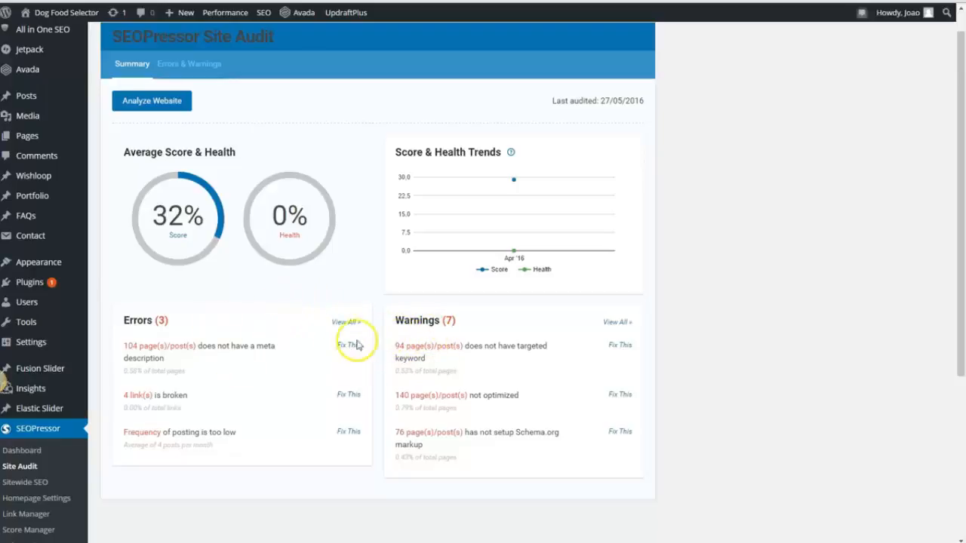
scroll("down", 3)
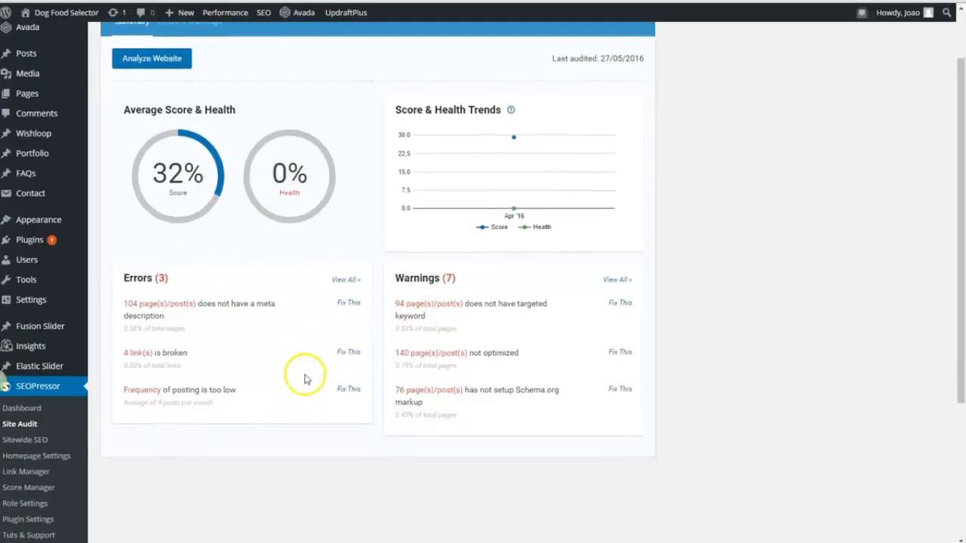
left_click(188, 93)
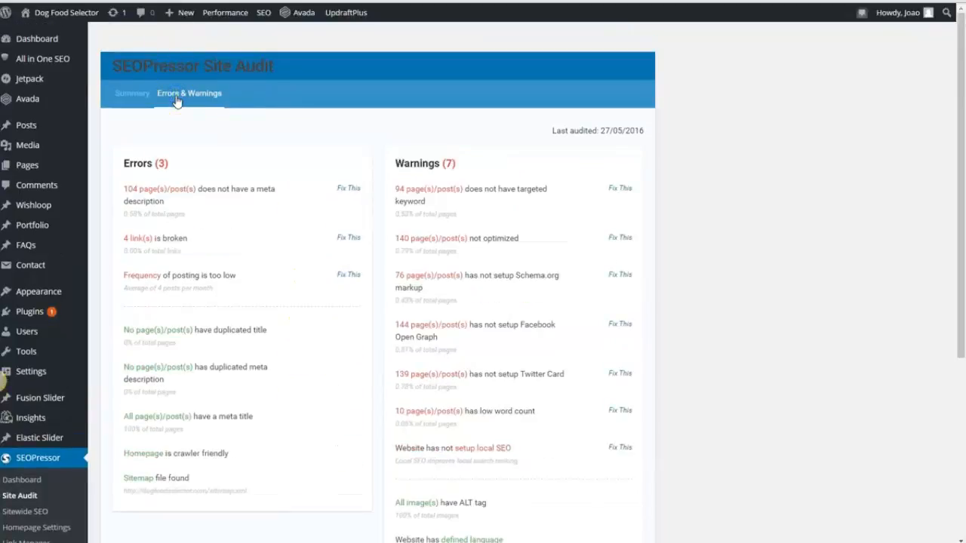
scroll("down", 3)
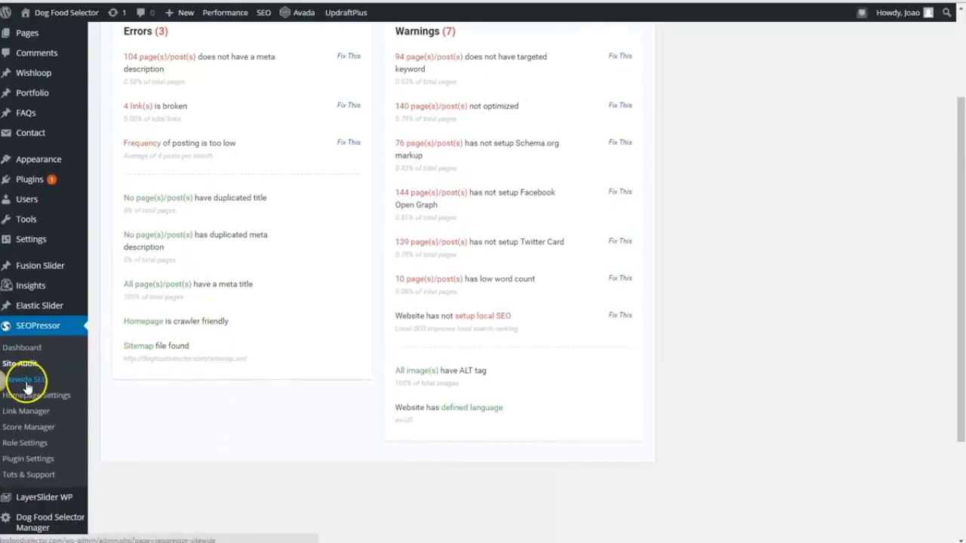
mouse_move(201, 356)
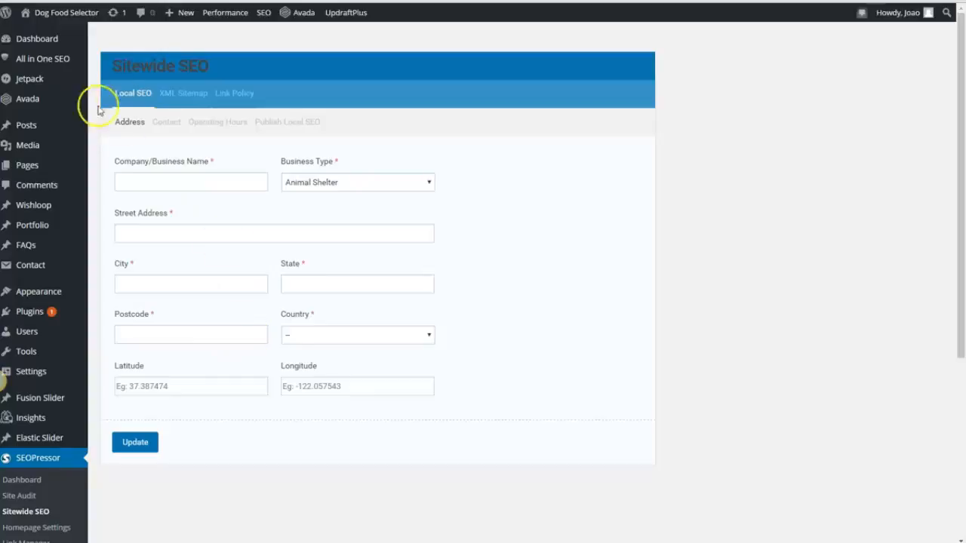
mouse_move(175, 96)
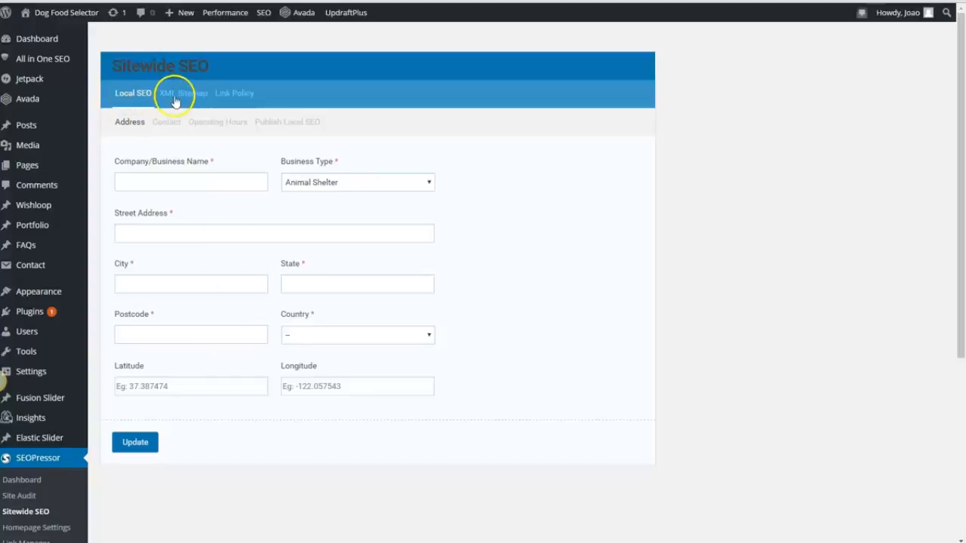
mouse_move(193, 102)
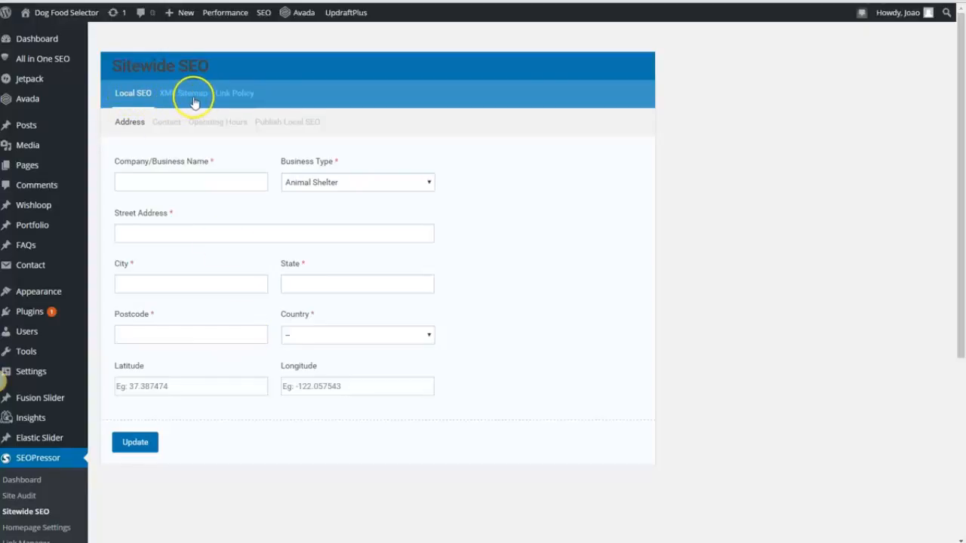
mouse_move(249, 96)
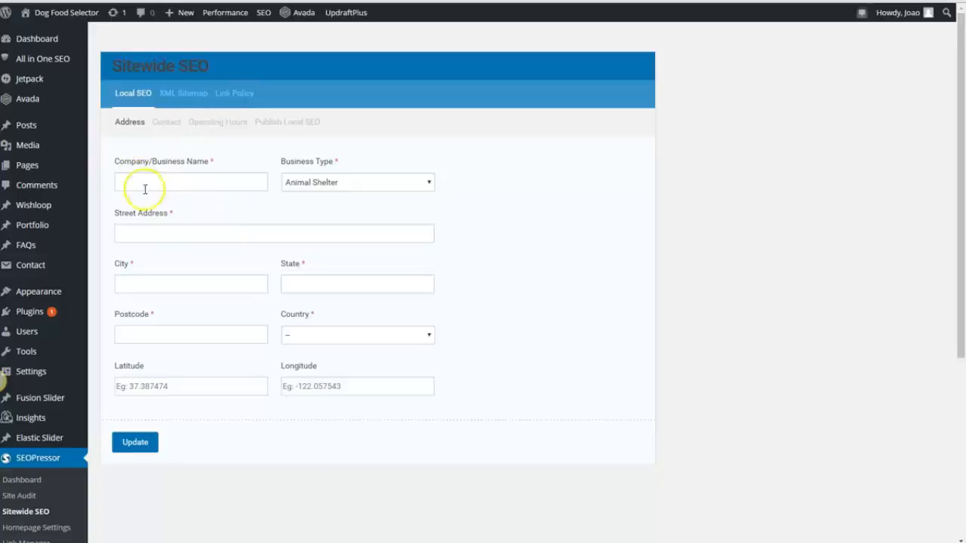
mouse_move(154, 153)
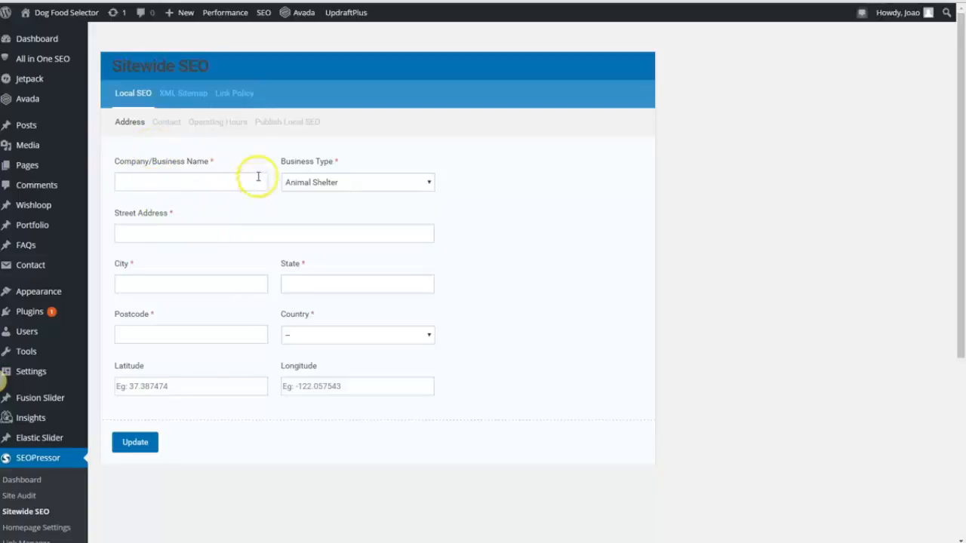
mouse_move(186, 334)
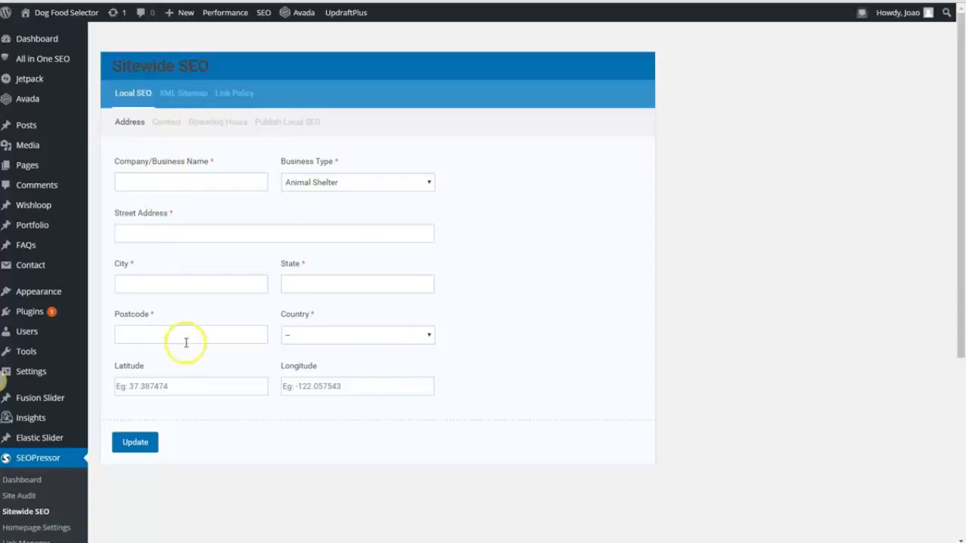
- View the Sitewide SEO Contact, Operating Hours and XML Sitemap settings tabs
left_click(166, 121)
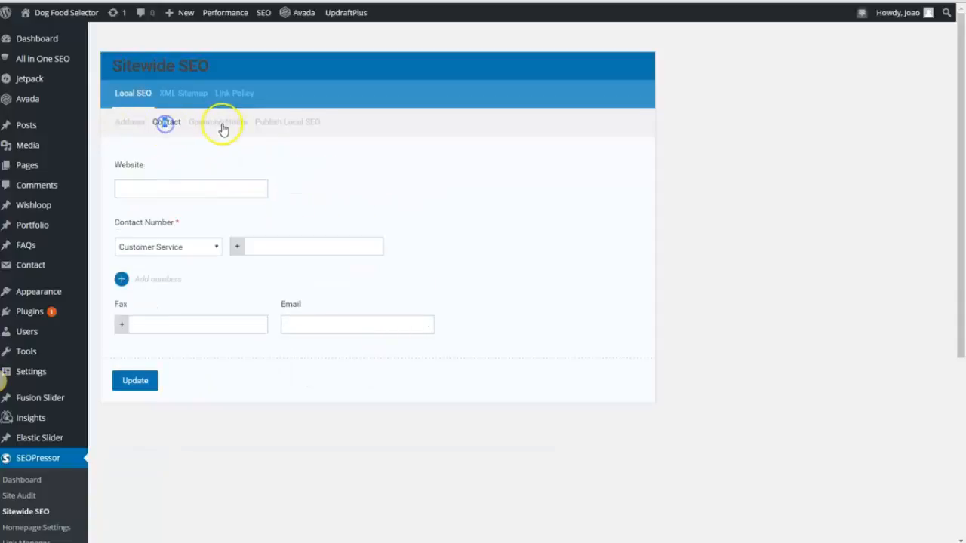
left_click(287, 122)
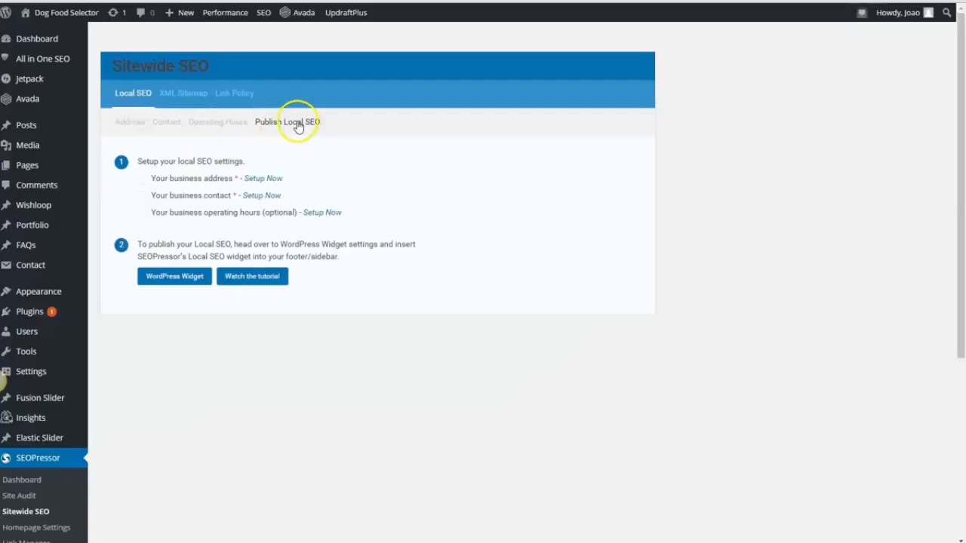
left_click(183, 93)
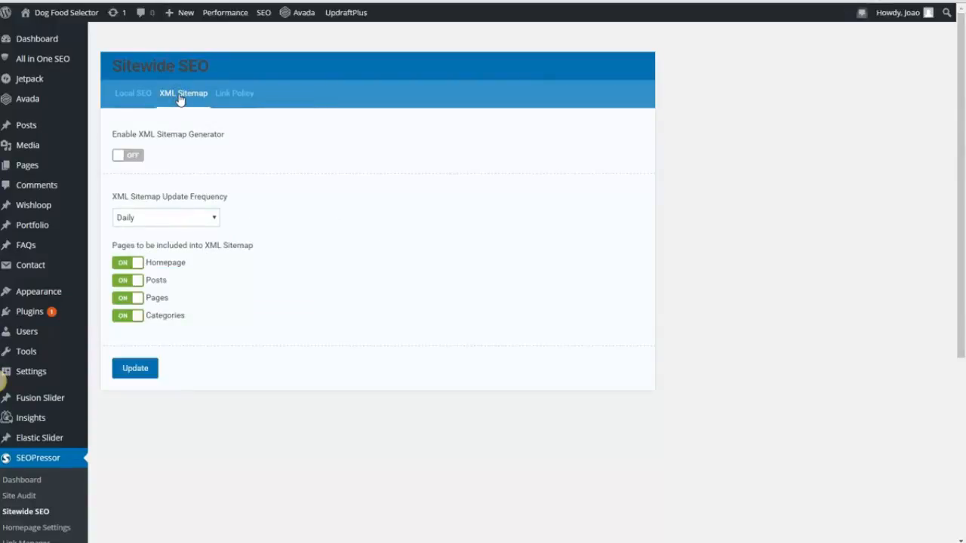
mouse_move(181, 106)
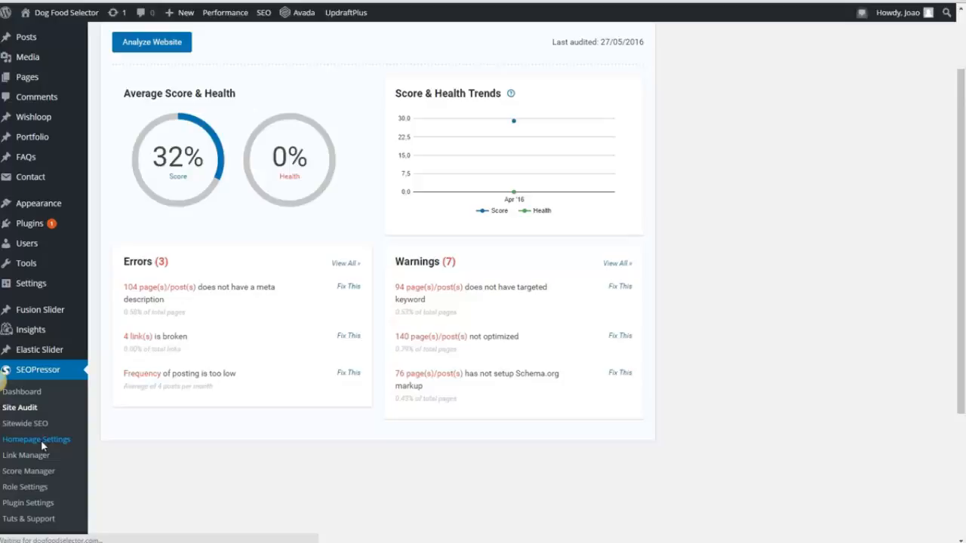
- Review SEOPressor Homepage Settings title tag, meta description and search preview, then another tab
left_click(36, 439)
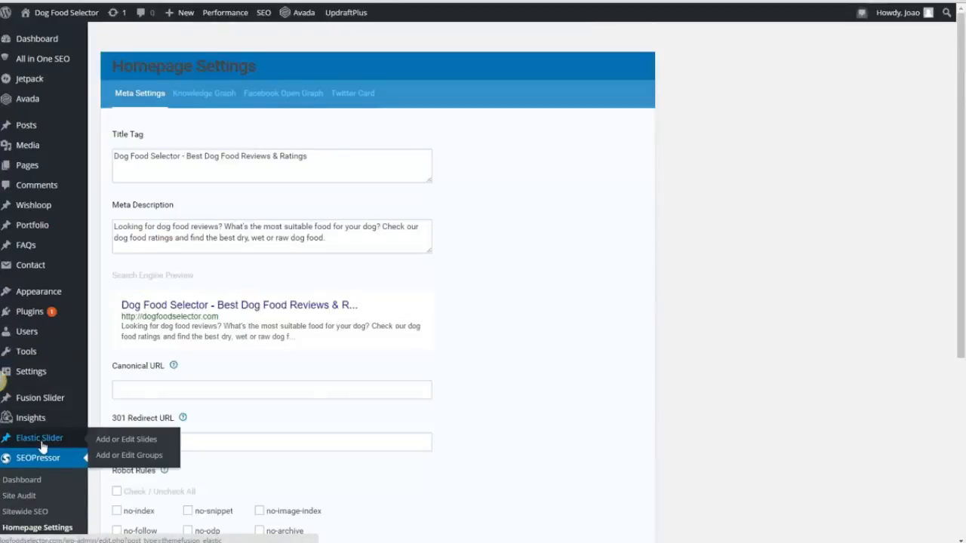
mouse_move(72, 434)
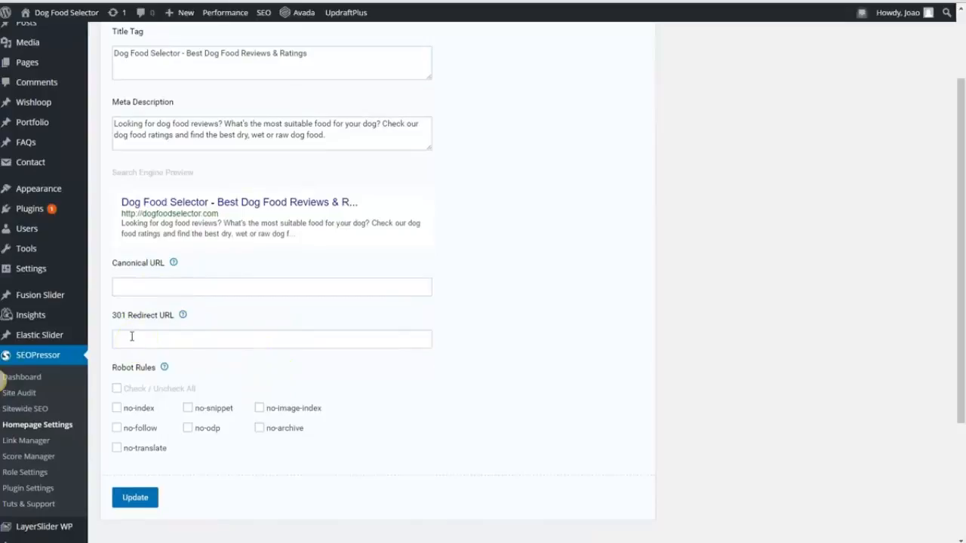
mouse_move(155, 369)
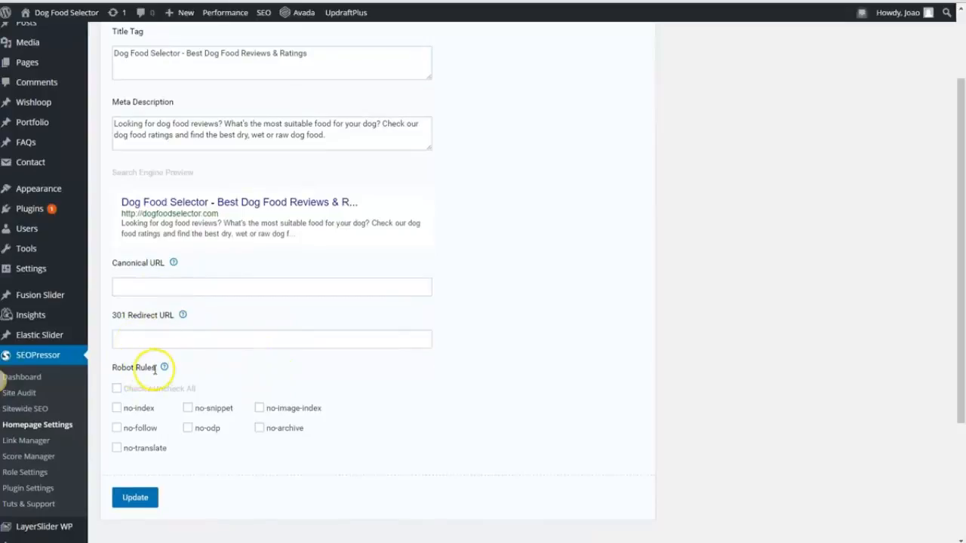
scroll("up", 3)
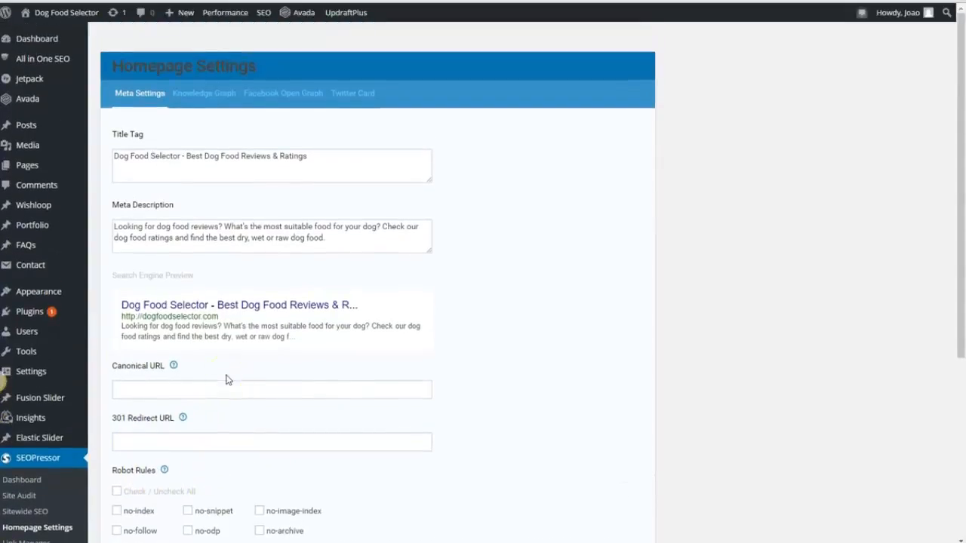
mouse_move(191, 205)
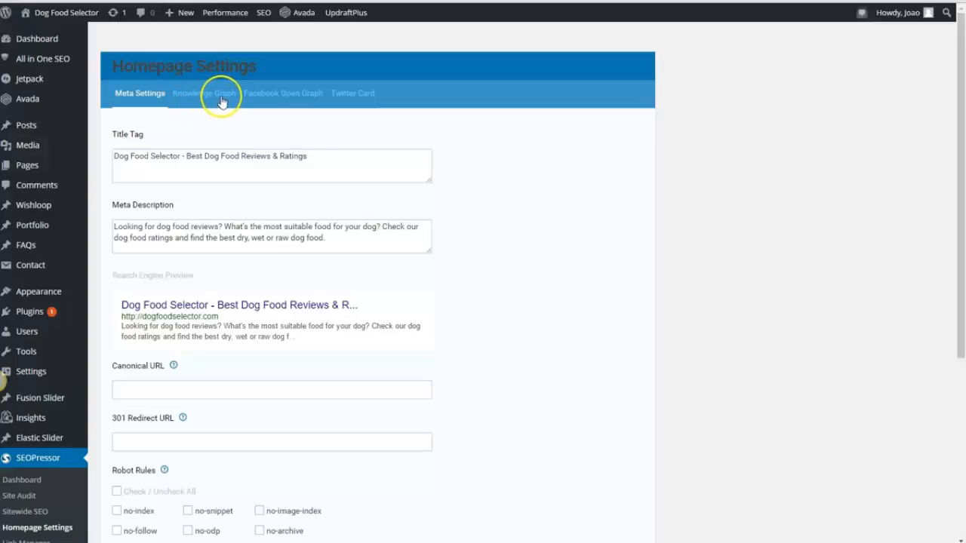
mouse_move(243, 99)
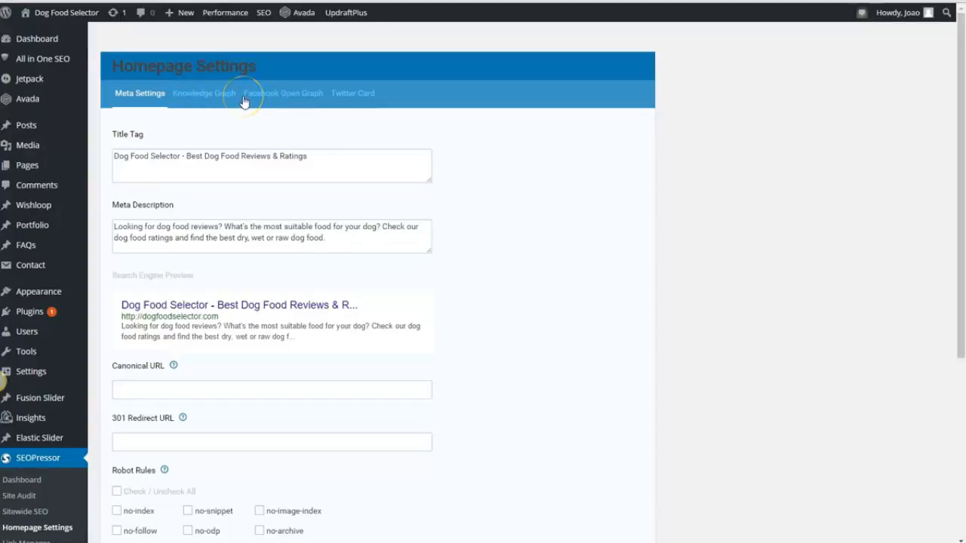
mouse_move(279, 99)
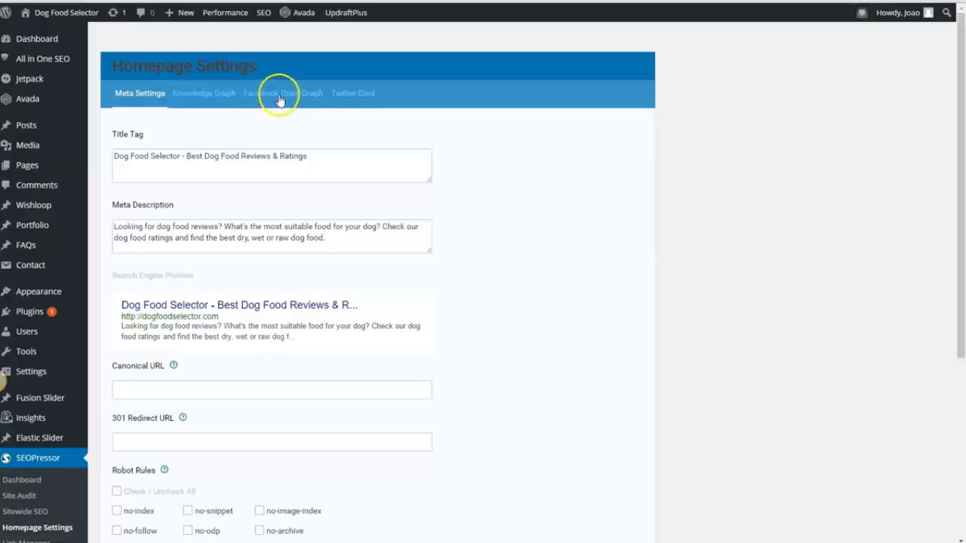
mouse_move(369, 93)
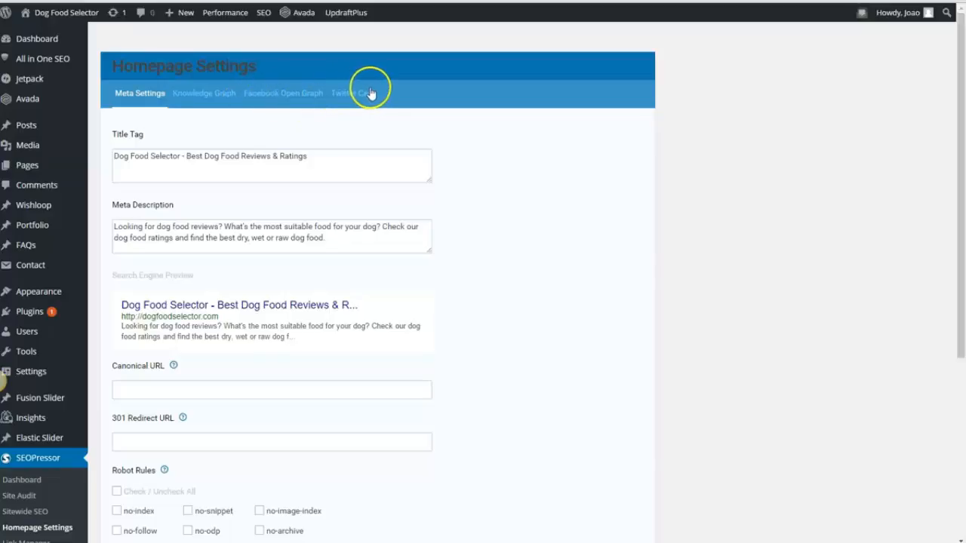
mouse_move(369, 93)
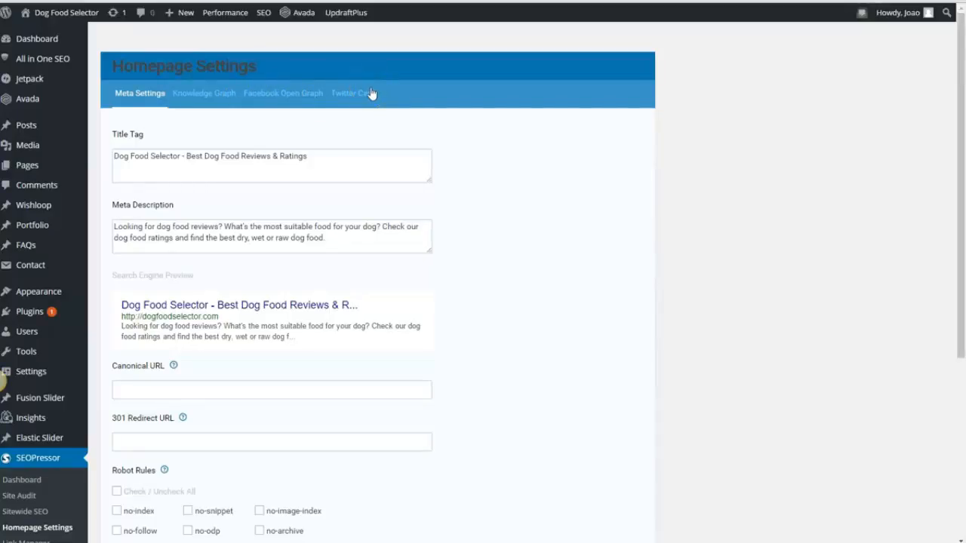
left_click(204, 93)
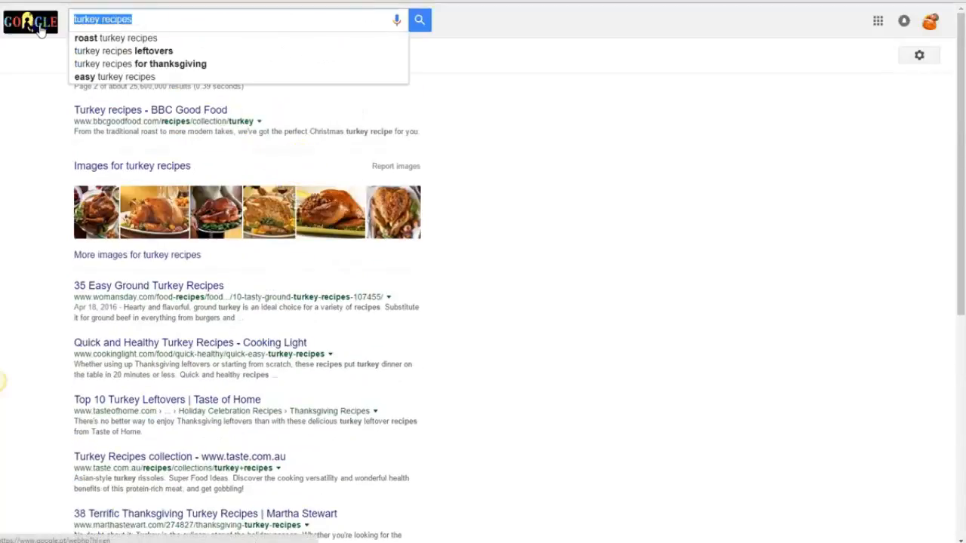
- Replace the Google search for turkey recipes with 'thomas jefferson'
type("thom")
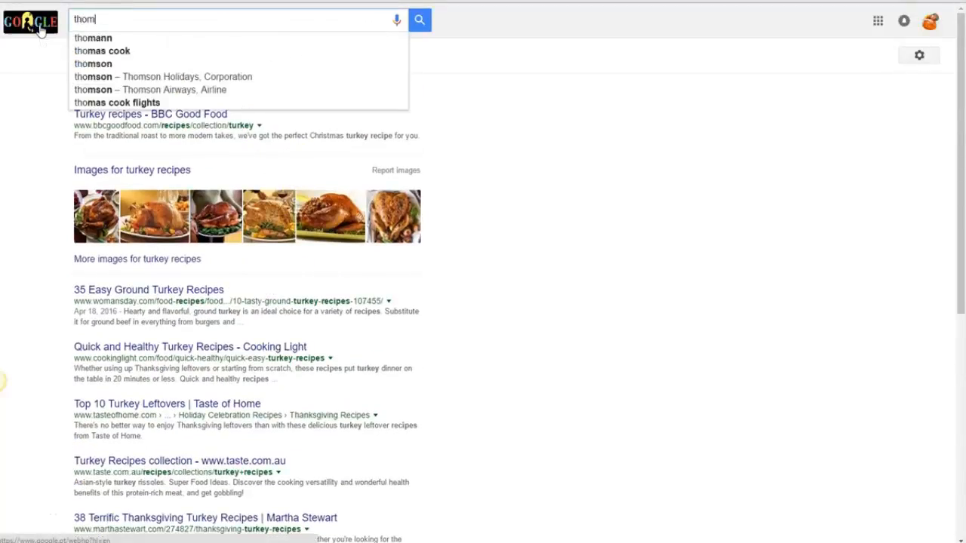
type("as jefferson")
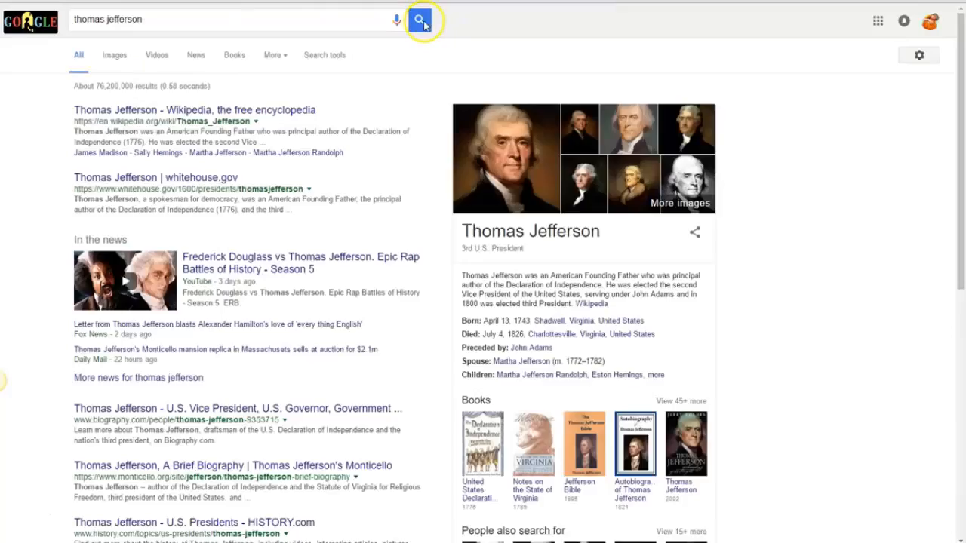
mouse_move(444, 317)
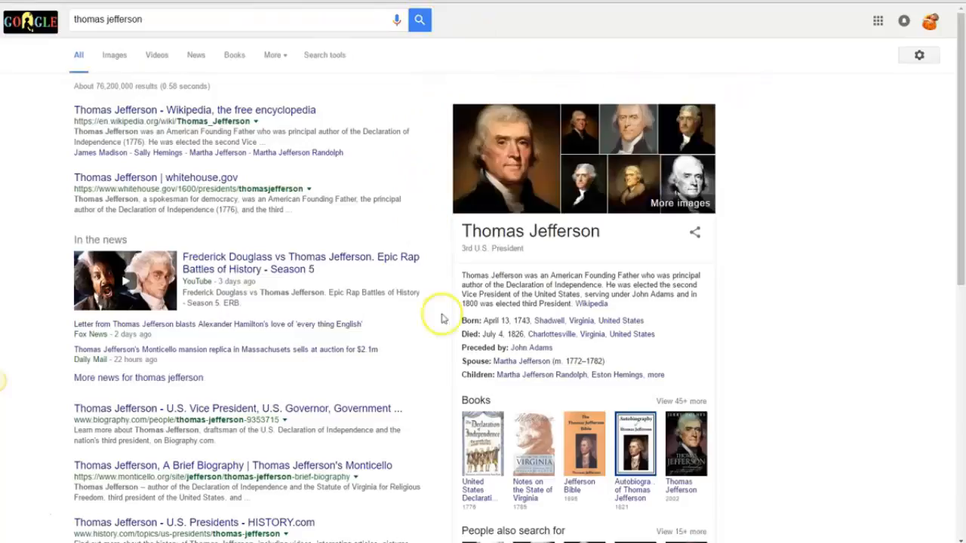
mouse_move(661, 515)
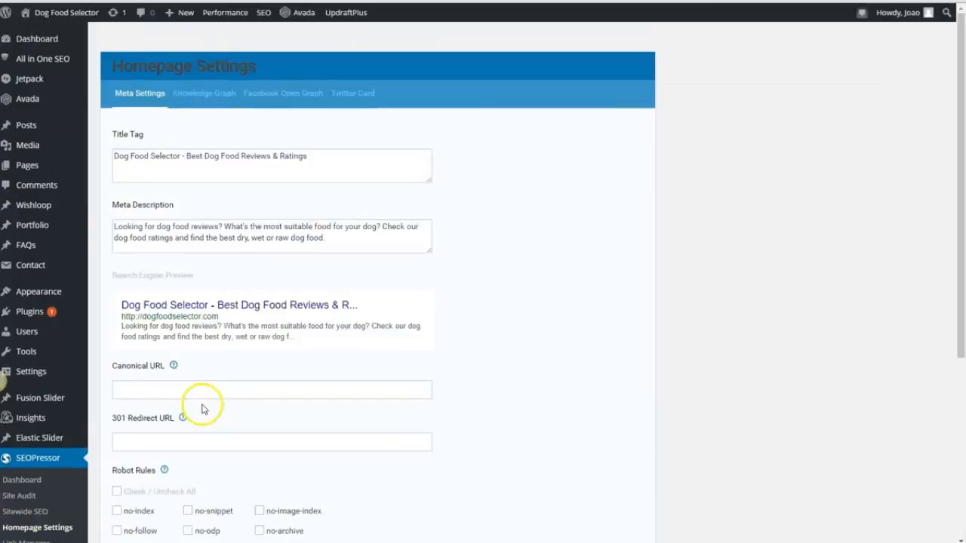
- Sort the Link Manager's link list by status, with broken links at the top
scroll("down", 3)
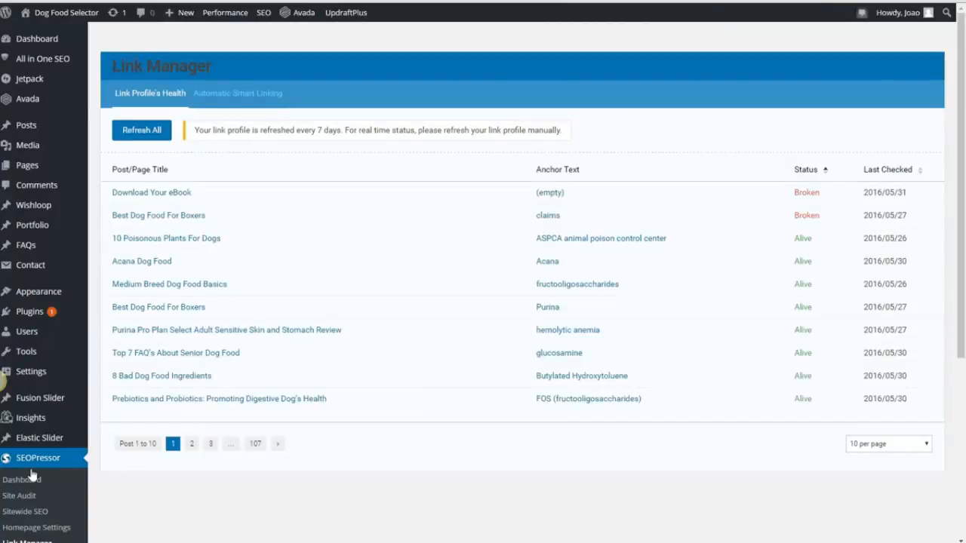
mouse_move(387, 419)
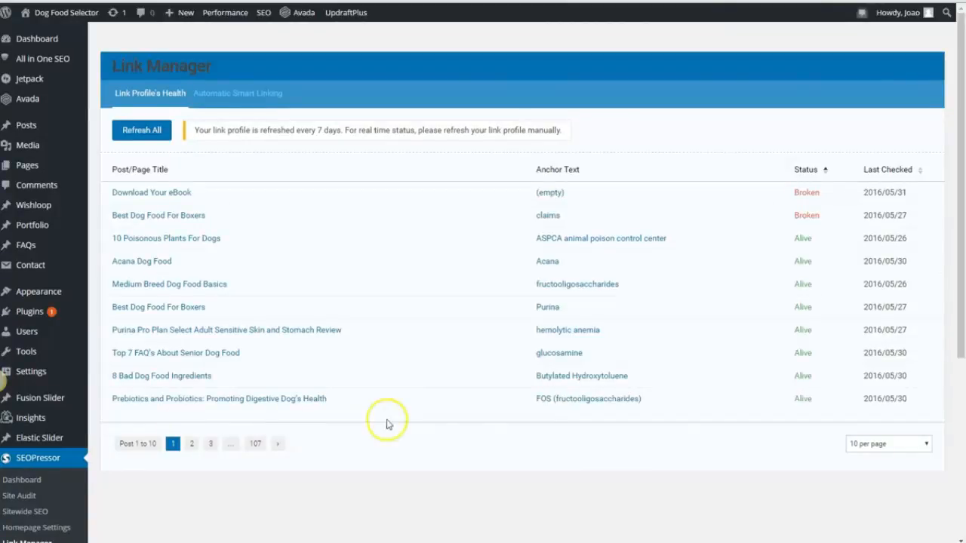
mouse_move(783, 215)
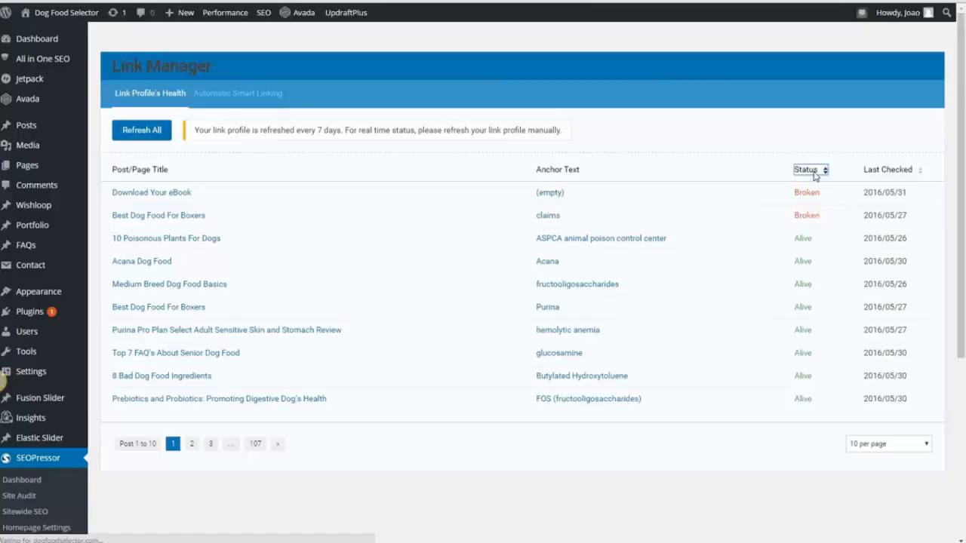
left_click(810, 169)
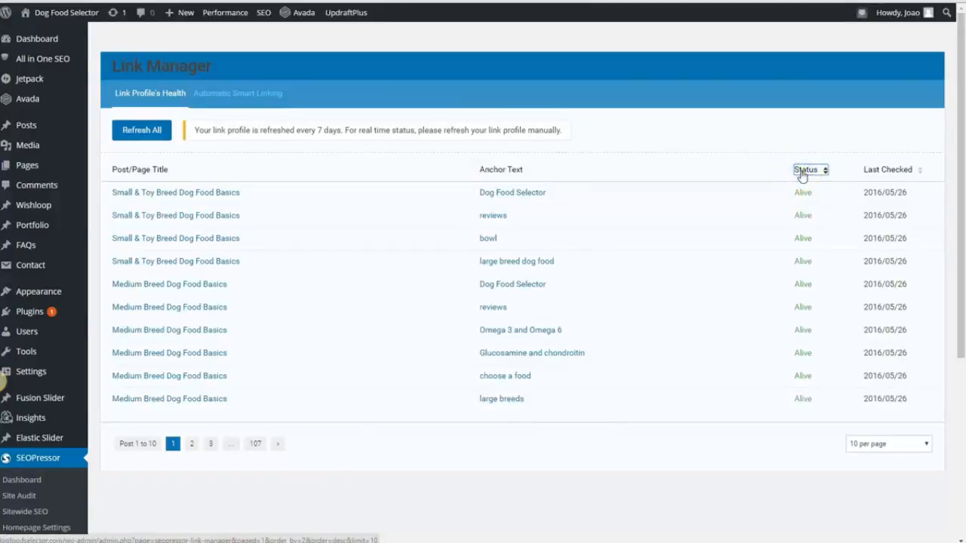
left_click(805, 169)
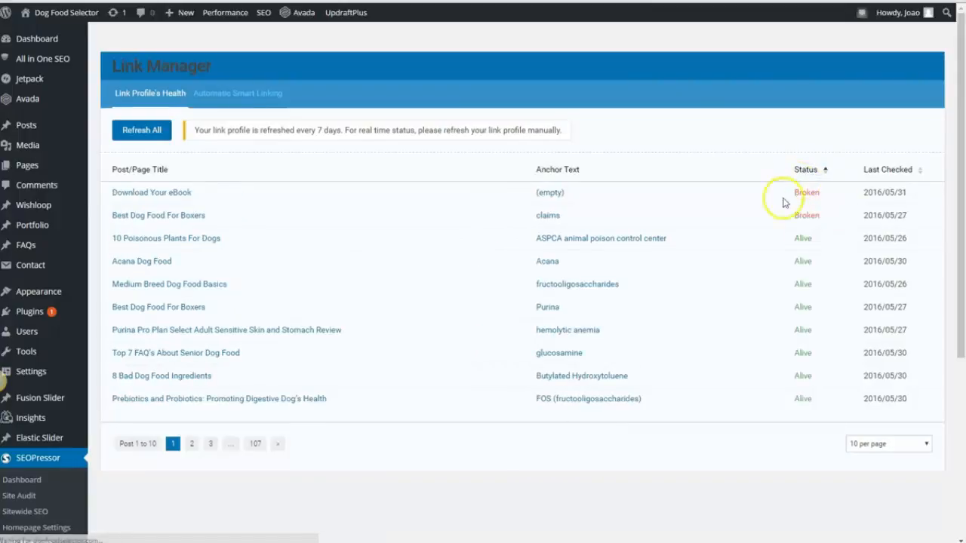
mouse_move(808, 204)
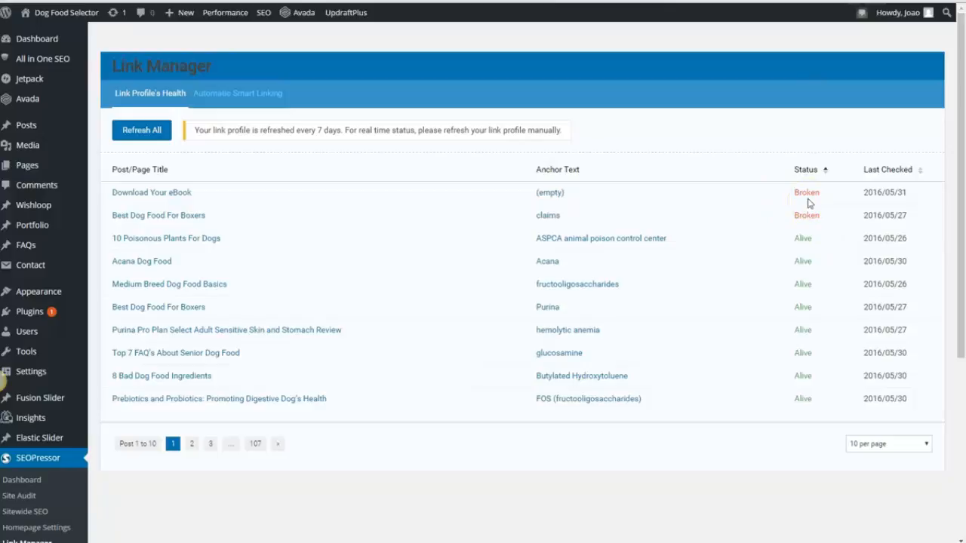
mouse_move(632, 175)
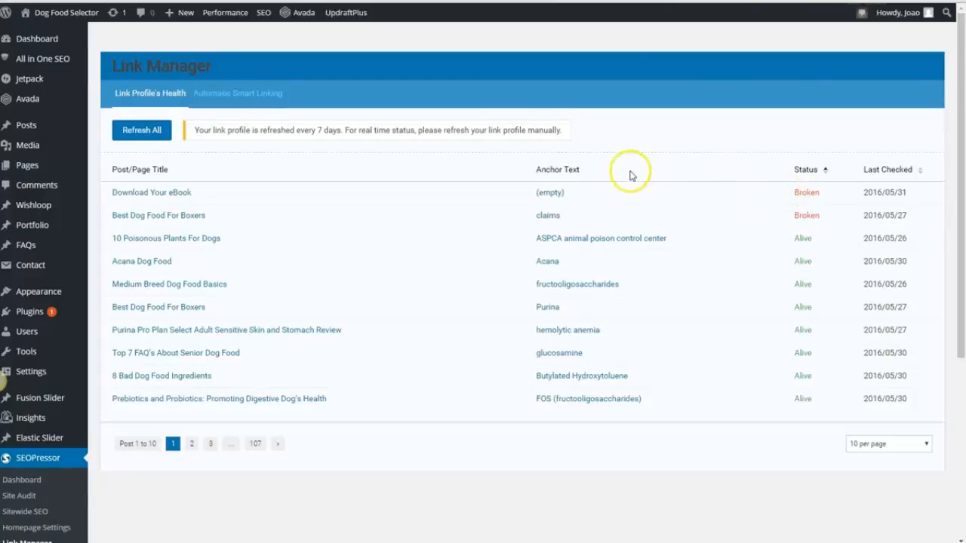
mouse_move(627, 169)
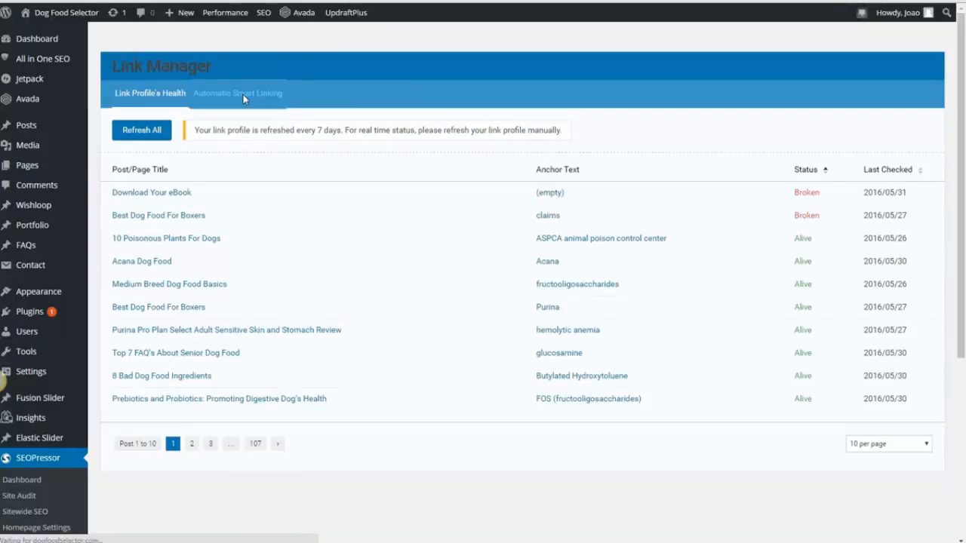
- Check the empty Automatic Smart Linking list, then go to Score Manager
left_click(238, 93)
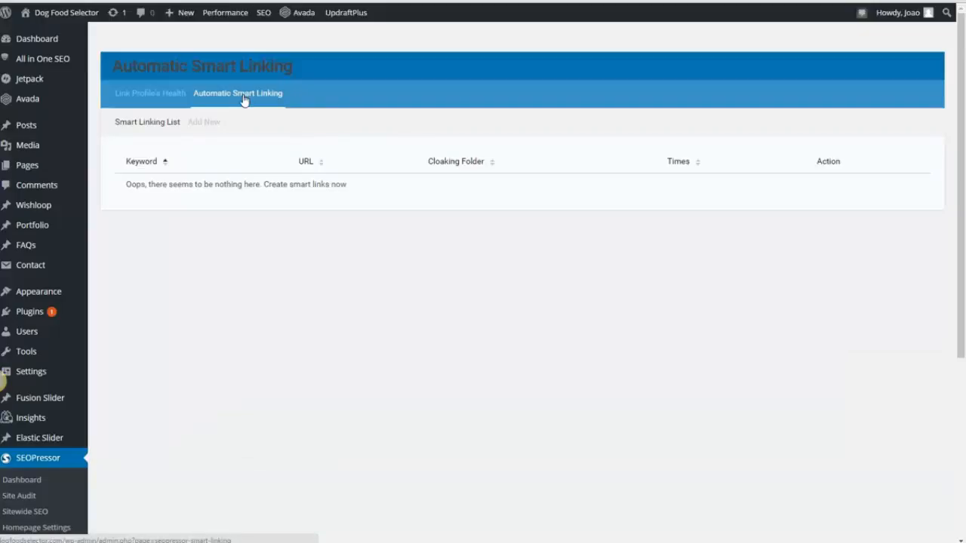
scroll("down", 3)
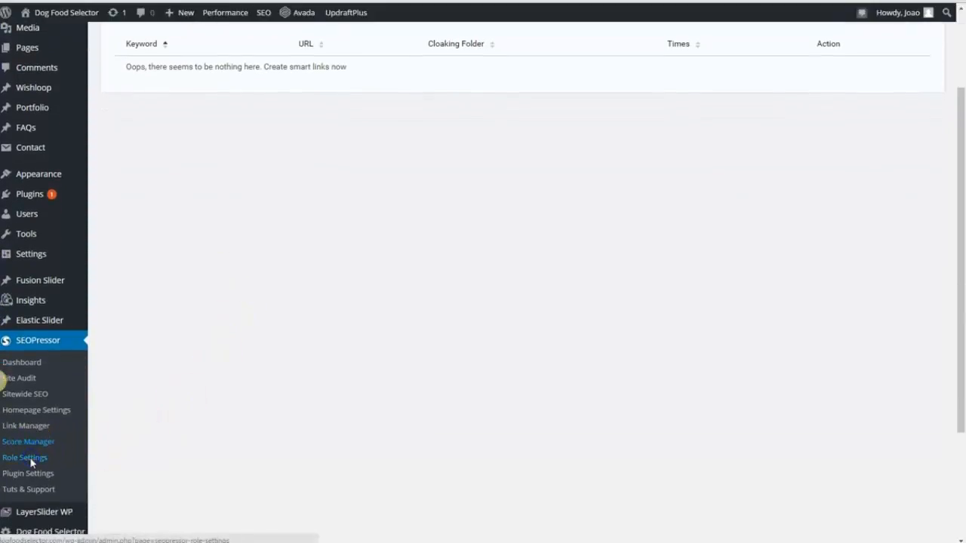
left_click(29, 442)
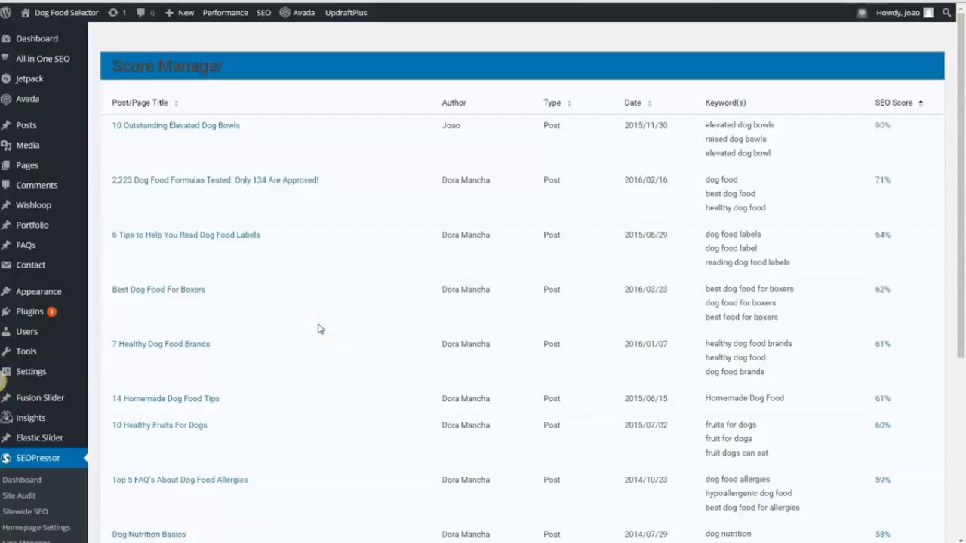
mouse_move(334, 147)
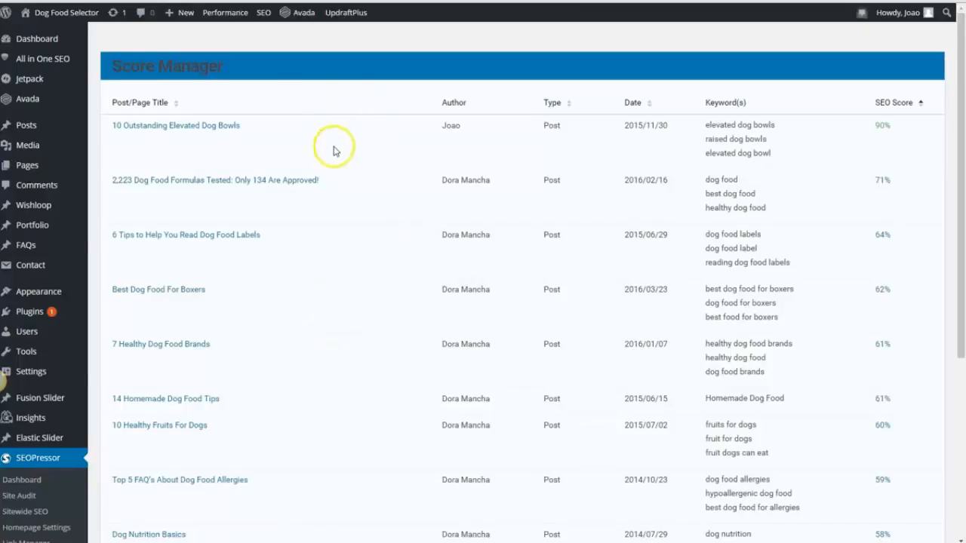
mouse_move(690, 149)
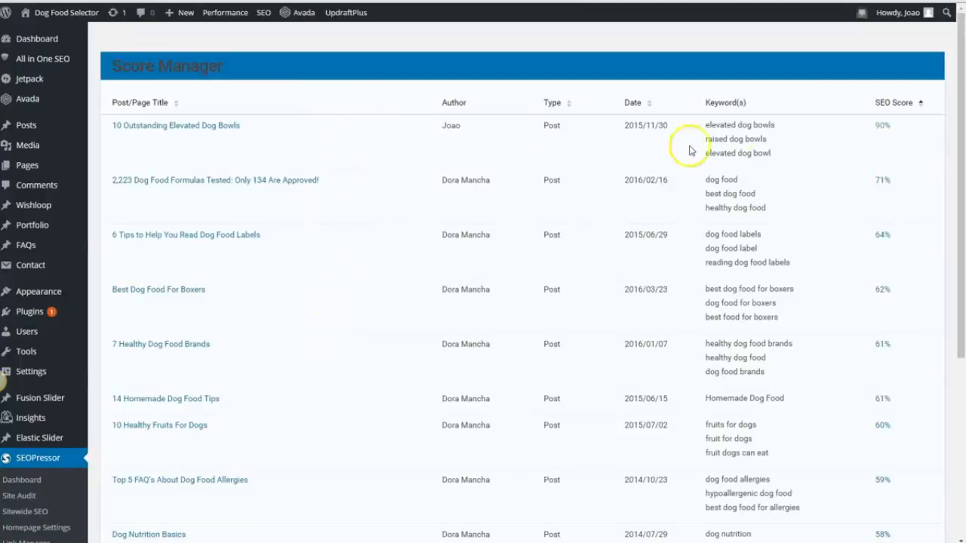
mouse_move(904, 114)
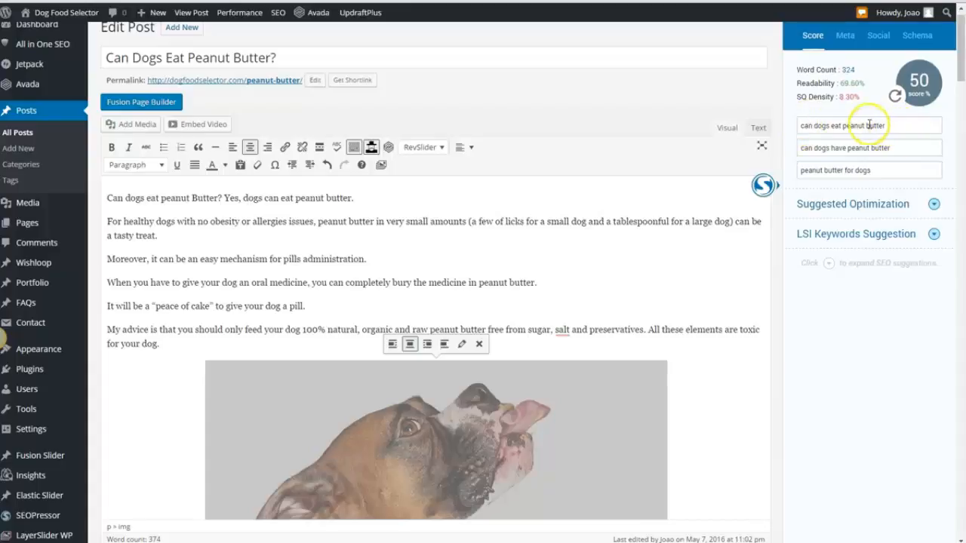
mouse_move(850, 142)
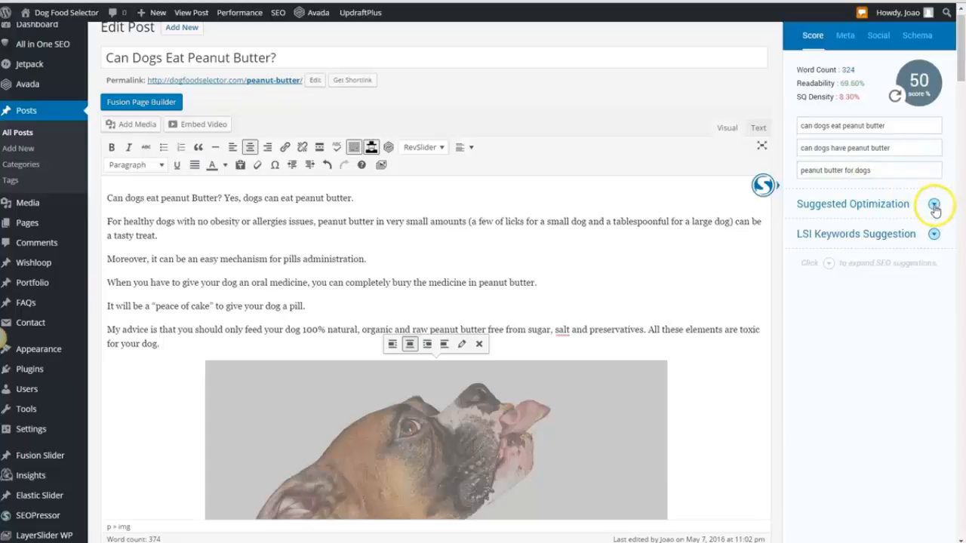
- Expand Suggested Optimization to see tips on keyword density, H1 keywords and title length
left_click(934, 205)
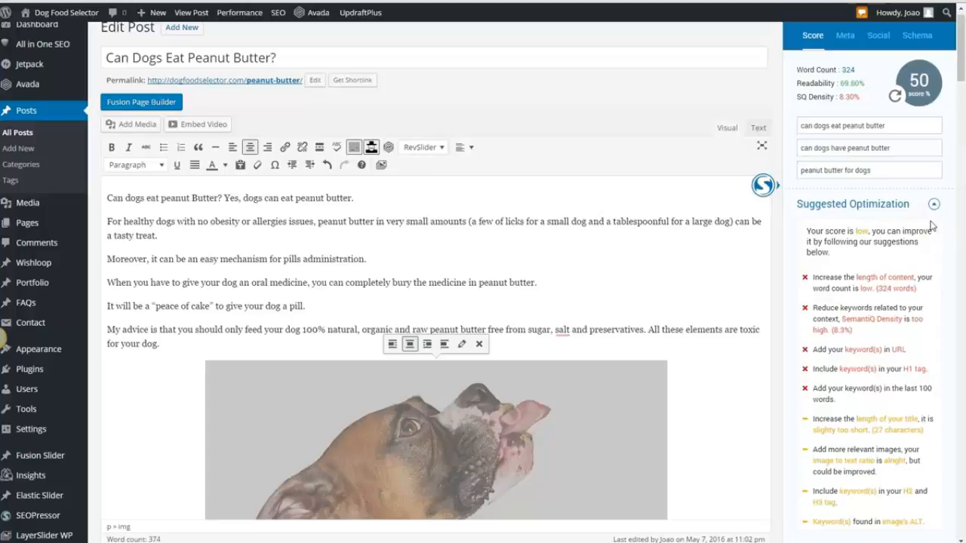
mouse_move(927, 226)
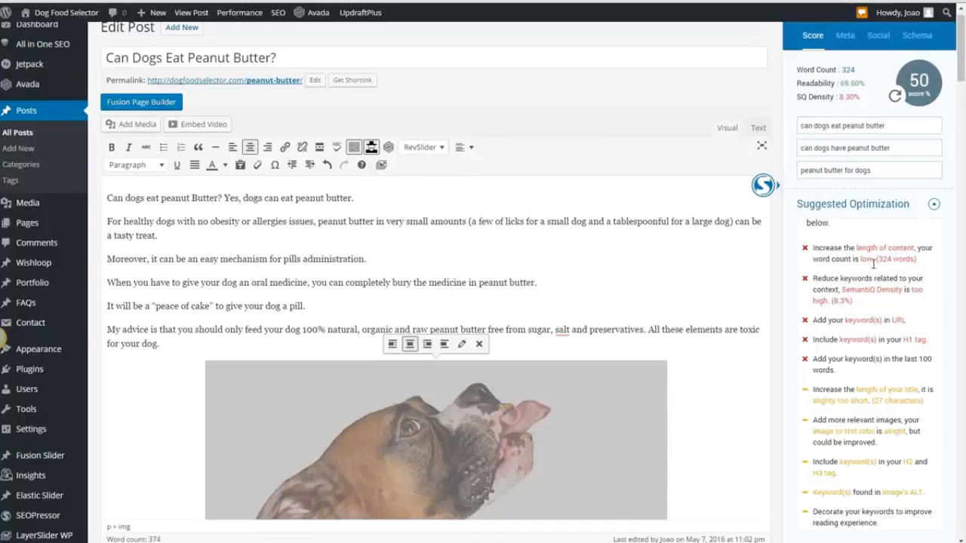
mouse_move(933, 277)
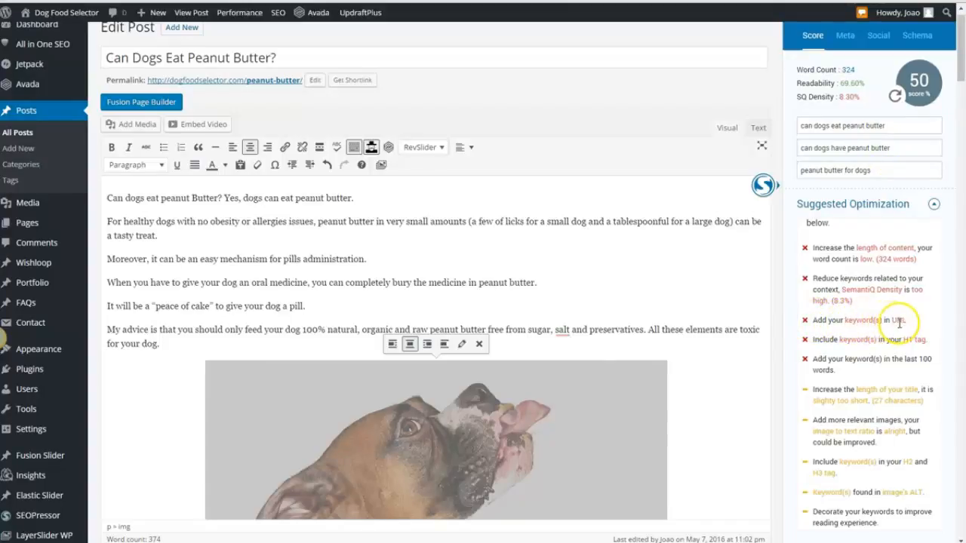
mouse_move(651, 226)
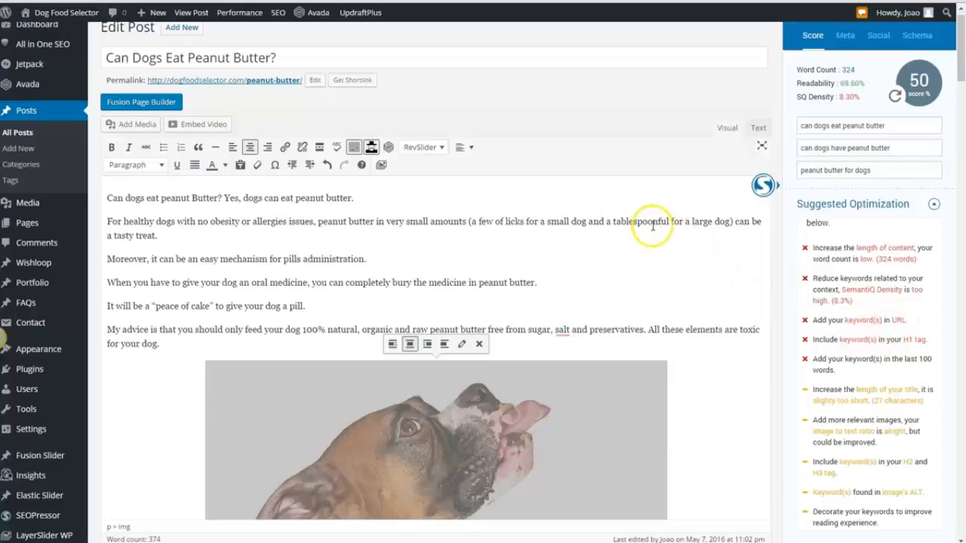
mouse_move(437, 102)
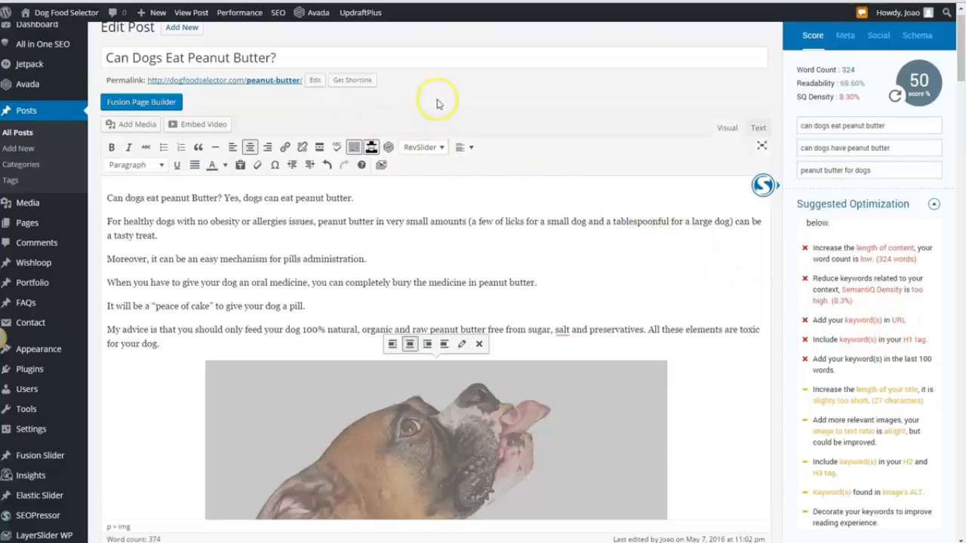
mouse_move(499, 109)
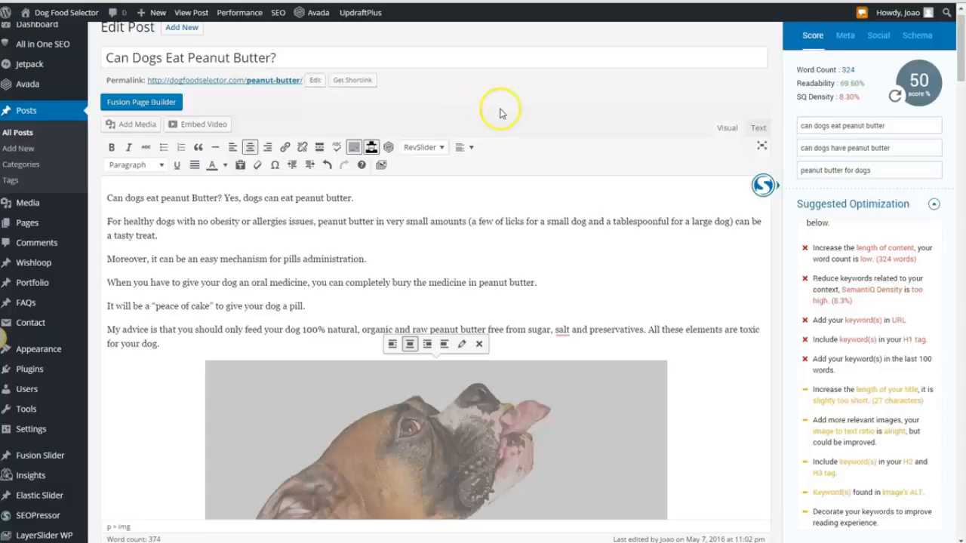
mouse_move(499, 110)
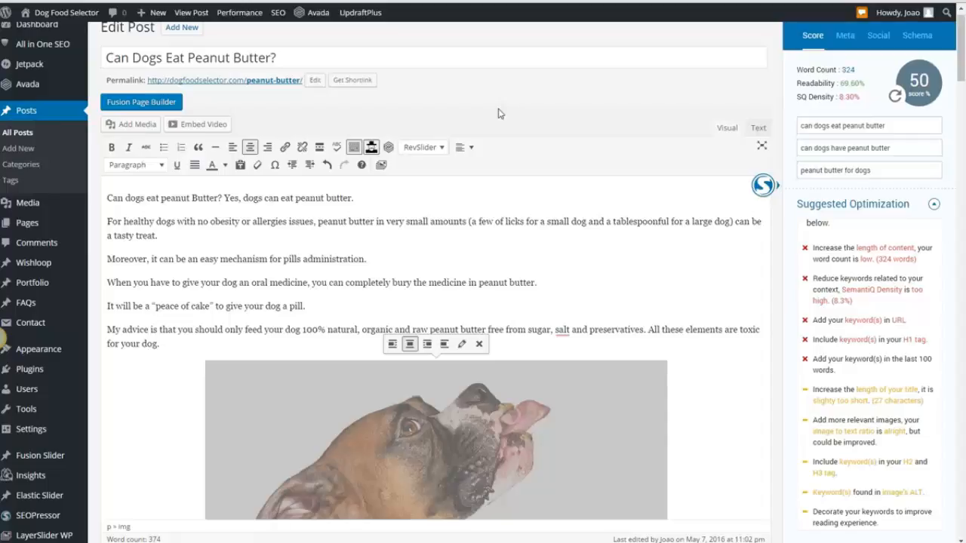
mouse_move(848, 68)
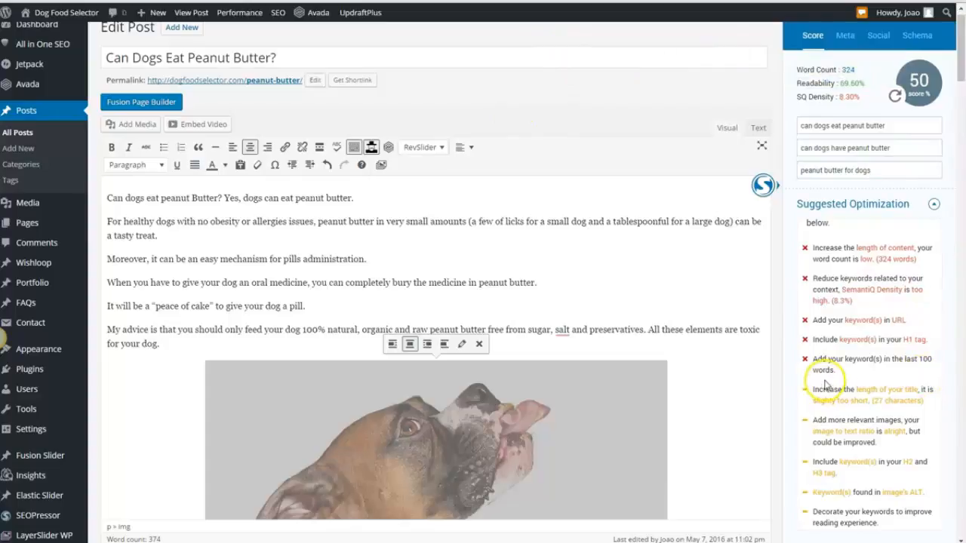
- Scroll down to passed checks: keywords in title, meta description and first 100 words
scroll("down", 3)
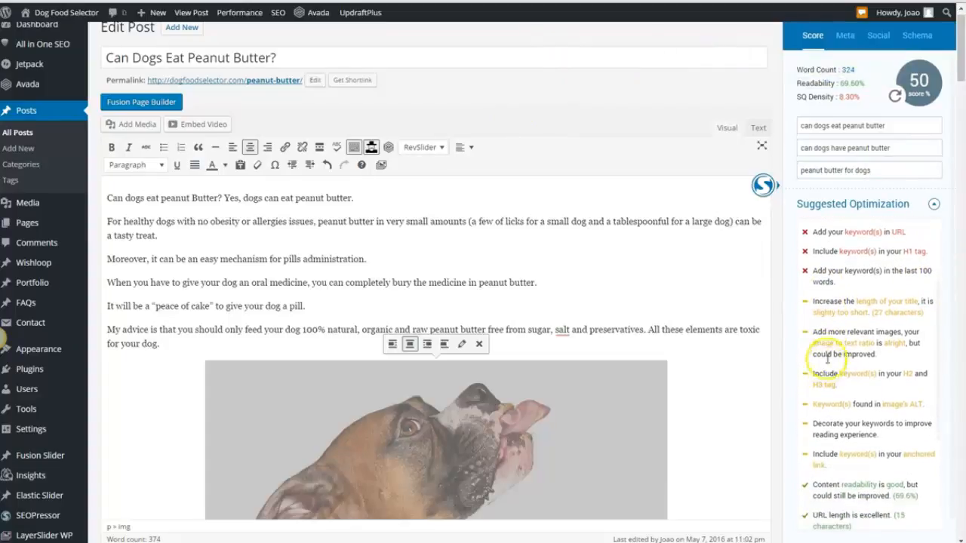
mouse_move(834, 475)
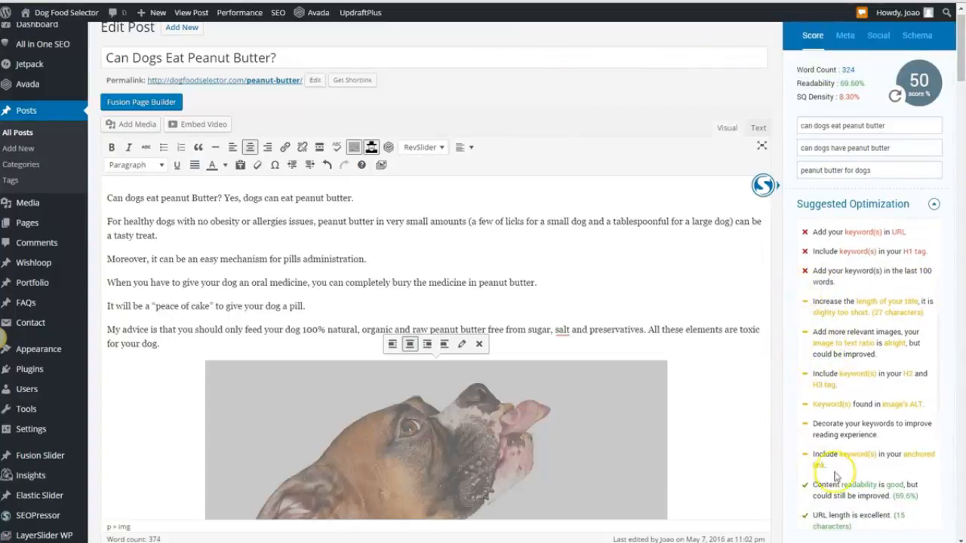
mouse_move(786, 403)
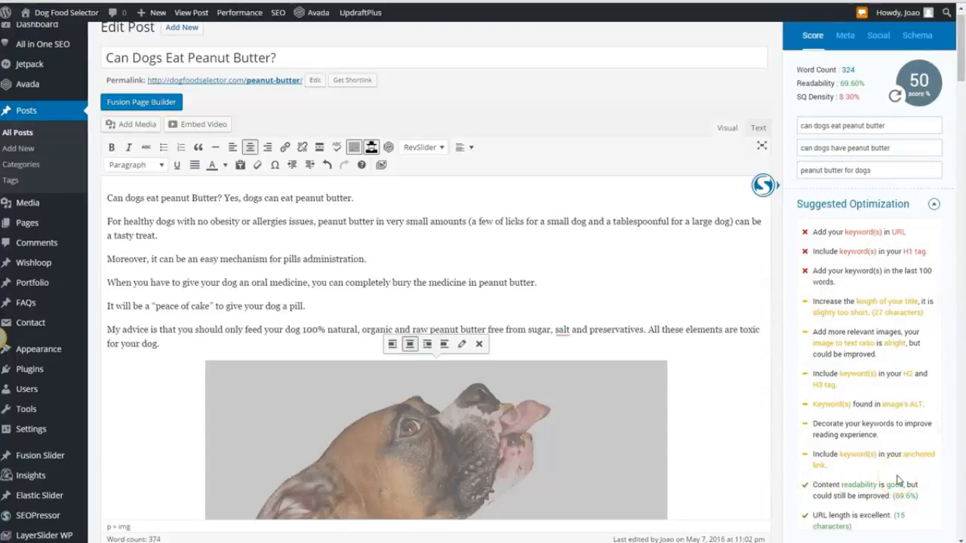
scroll("down", 3)
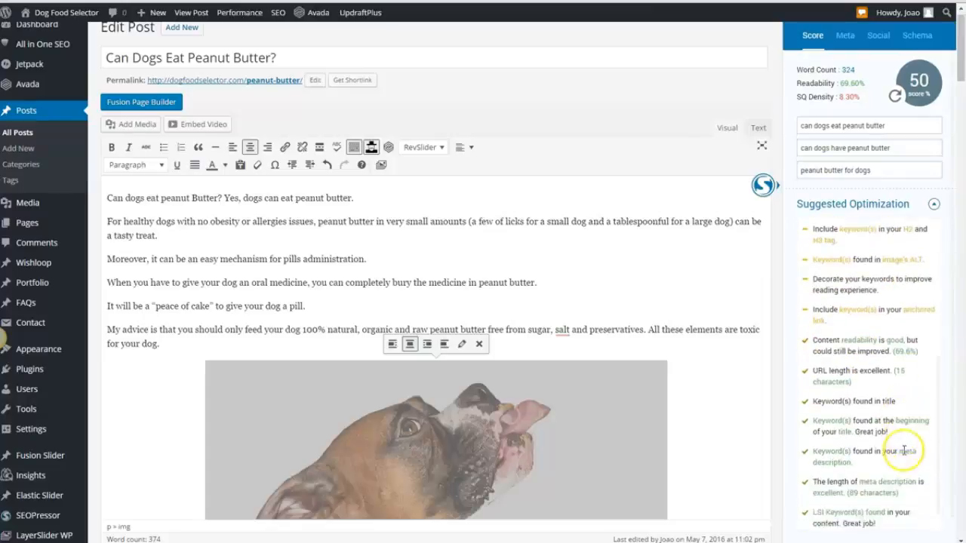
scroll("down", 3)
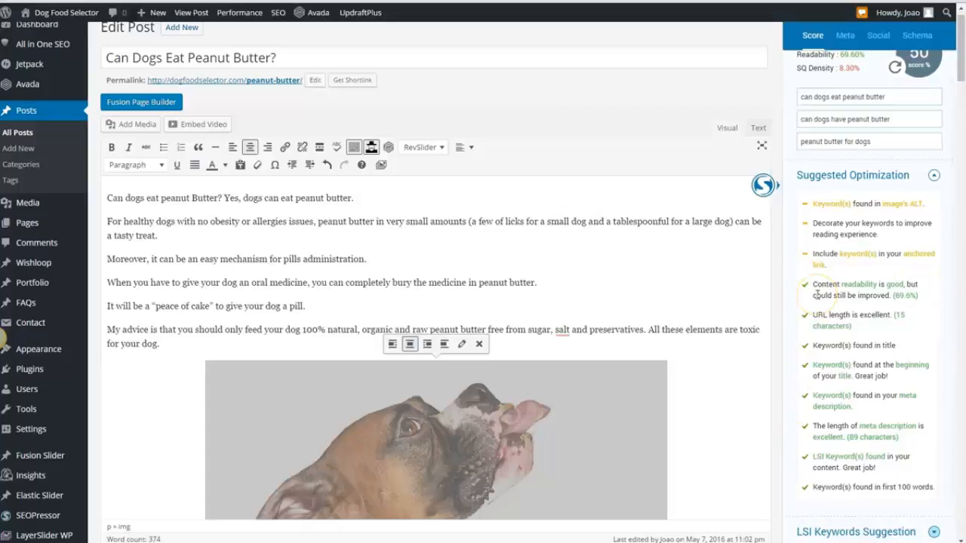
mouse_move(821, 292)
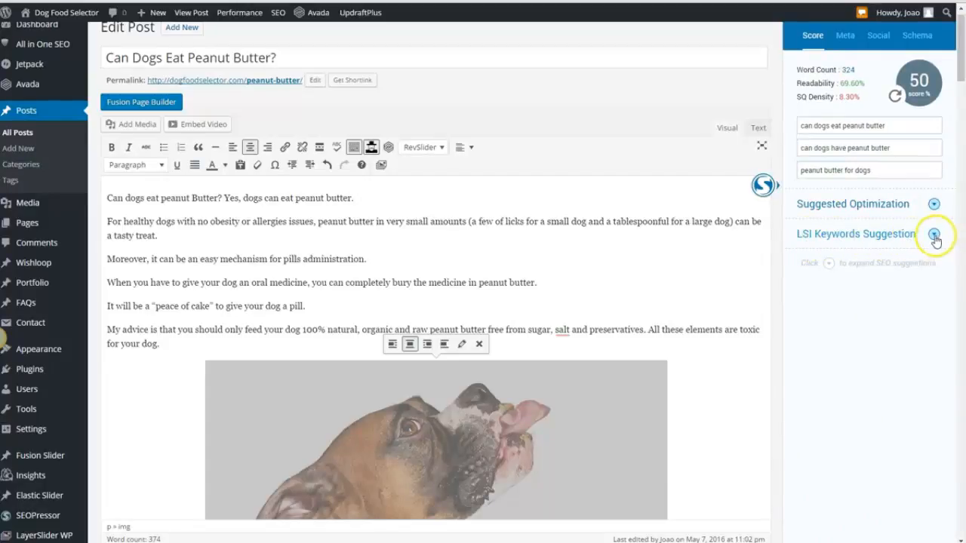
- Expand LSI Keywords Suggestion and browse the first keyword's related phrases
left_click(933, 233)
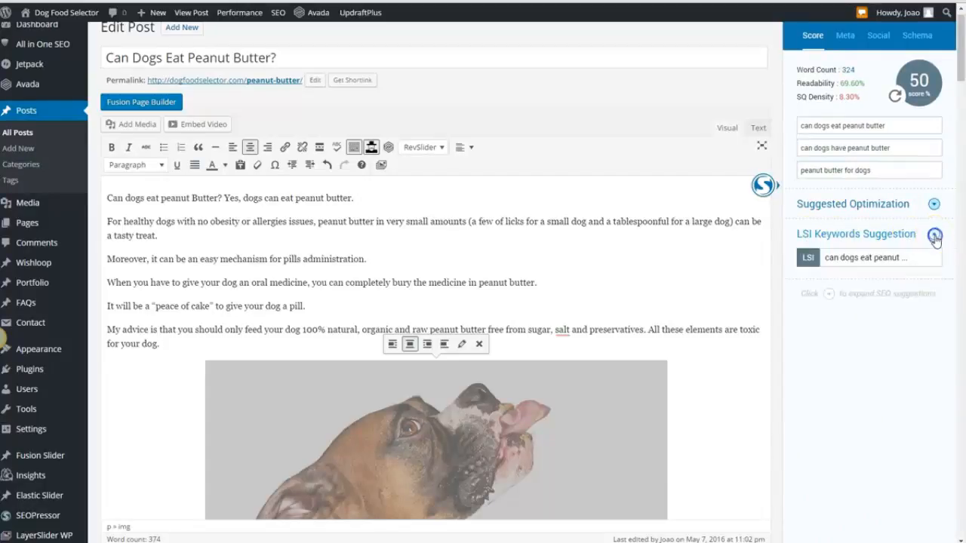
left_click(934, 235)
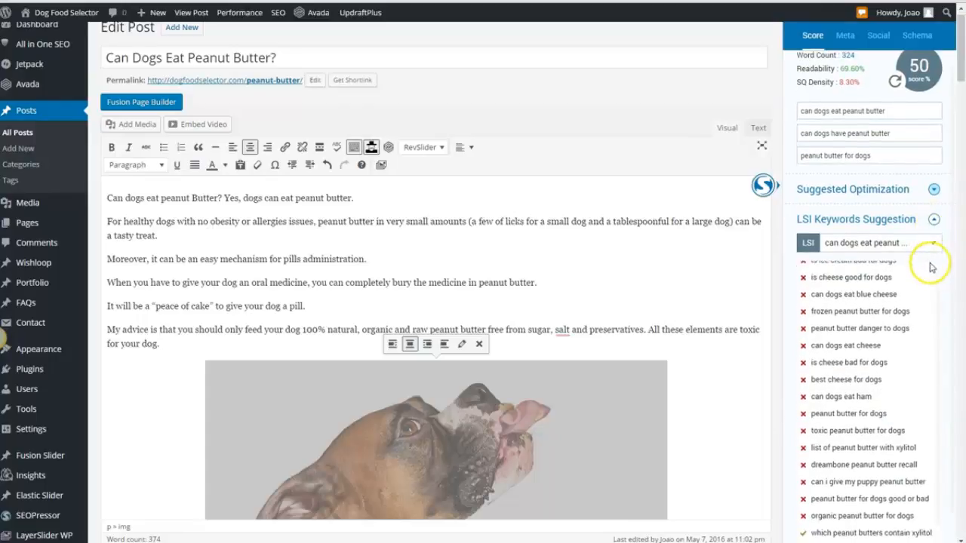
scroll("up", 3)
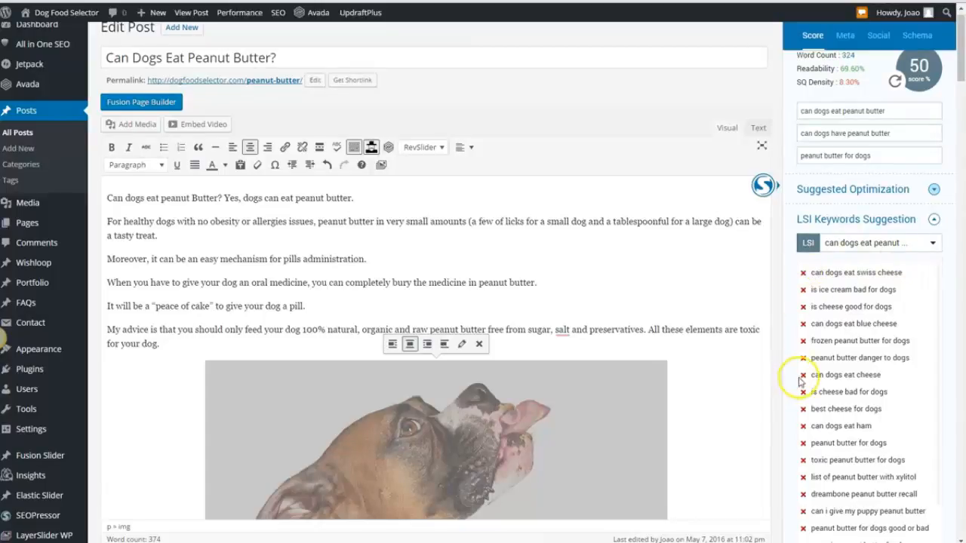
scroll("down", 3)
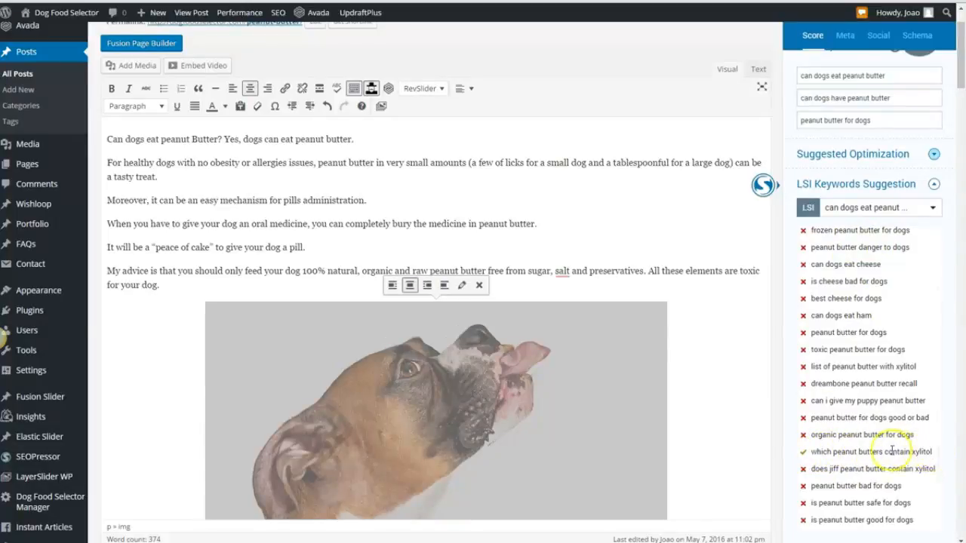
mouse_move(859, 408)
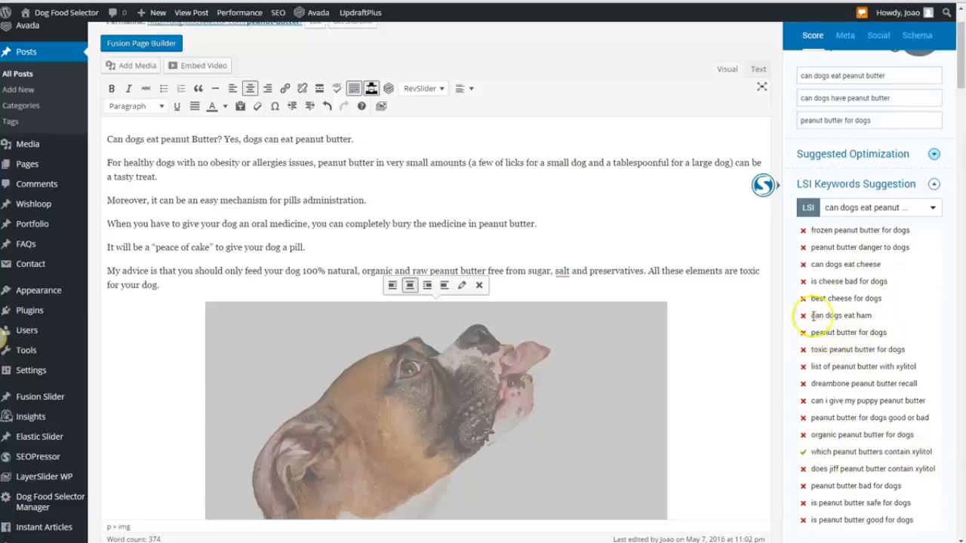
mouse_move(814, 350)
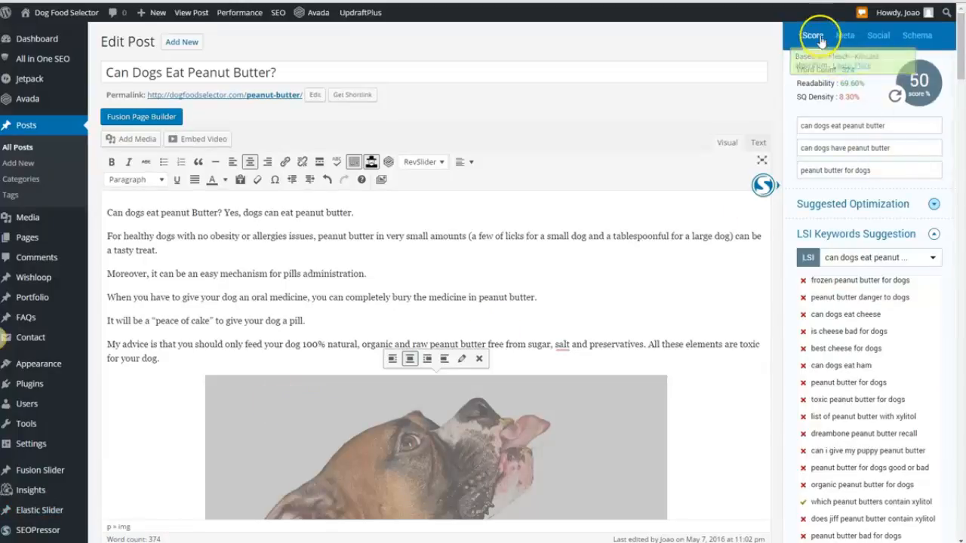
- Review the post's Meta settings, then its Twitter and Facebook social settings
left_click(845, 35)
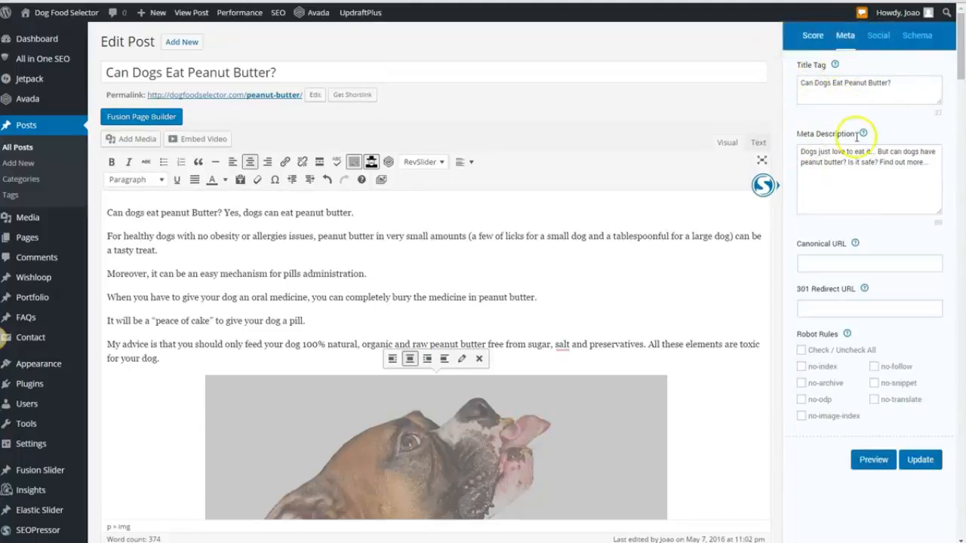
mouse_move(850, 292)
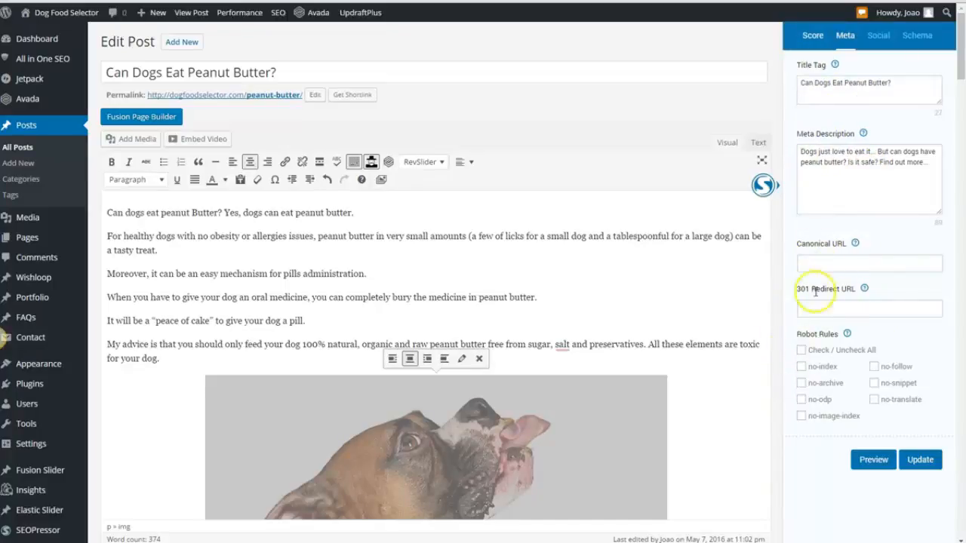
mouse_move(878, 36)
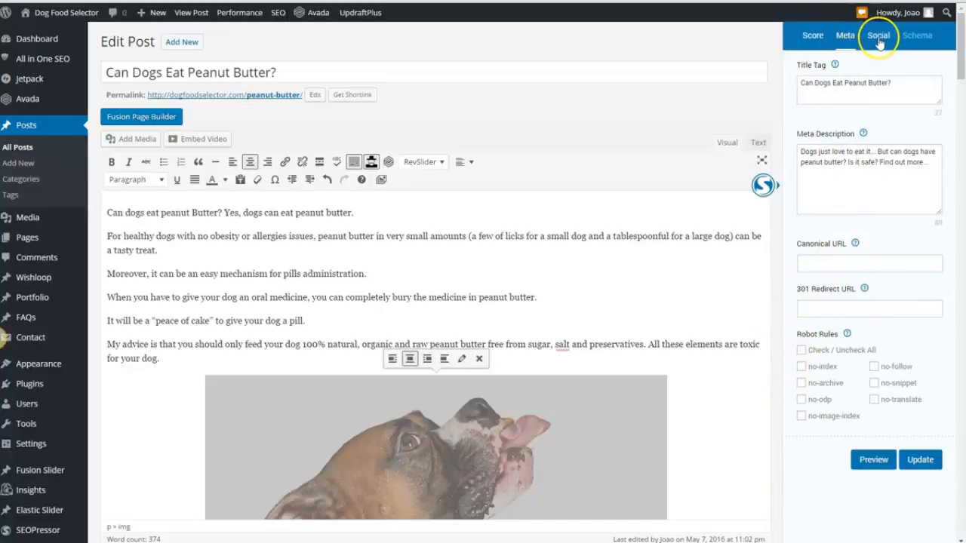
left_click(877, 34)
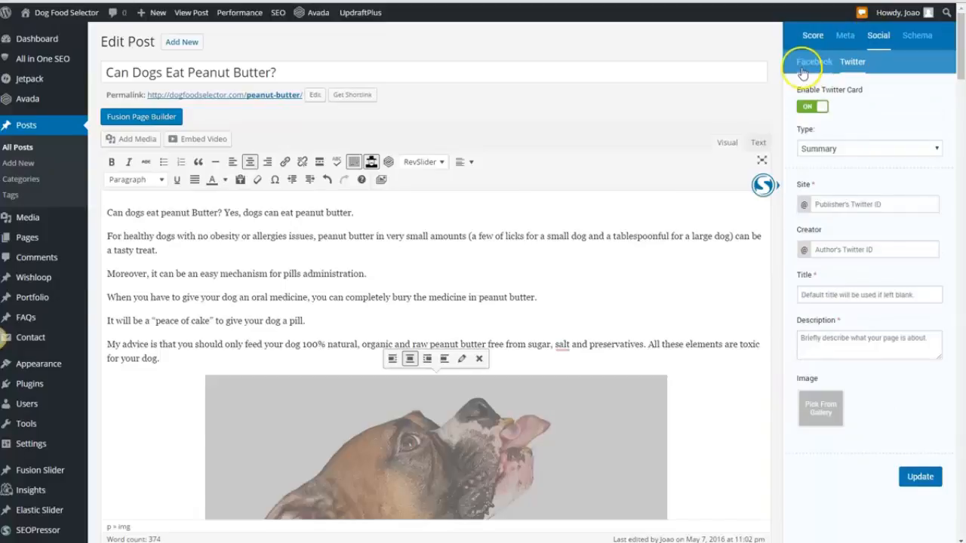
left_click(813, 62)
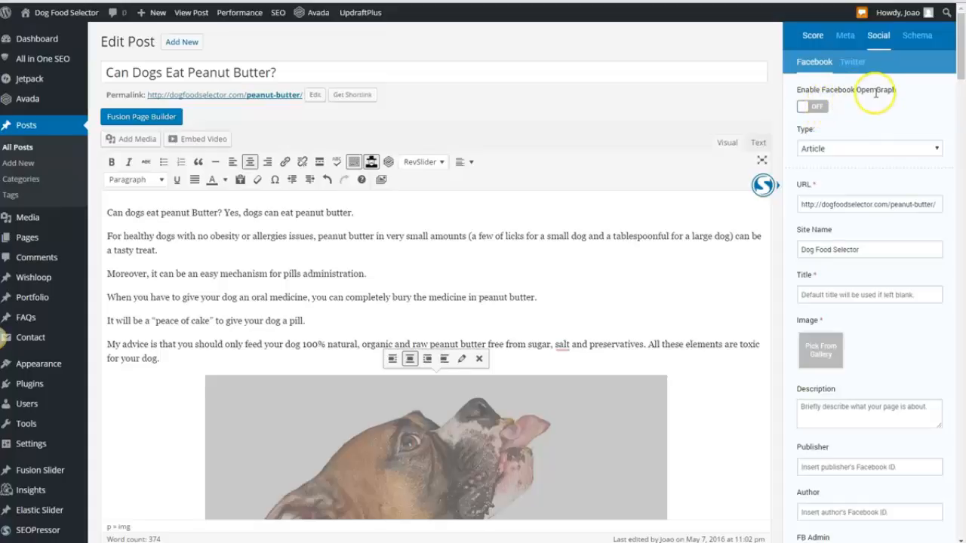
left_click(852, 61)
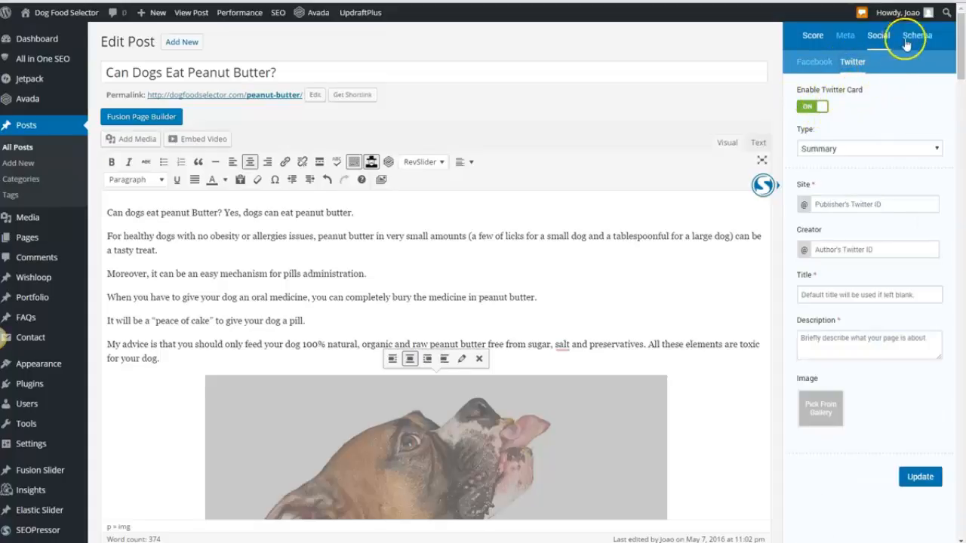
- Show the post's Schema.org and Dublin Core structured data, both set to Article
left_click(917, 36)
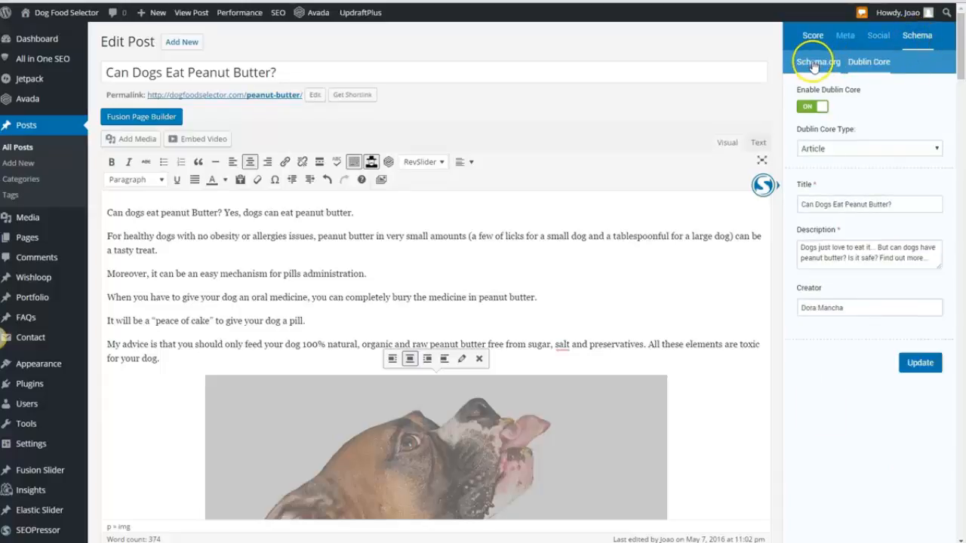
left_click(817, 61)
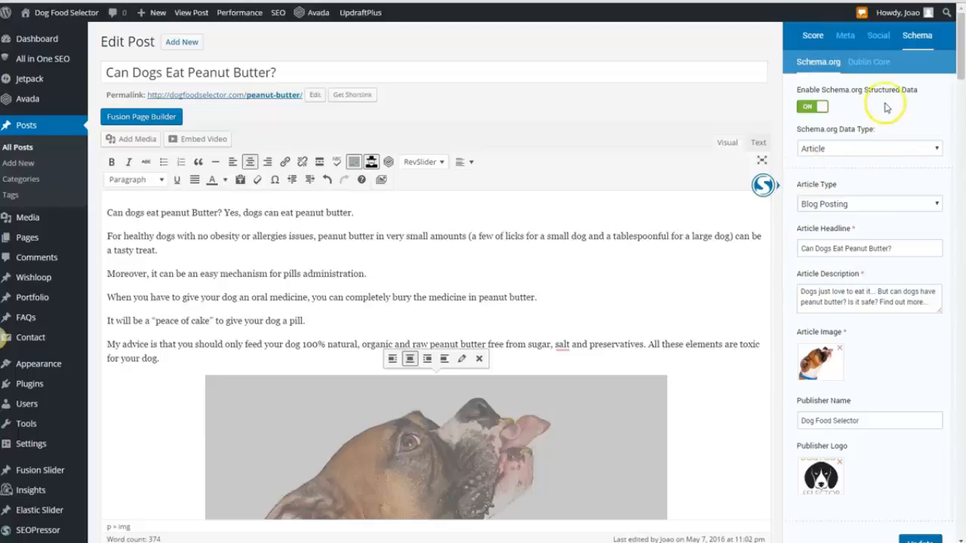
left_click(867, 62)
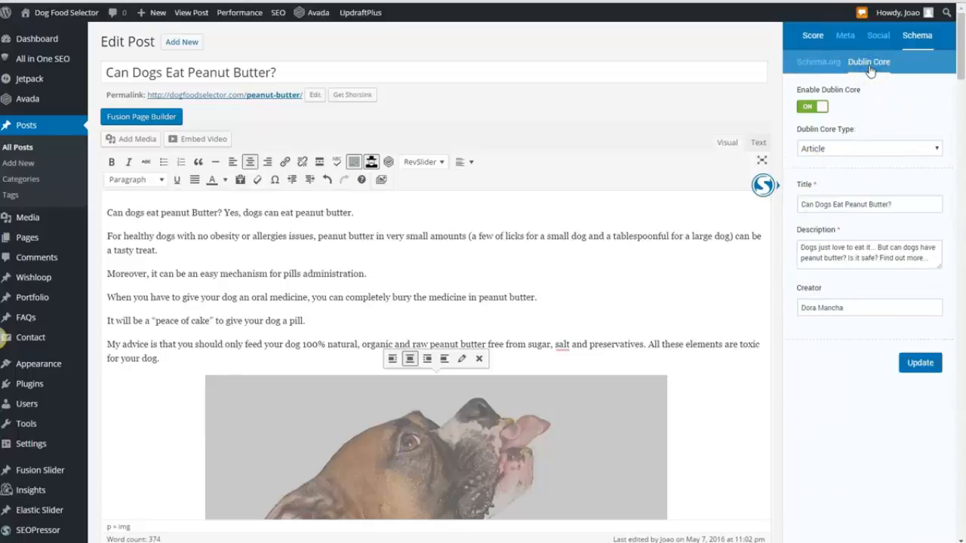
mouse_move(747, 369)
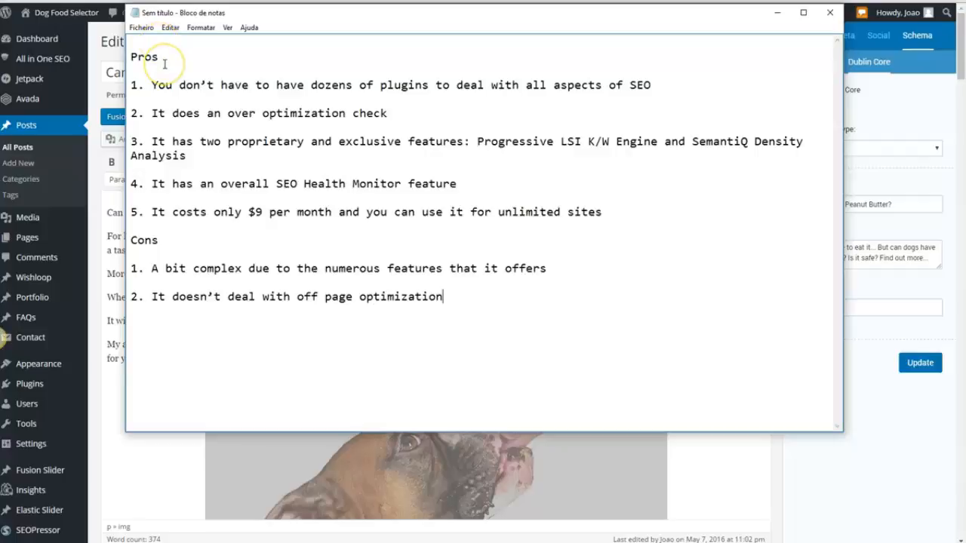
mouse_move(164, 64)
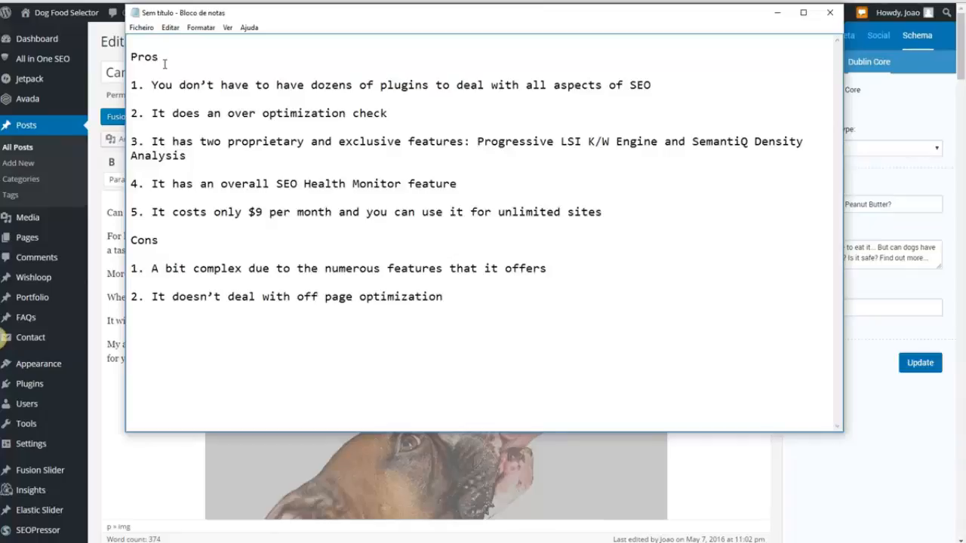
- Switch to the Notepad window with SEOPressor's five pros and two cons
left_click(444, 296)
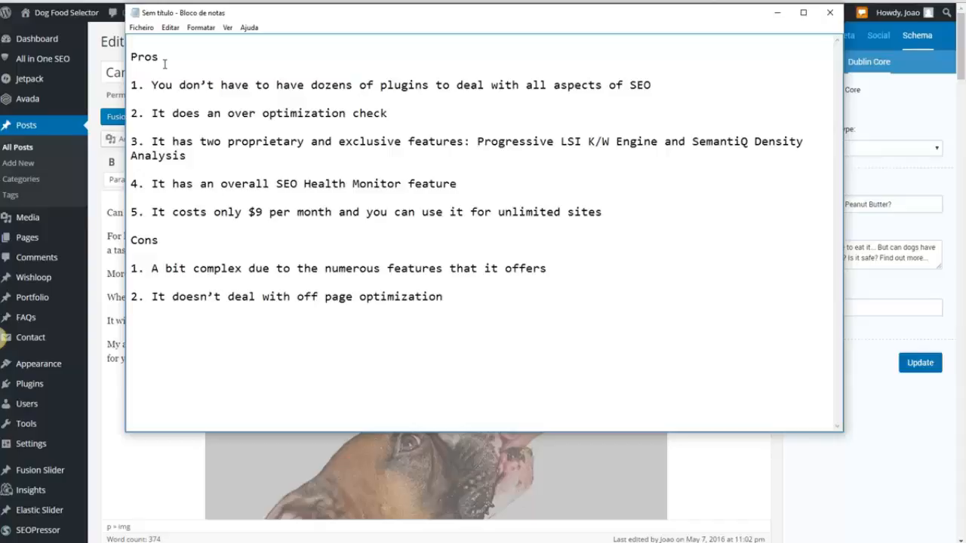
left_click(443, 296)
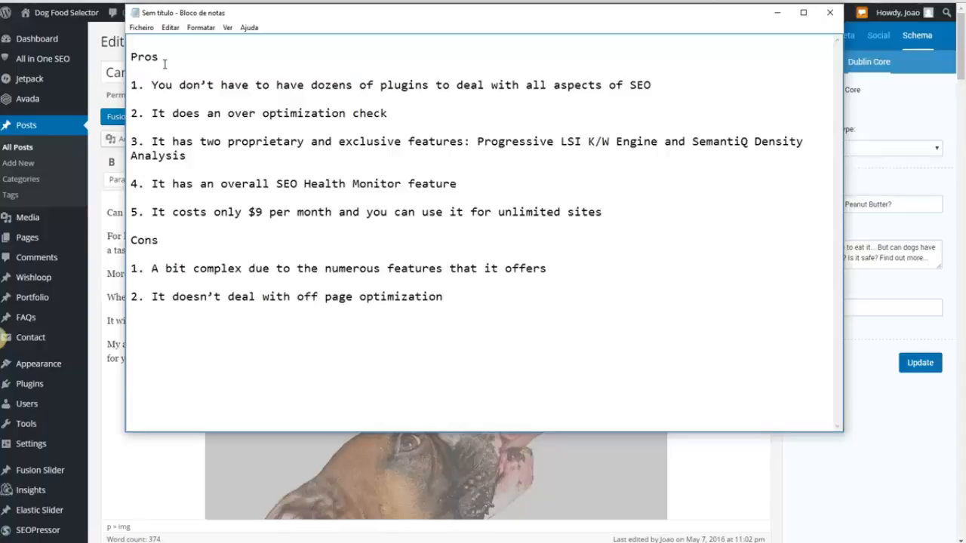
left_click(443, 296)
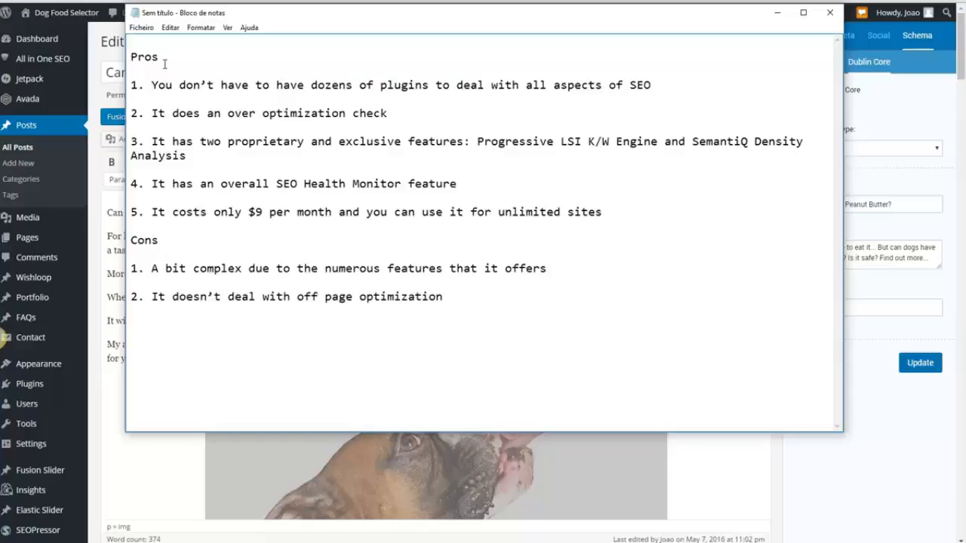
left_click(443, 297)
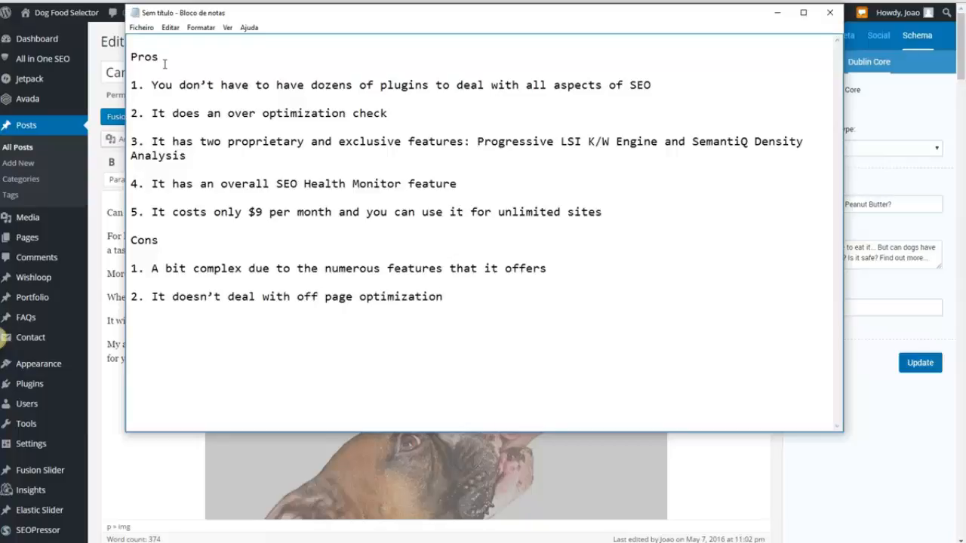
left_click(443, 296)
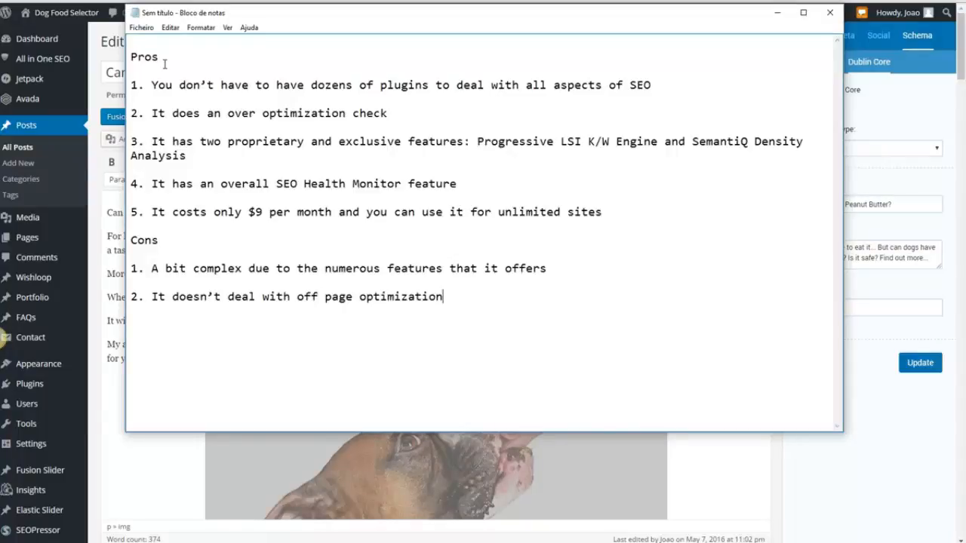